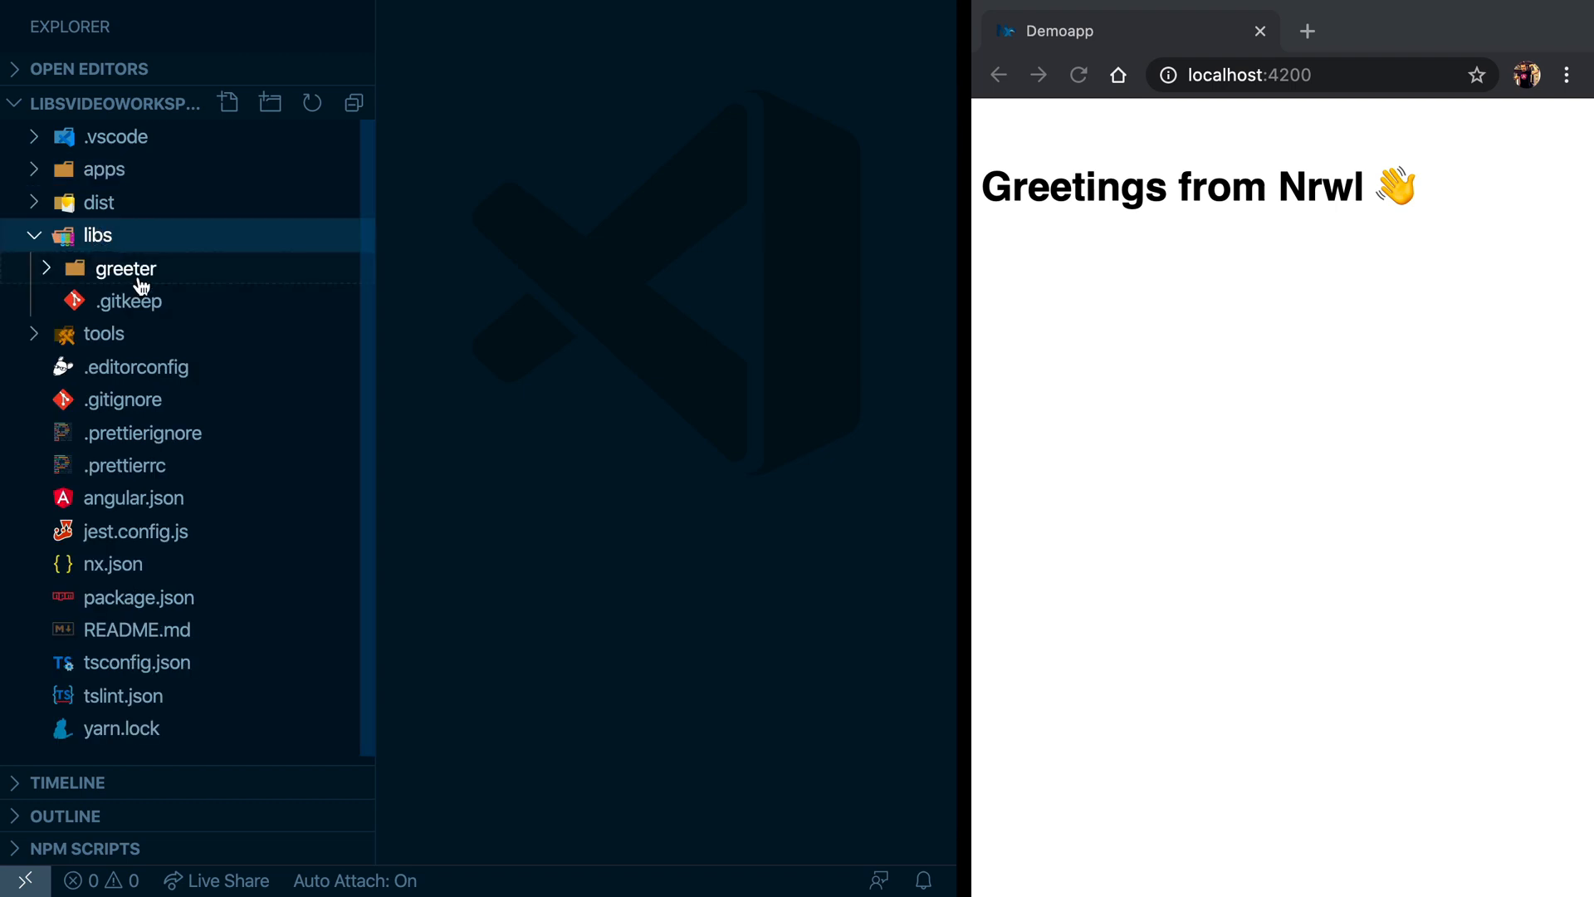
Open greeter.component.html from libs/greeter and the demo app's app.module.ts importing GreeterModule
left_click(126, 268)
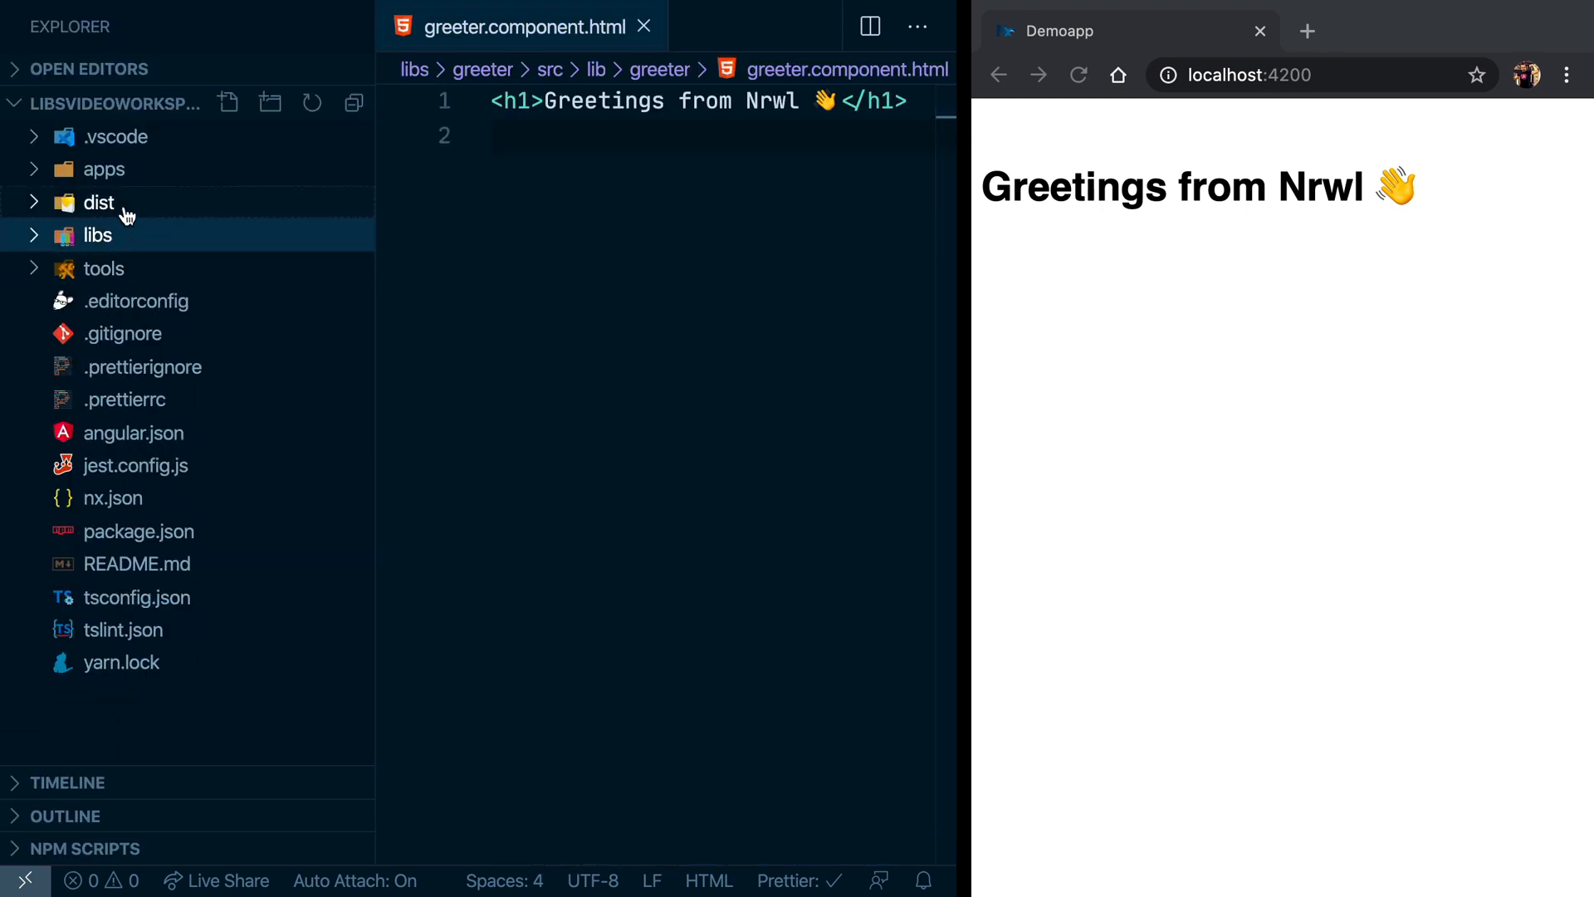
left_click(103, 168)
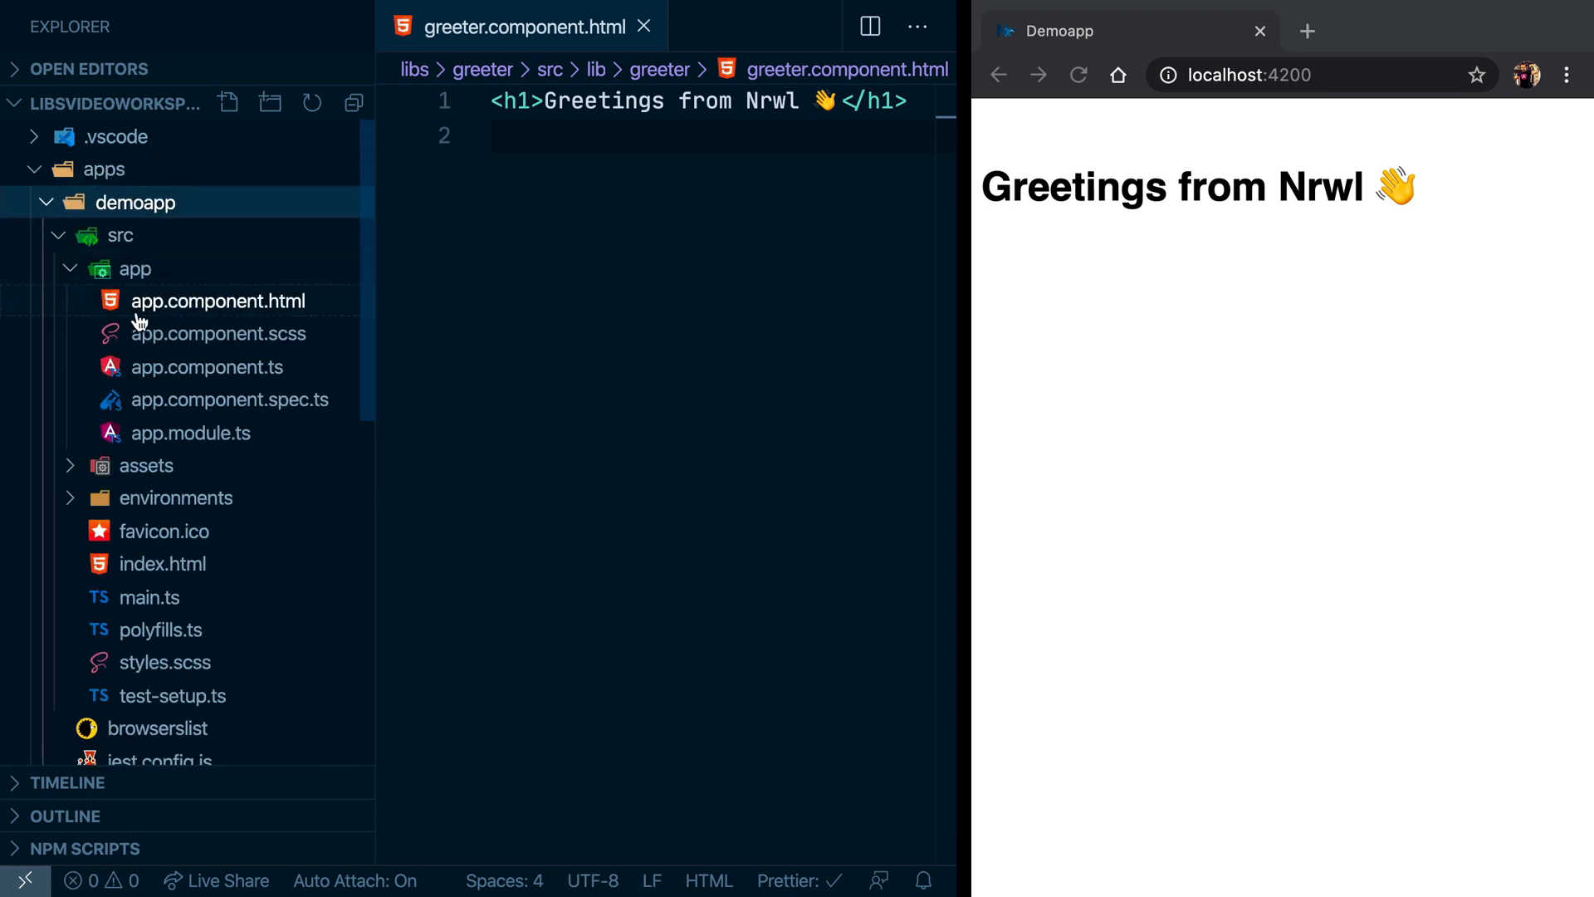
mouse_move(190, 433)
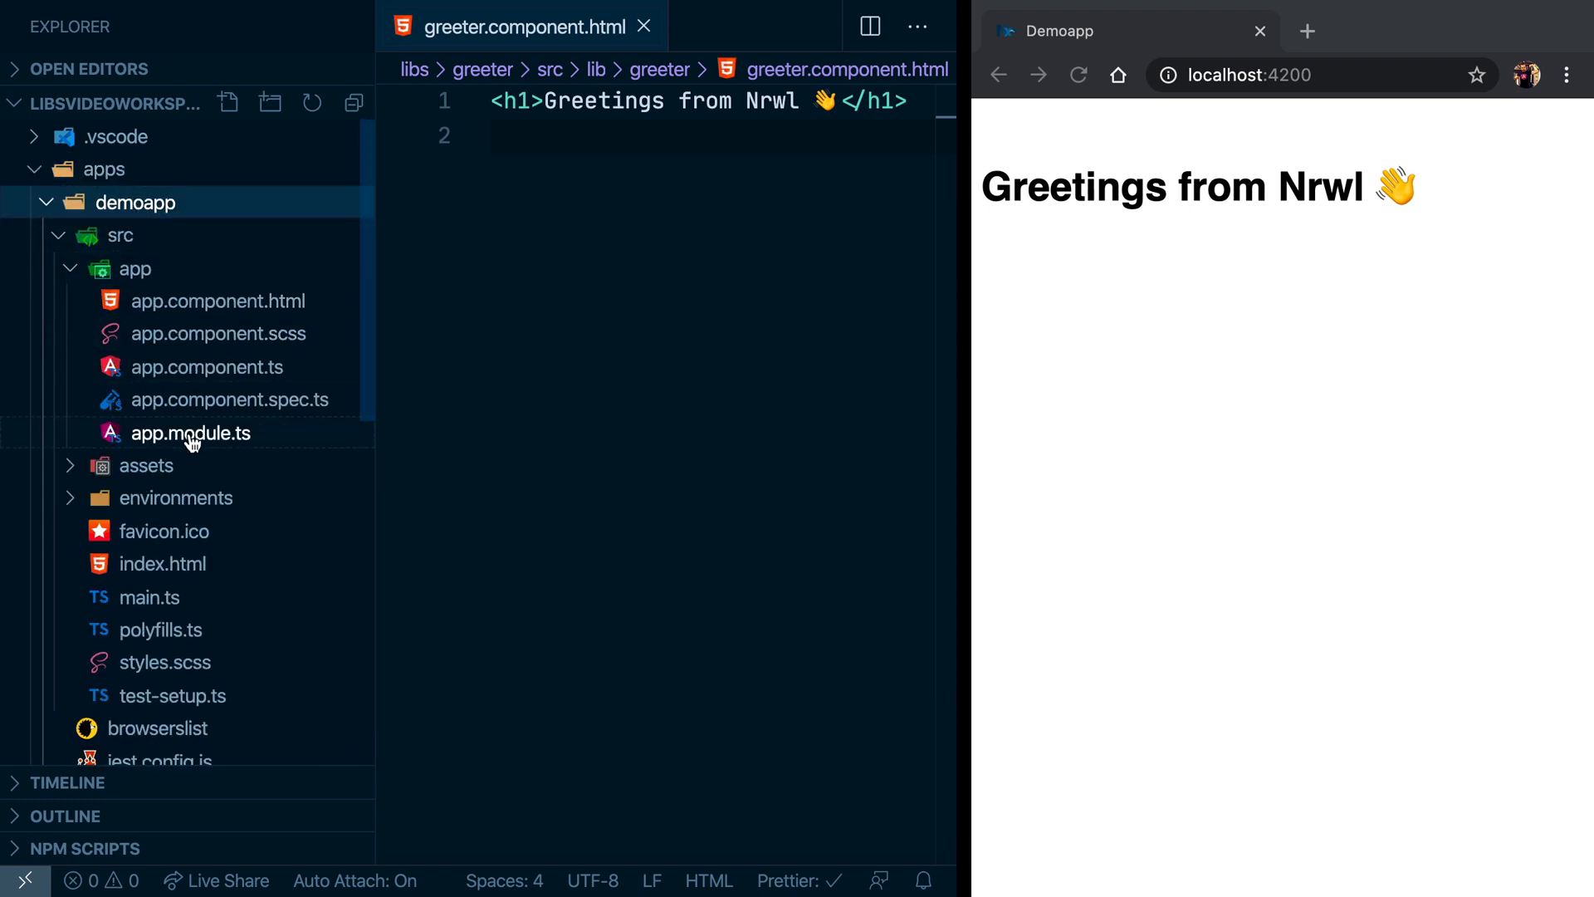
left_click(190, 433)
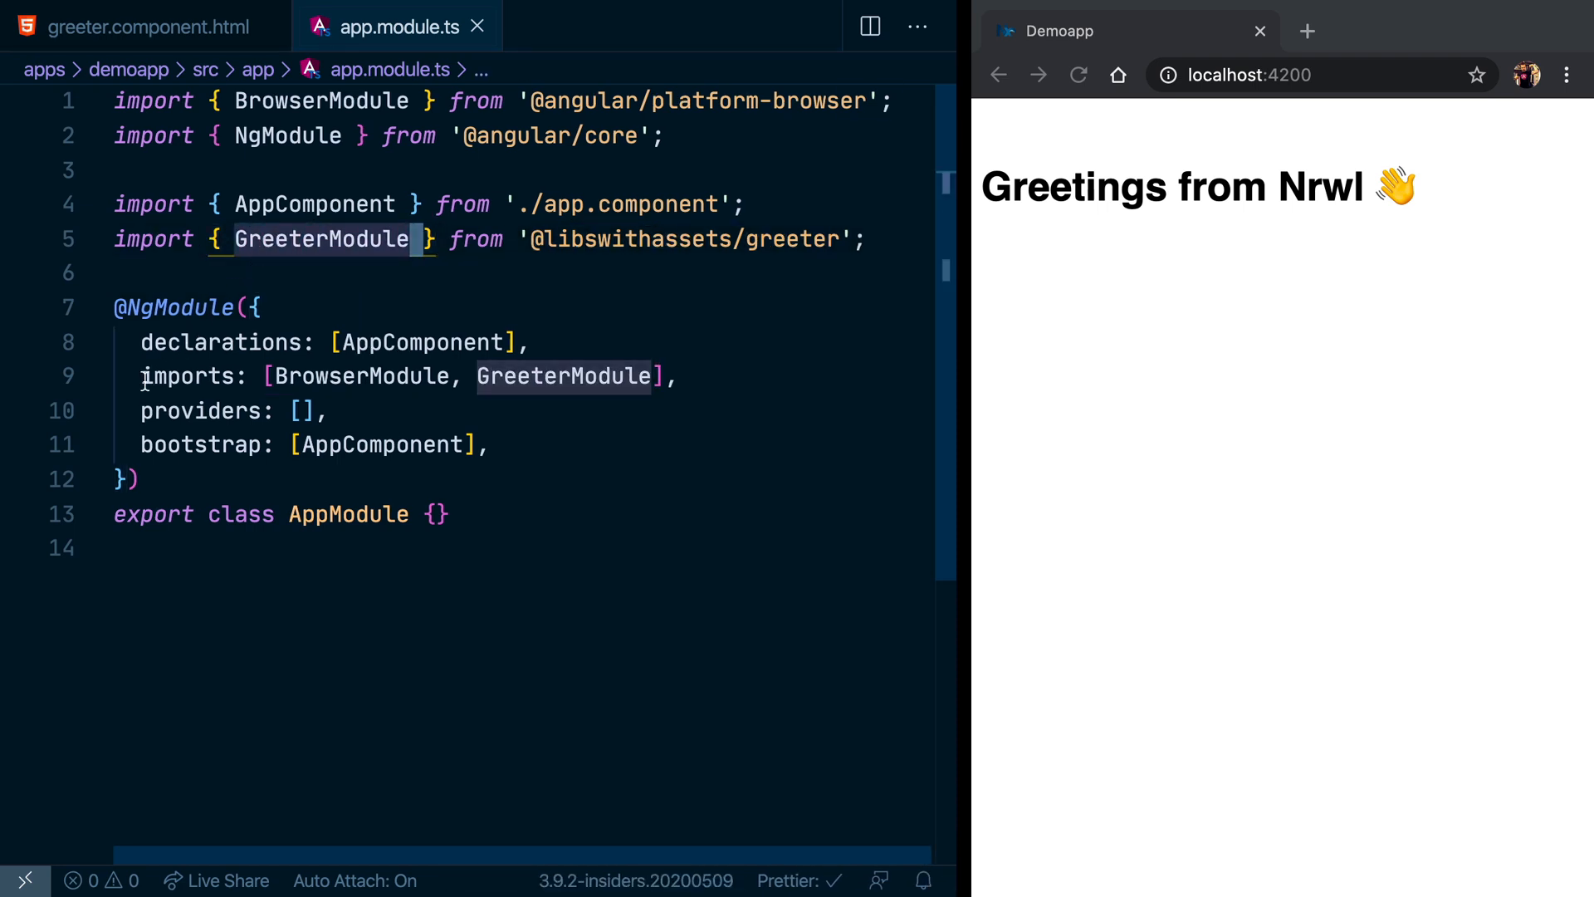
View app.component.ts and app.component.html with the <libswithassets-greeter> tag, then reopen the greeter template
left_click(620, 27)
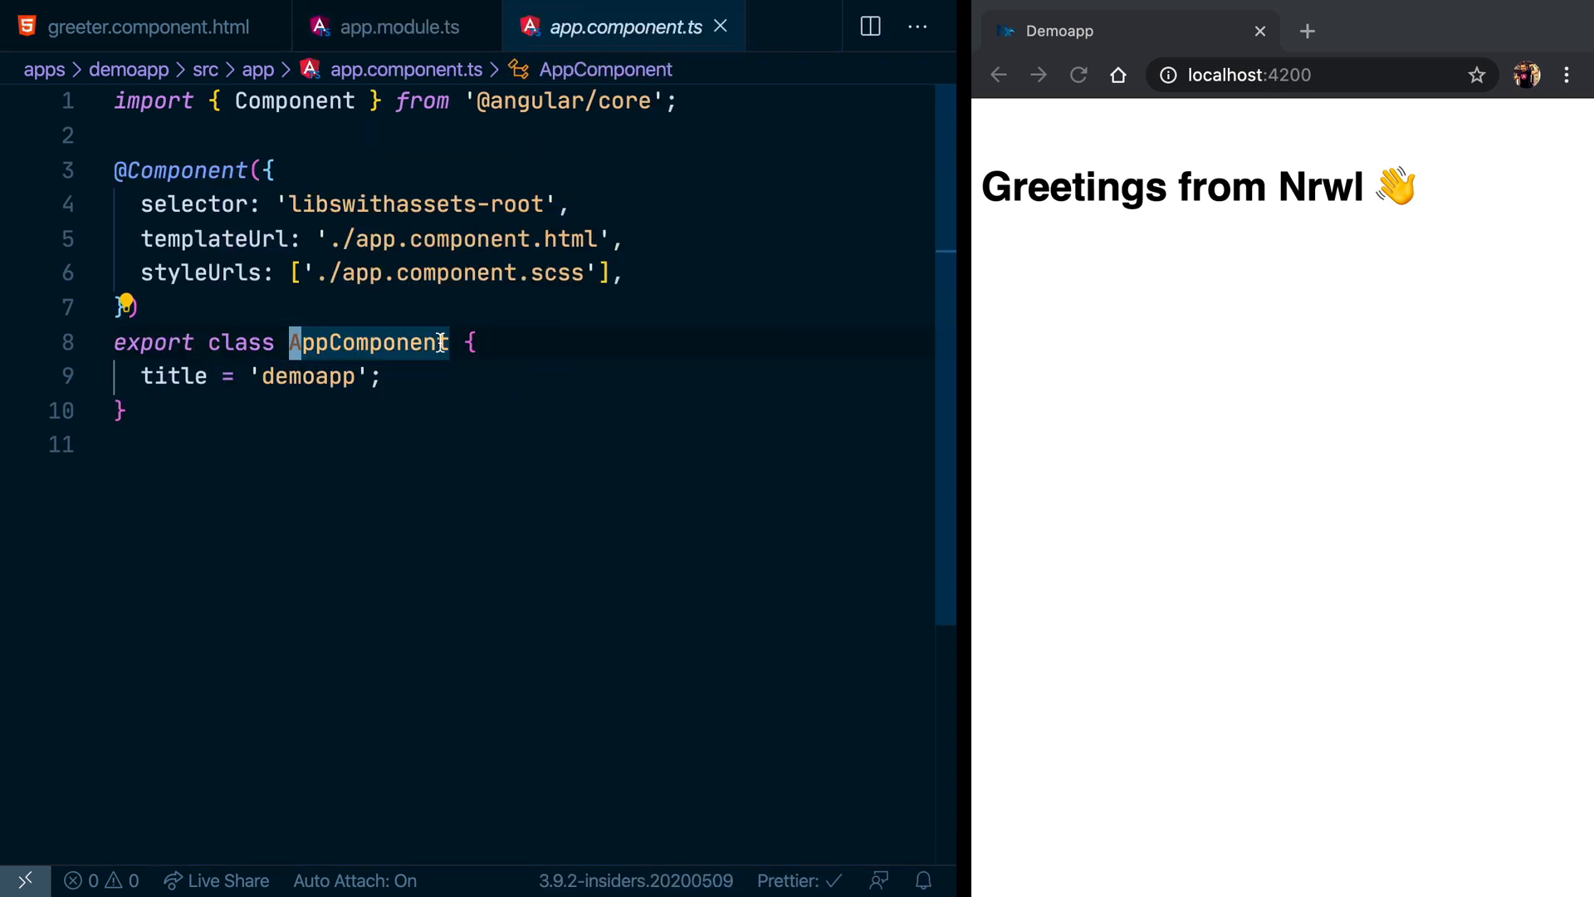
left_click(217, 296)
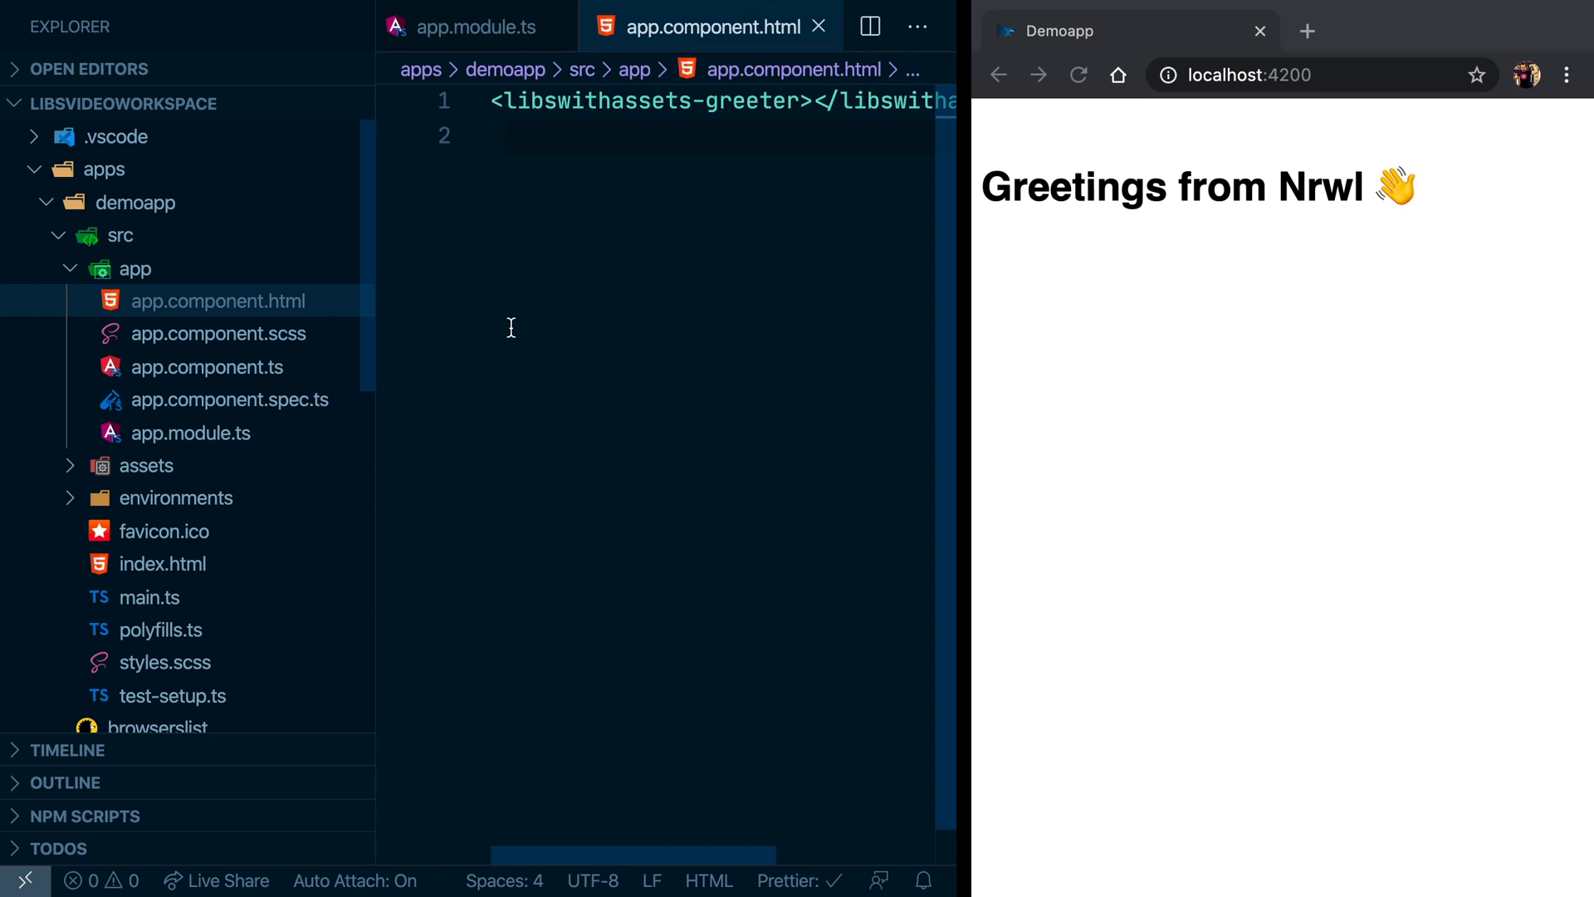
left_click(132, 203)
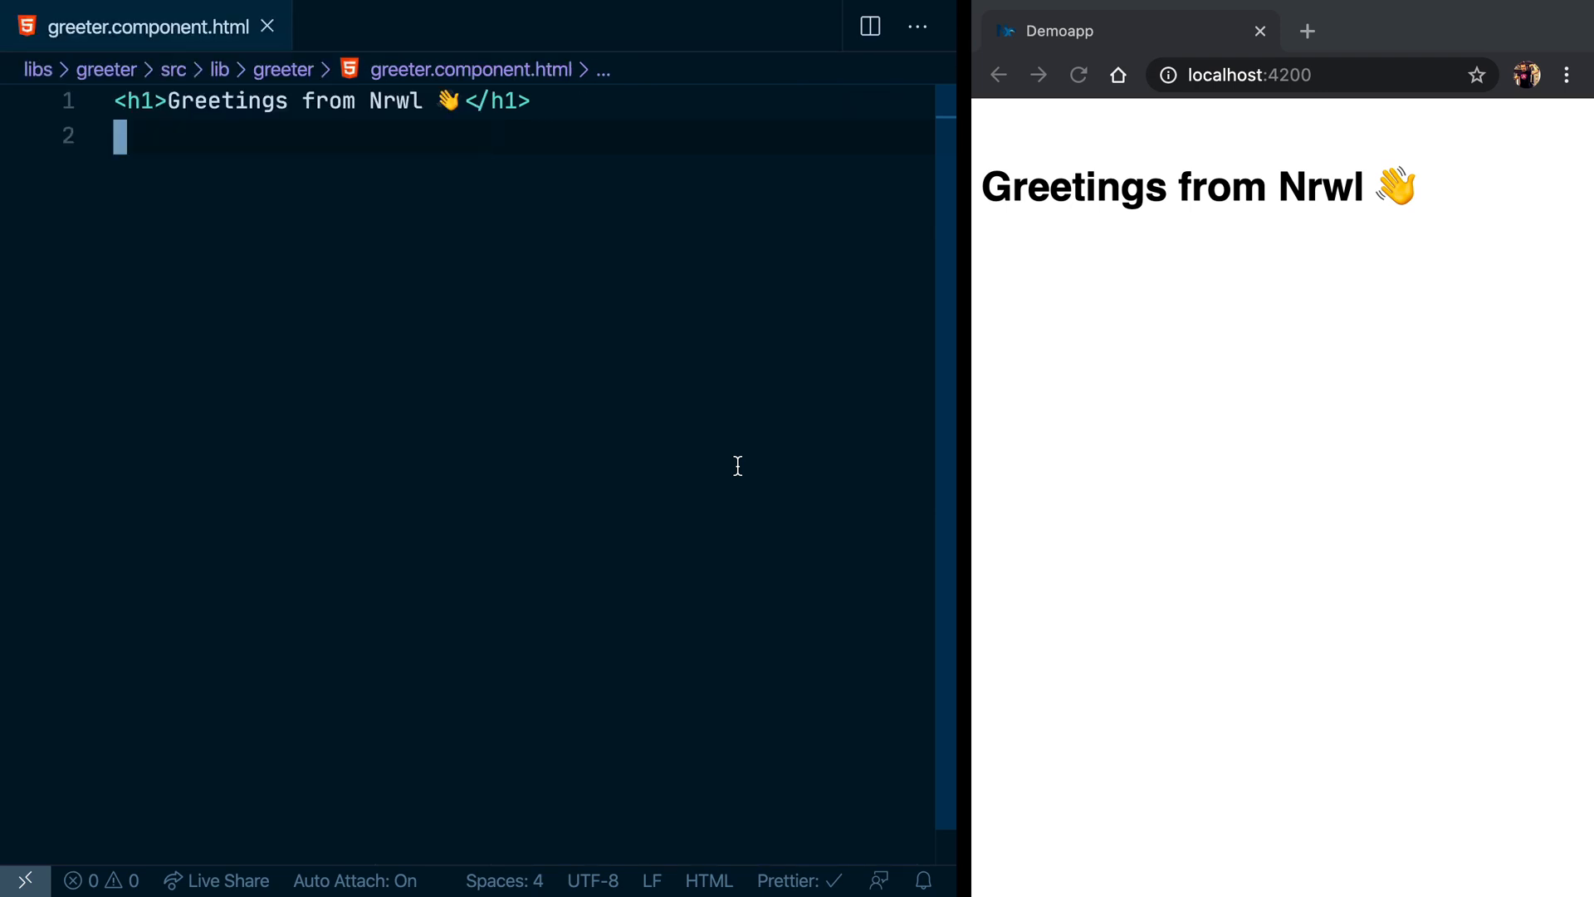
Add <img height="30" width="98" src="" /> on line 3 of the greeter template
type("<img")
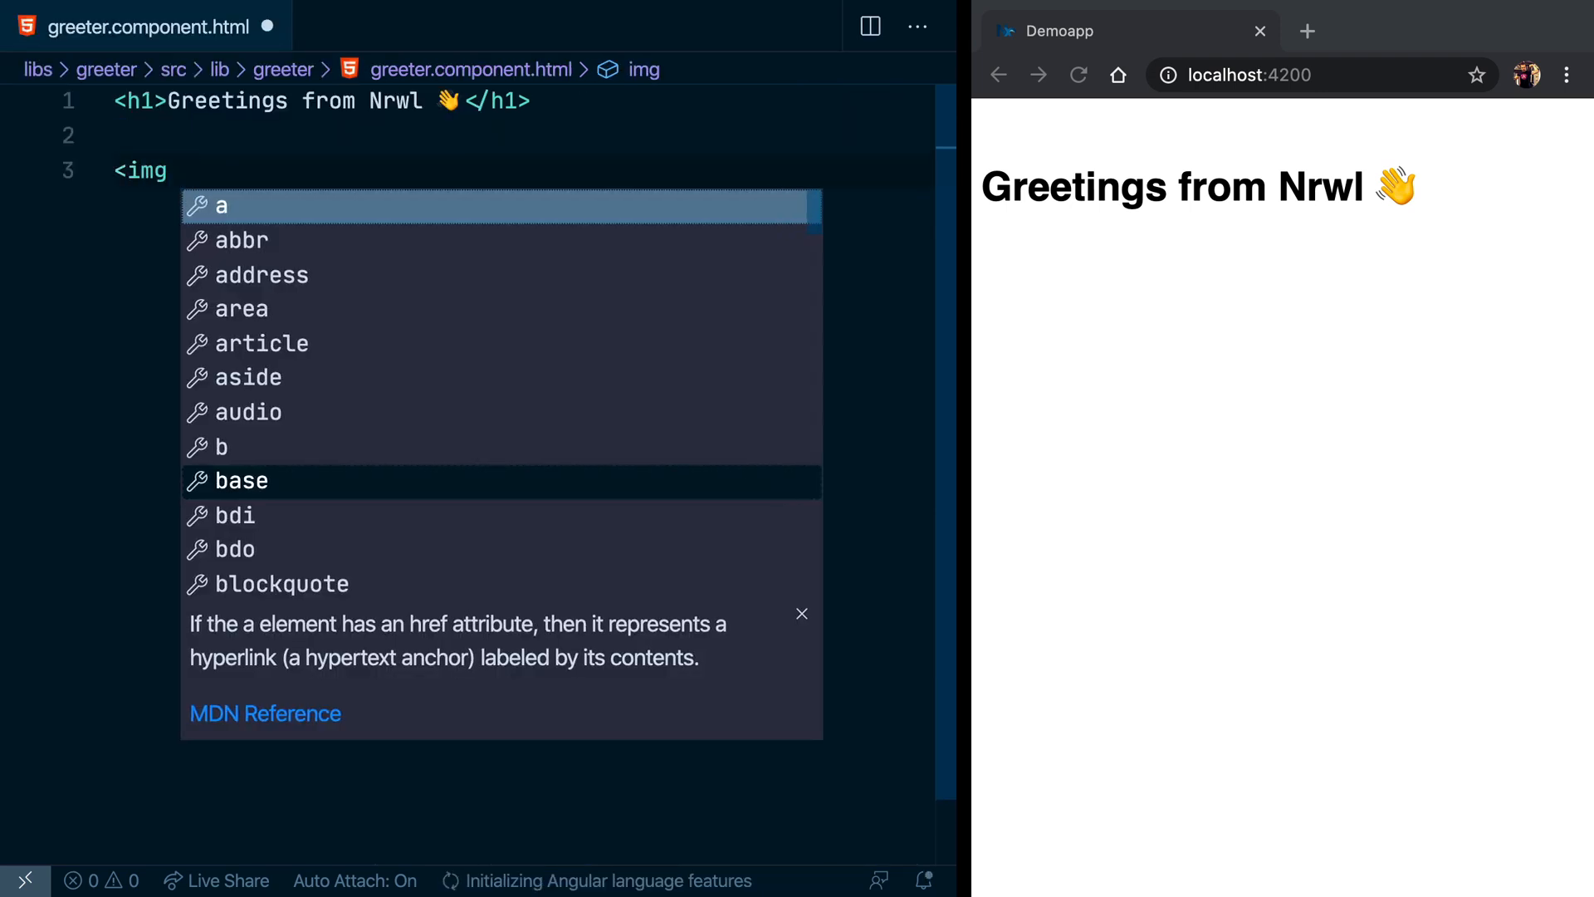
type("src=\"\" />")
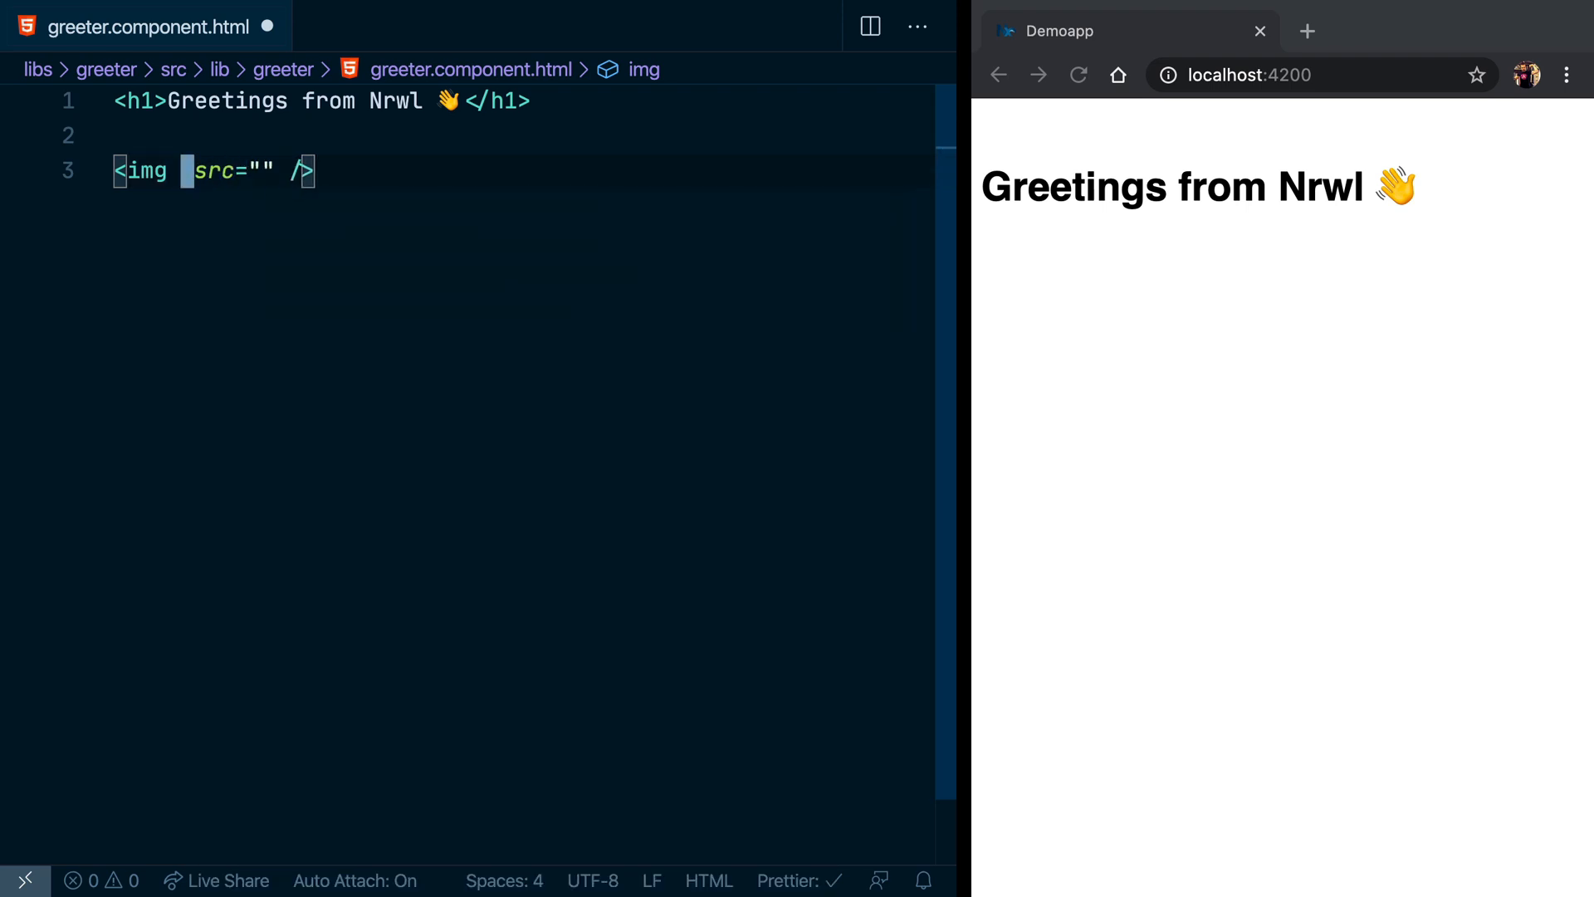
type("height=\"30\" width=\"98")
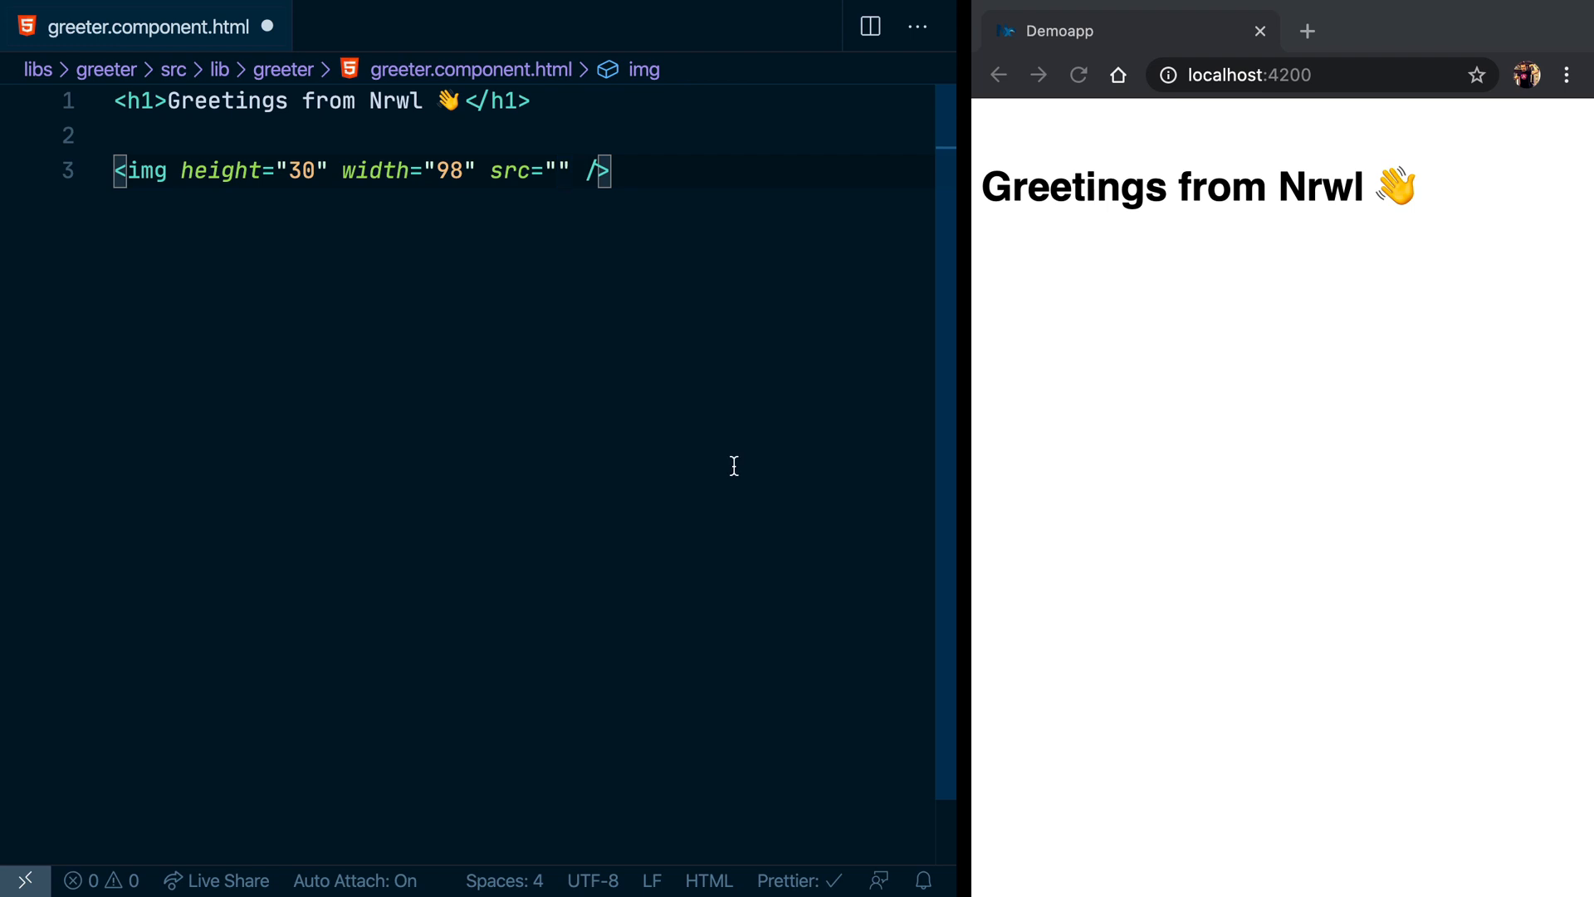
mouse_move(633, 209)
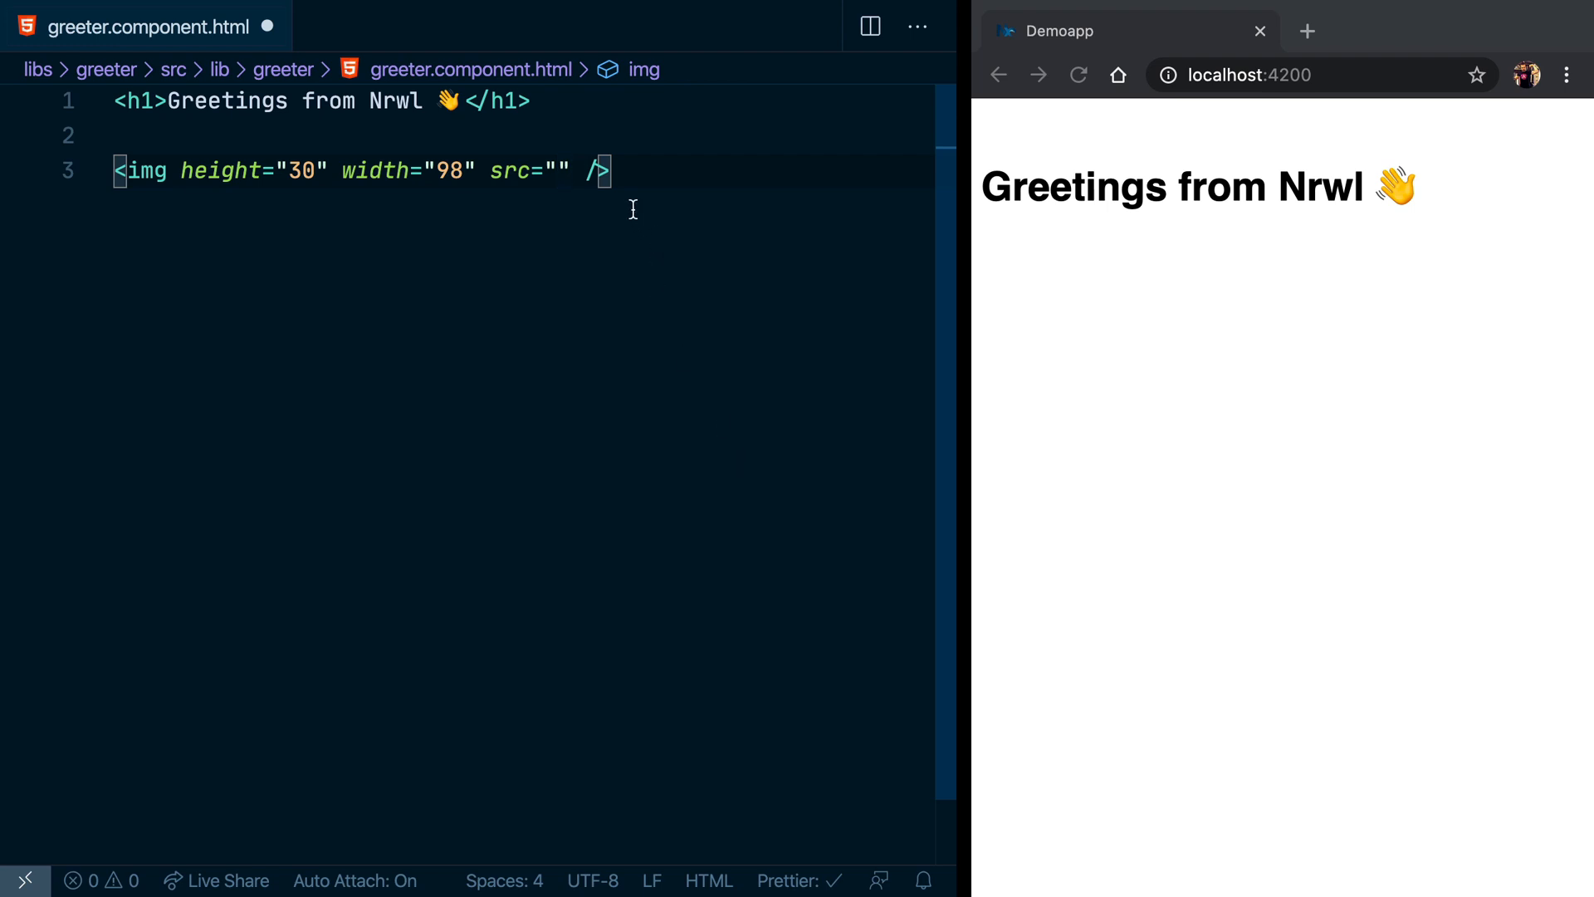
left_click(25, 880)
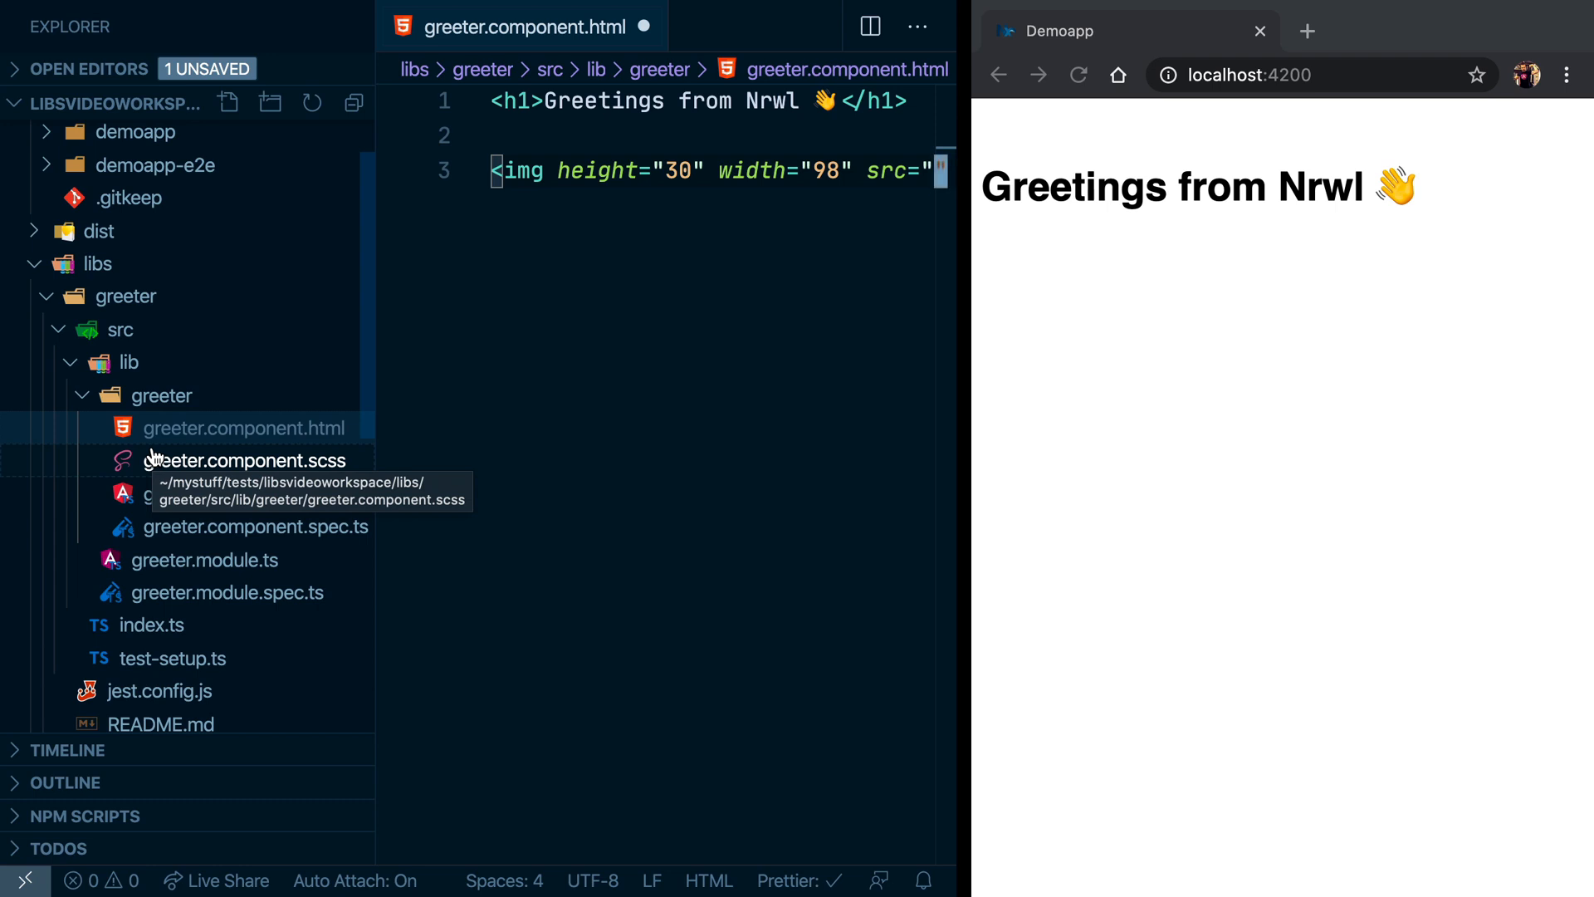
mouse_move(127, 296)
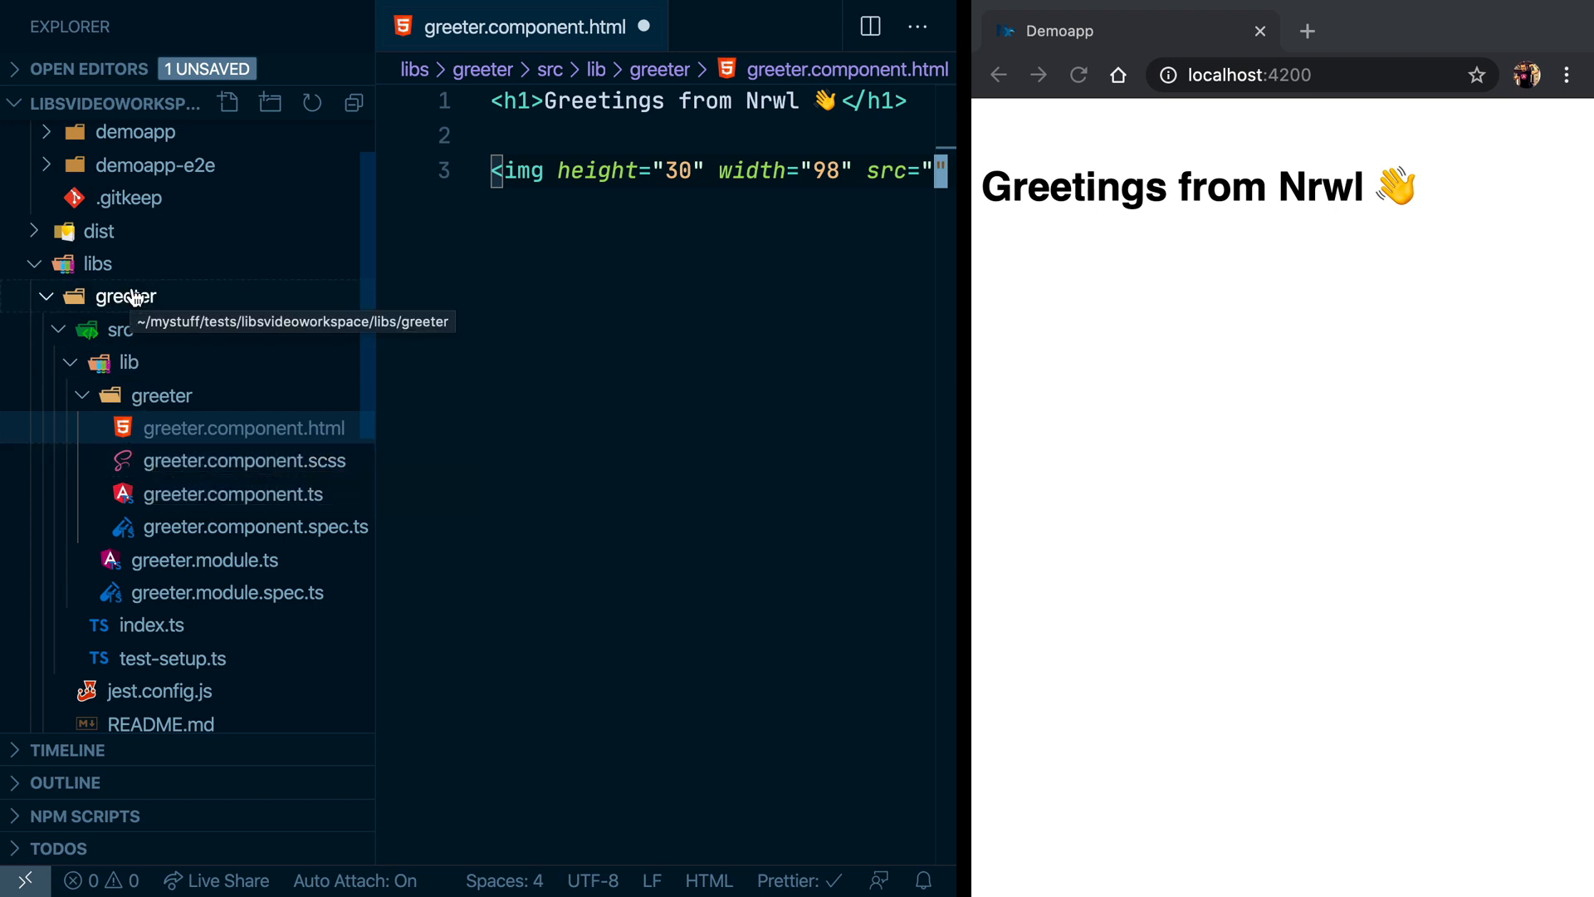
mouse_move(130, 304)
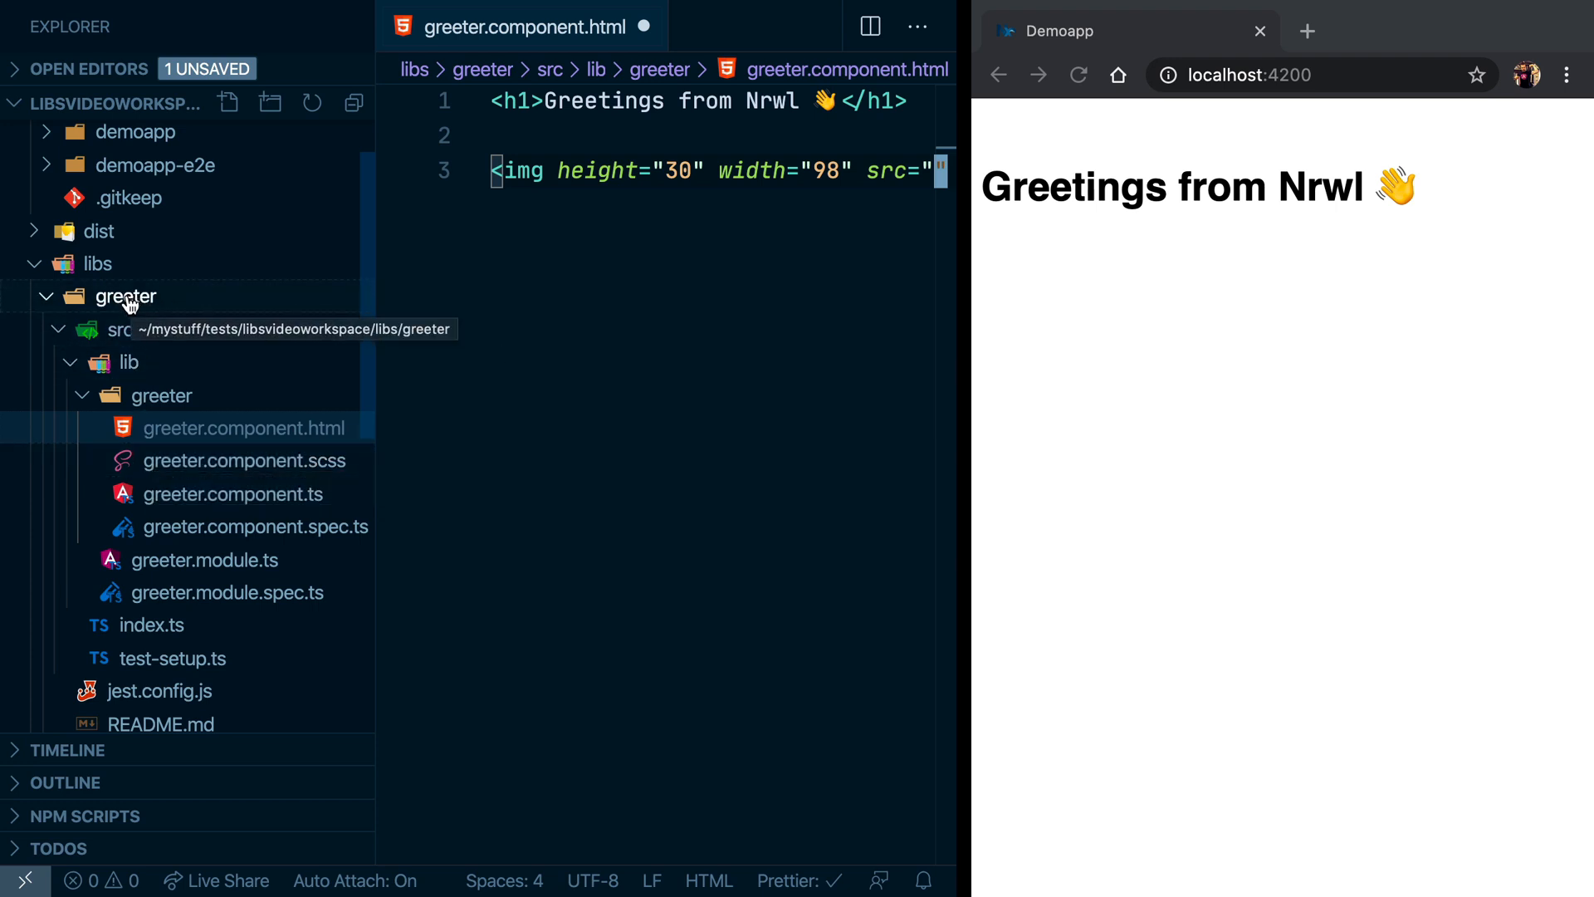
Inspect the demo app's src/assets folder for comparison
left_click(133, 203)
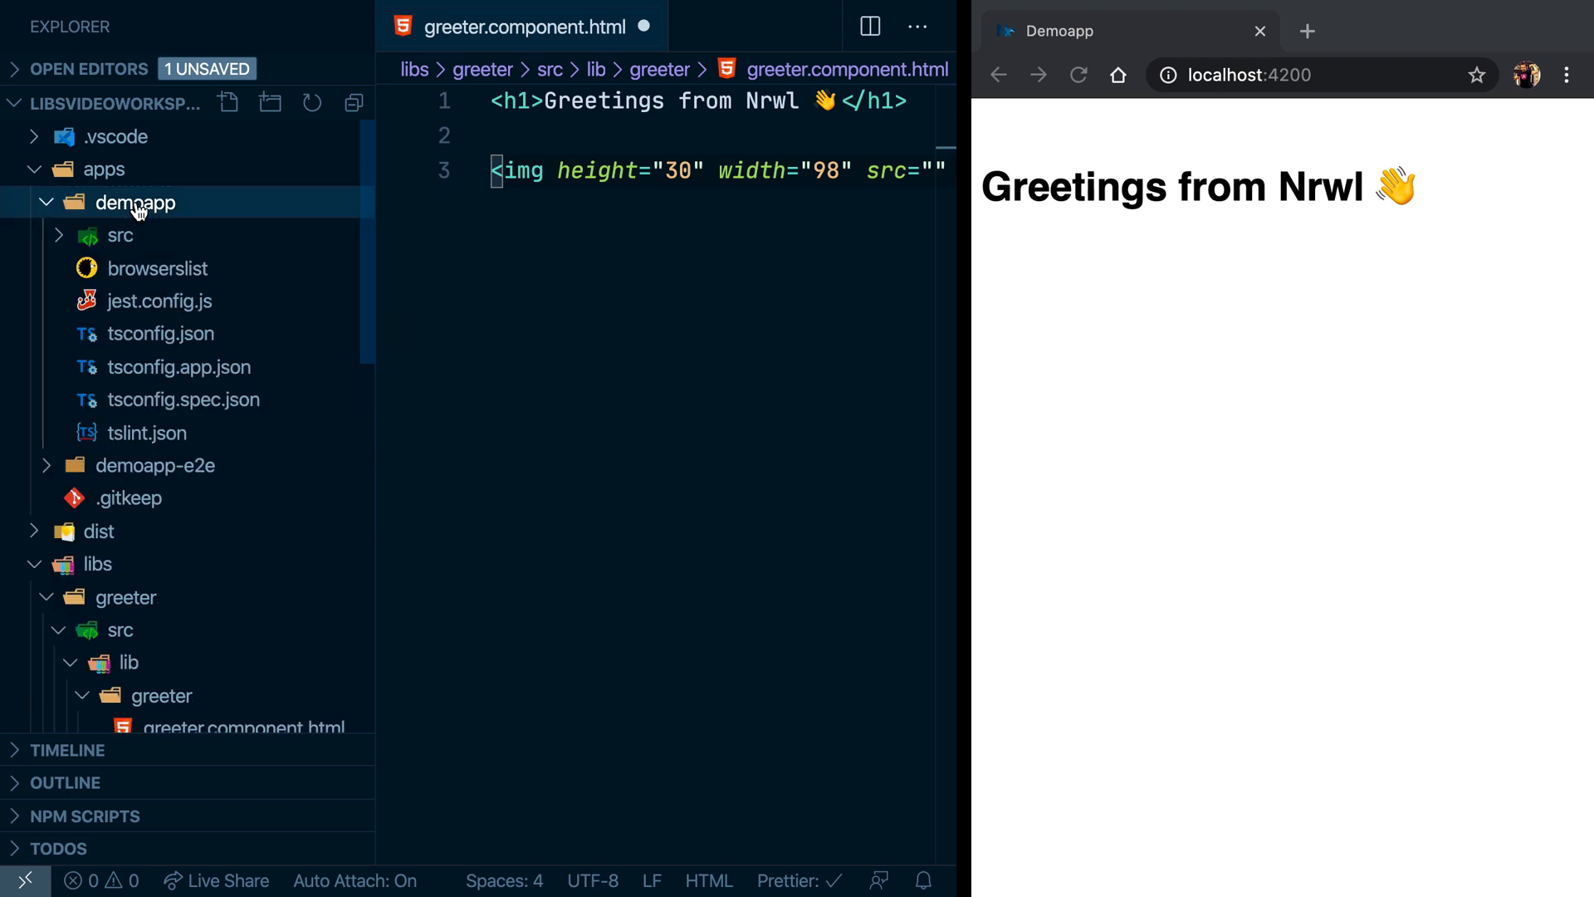
left_click(120, 235)
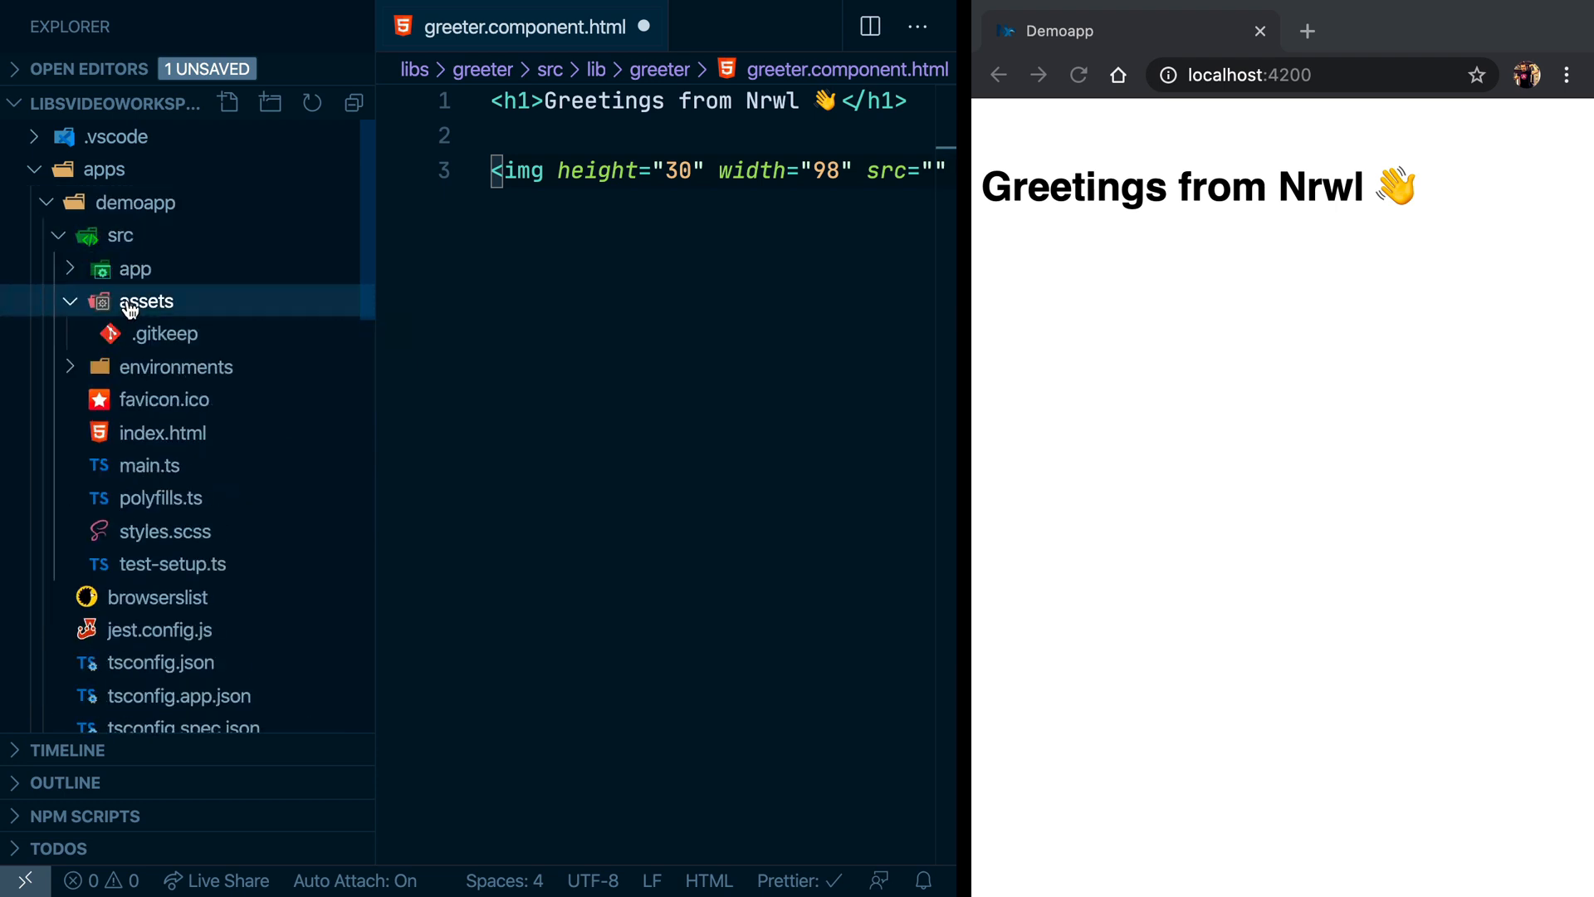
left_click(132, 203)
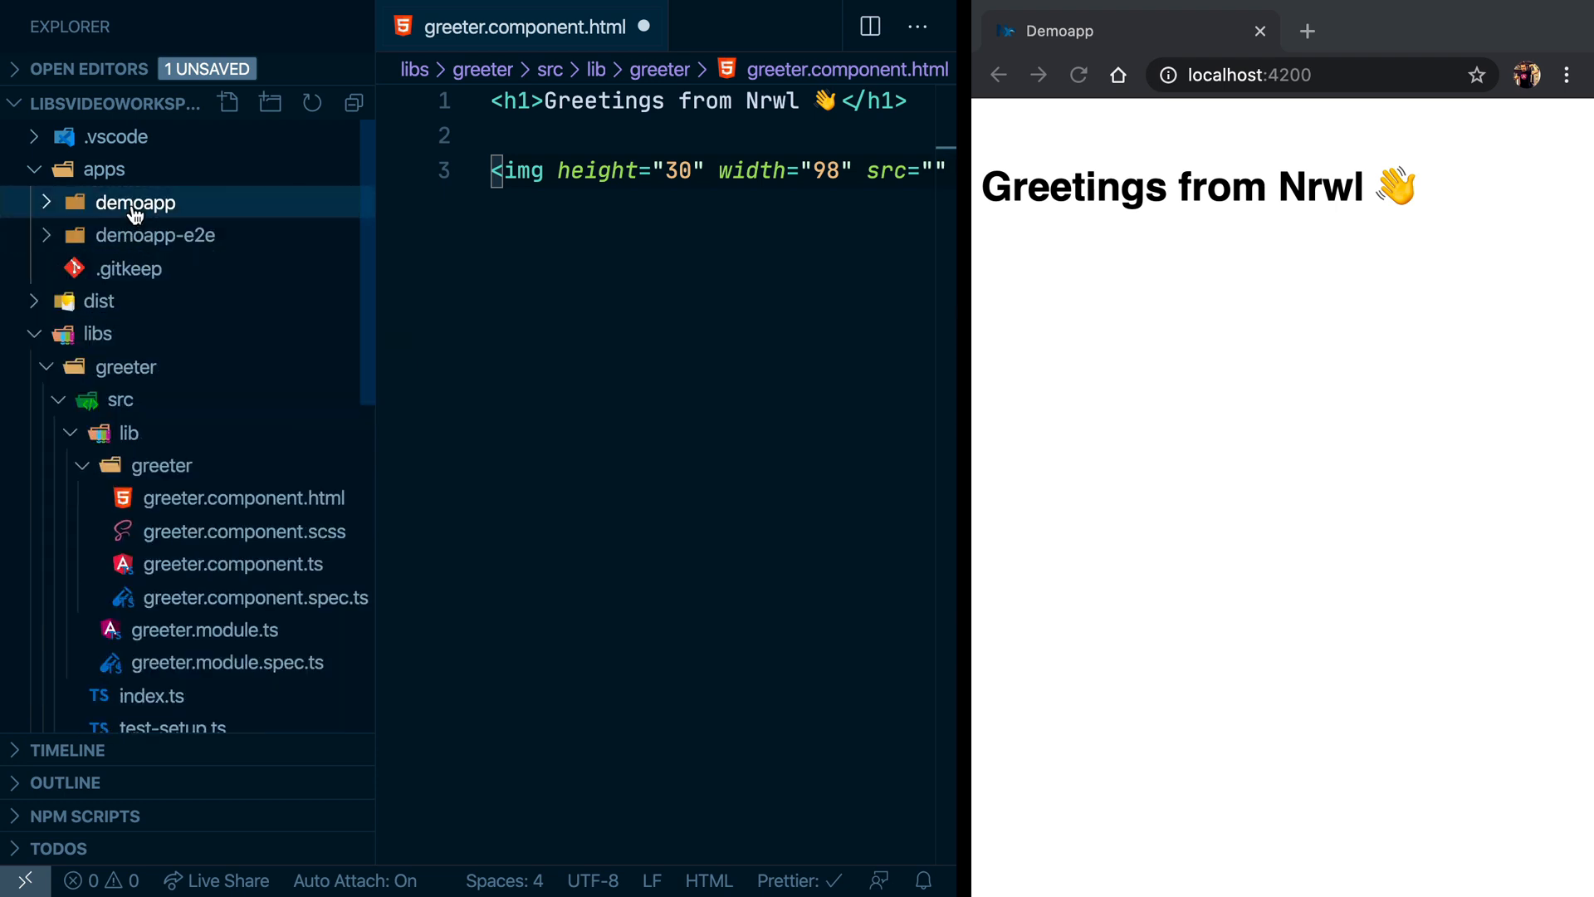
scroll("down", 3)
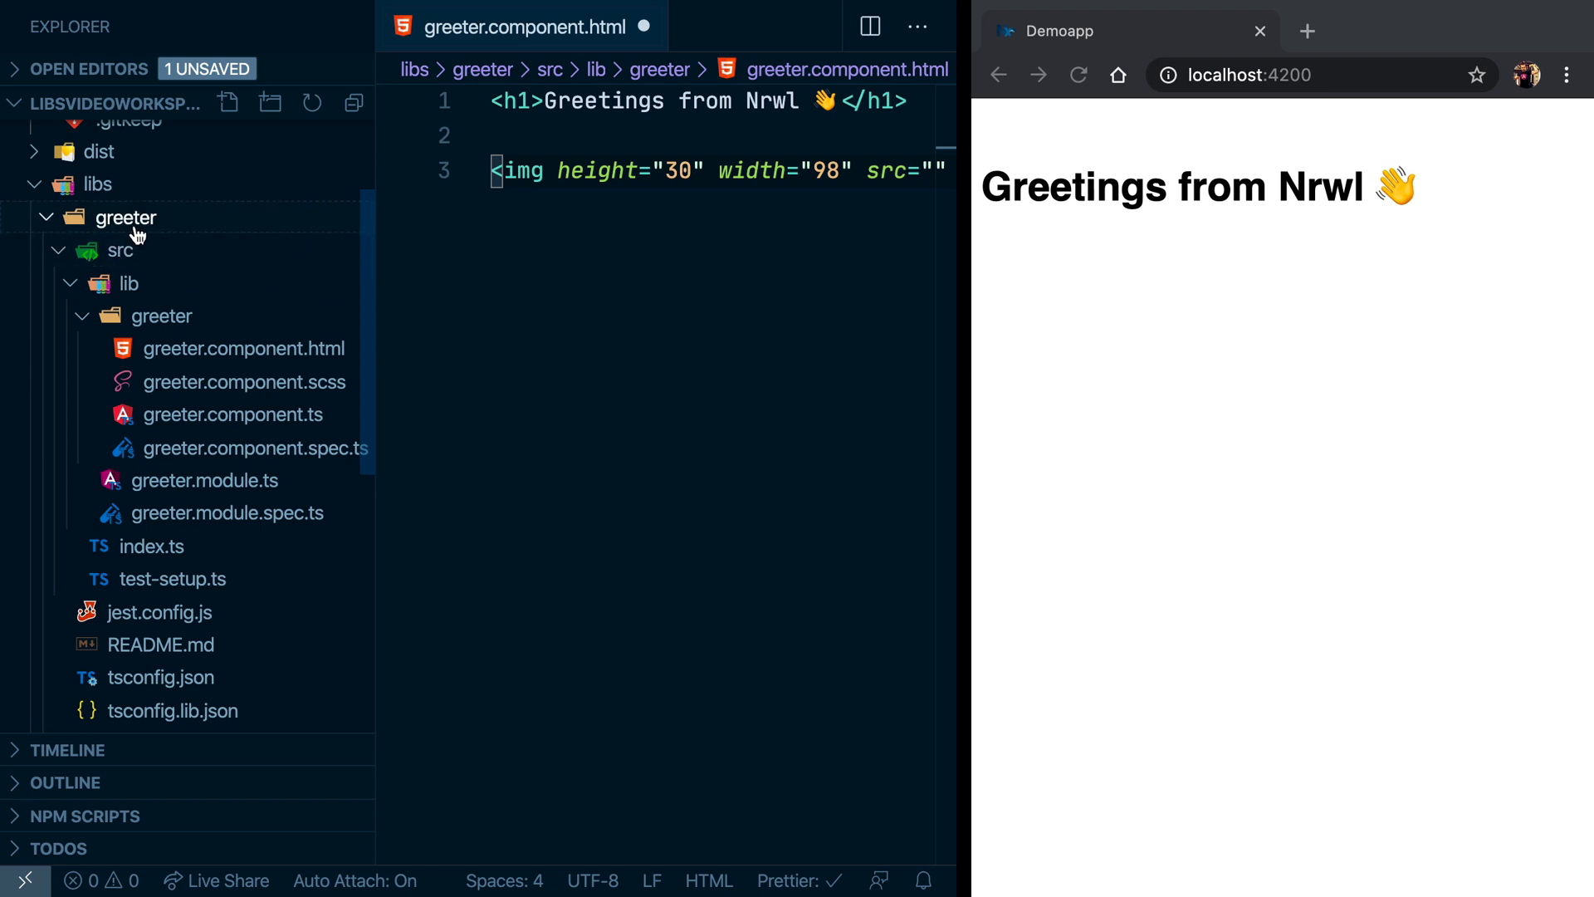
mouse_move(126, 217)
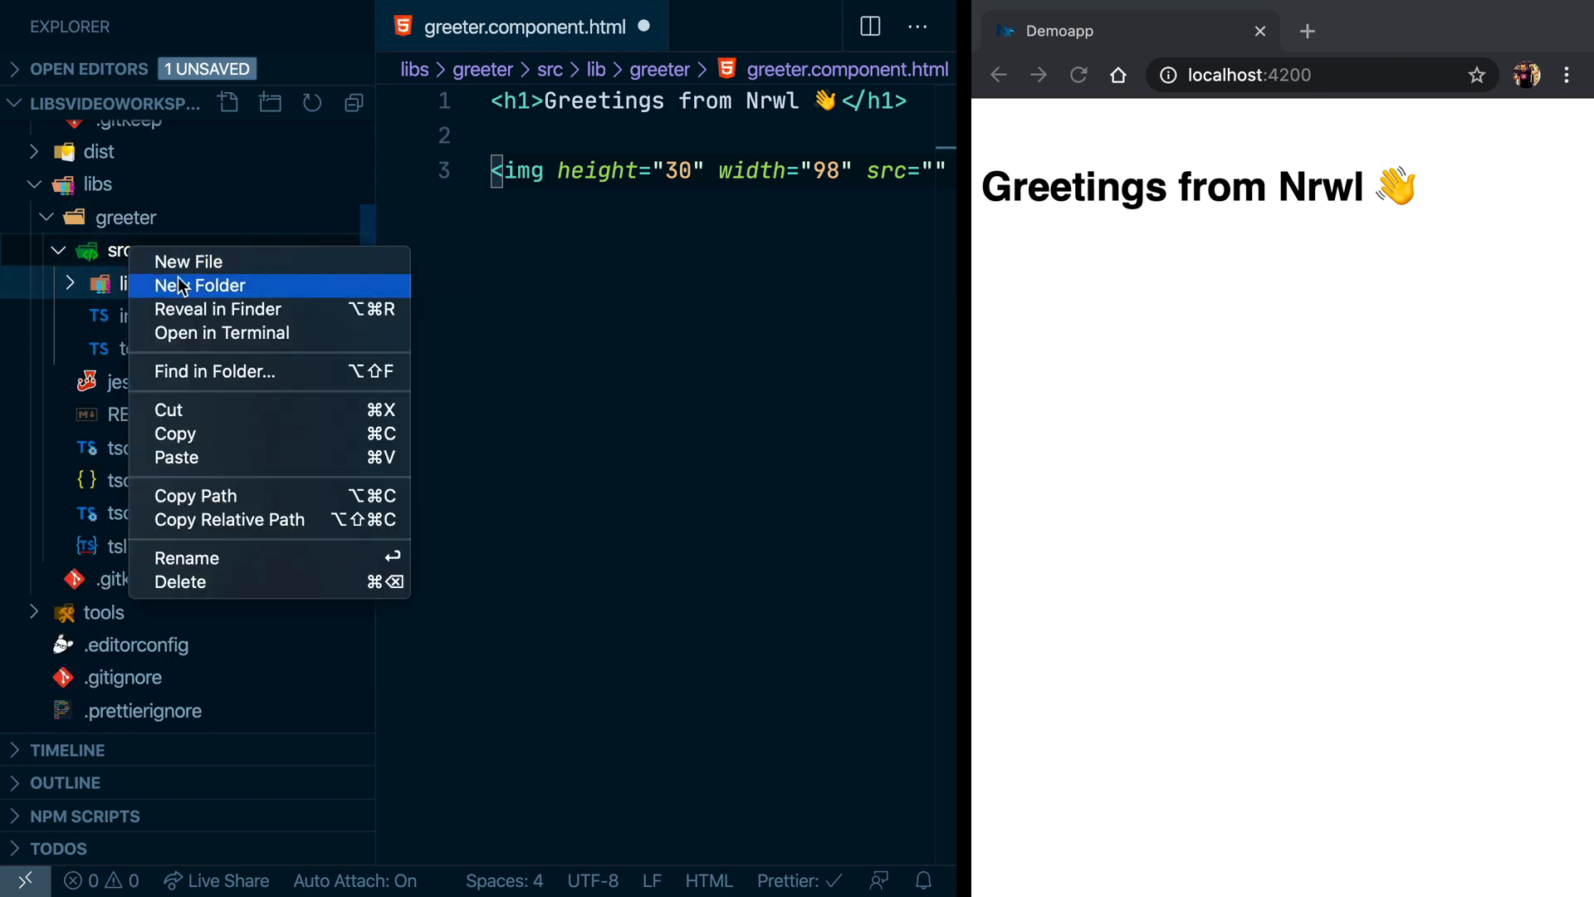
Create a new folder named assets inside libs/greeter/src
left_click(200, 285)
type("assets")
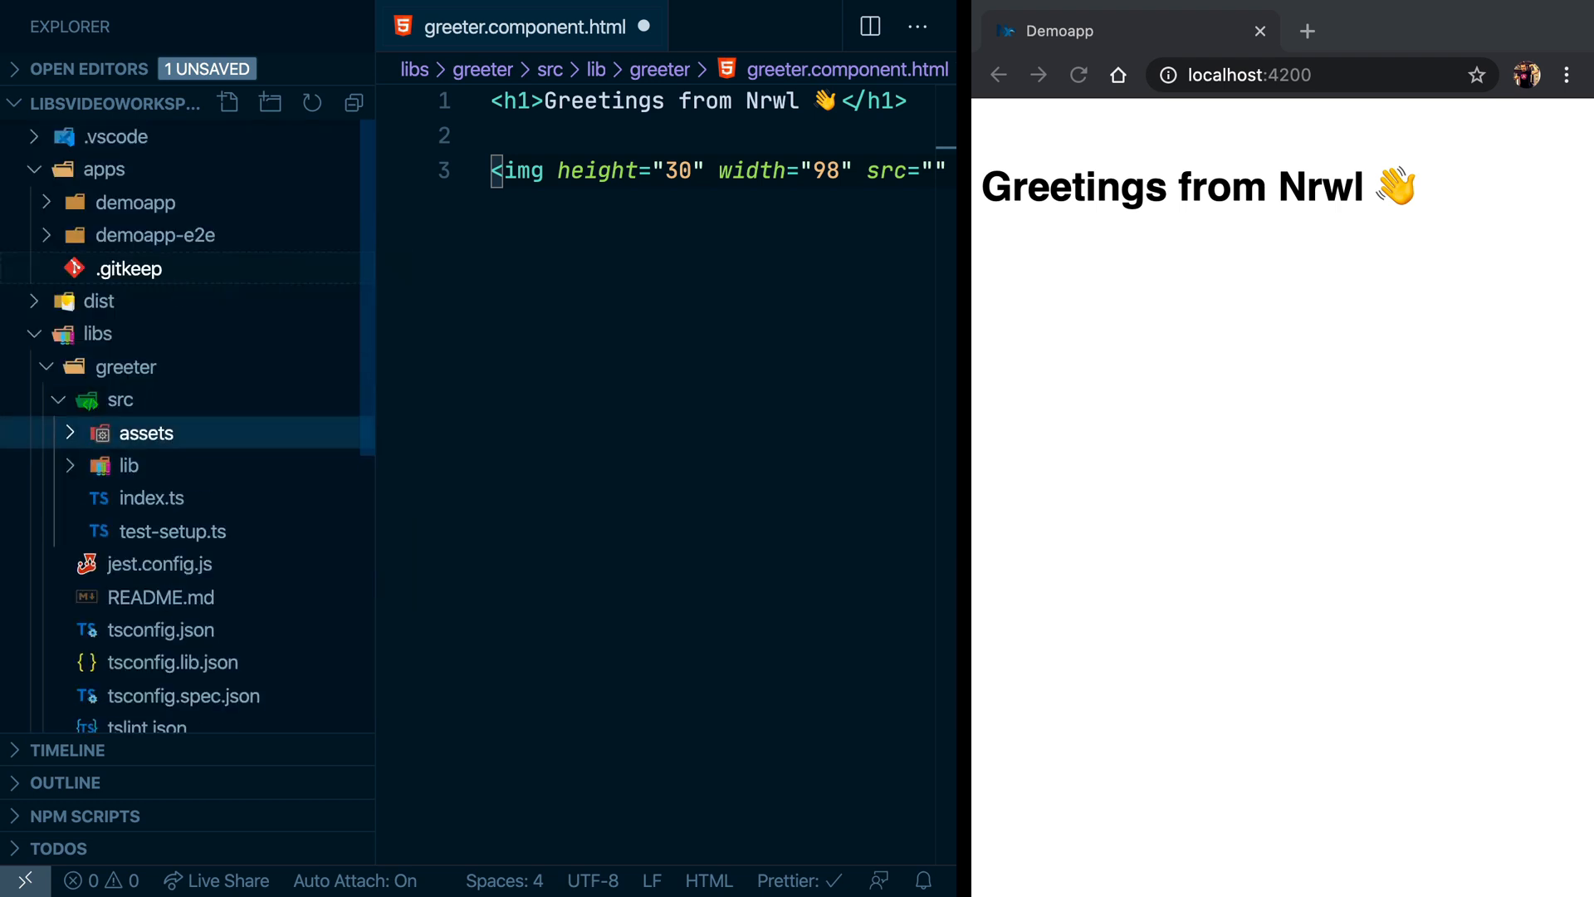
left_click(132, 201)
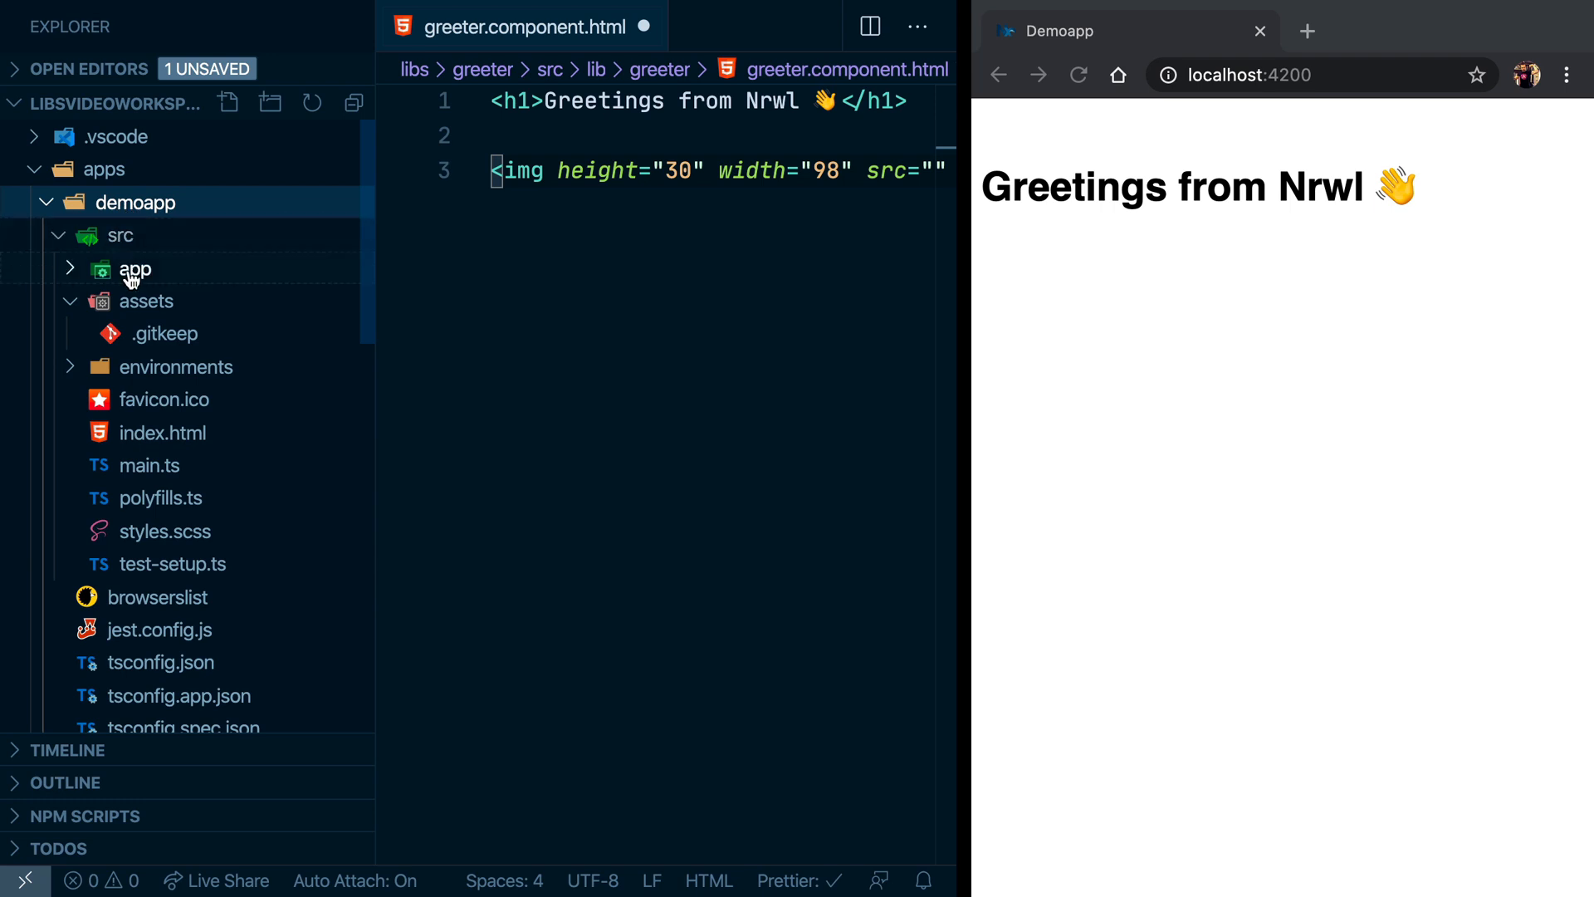
left_click(120, 235)
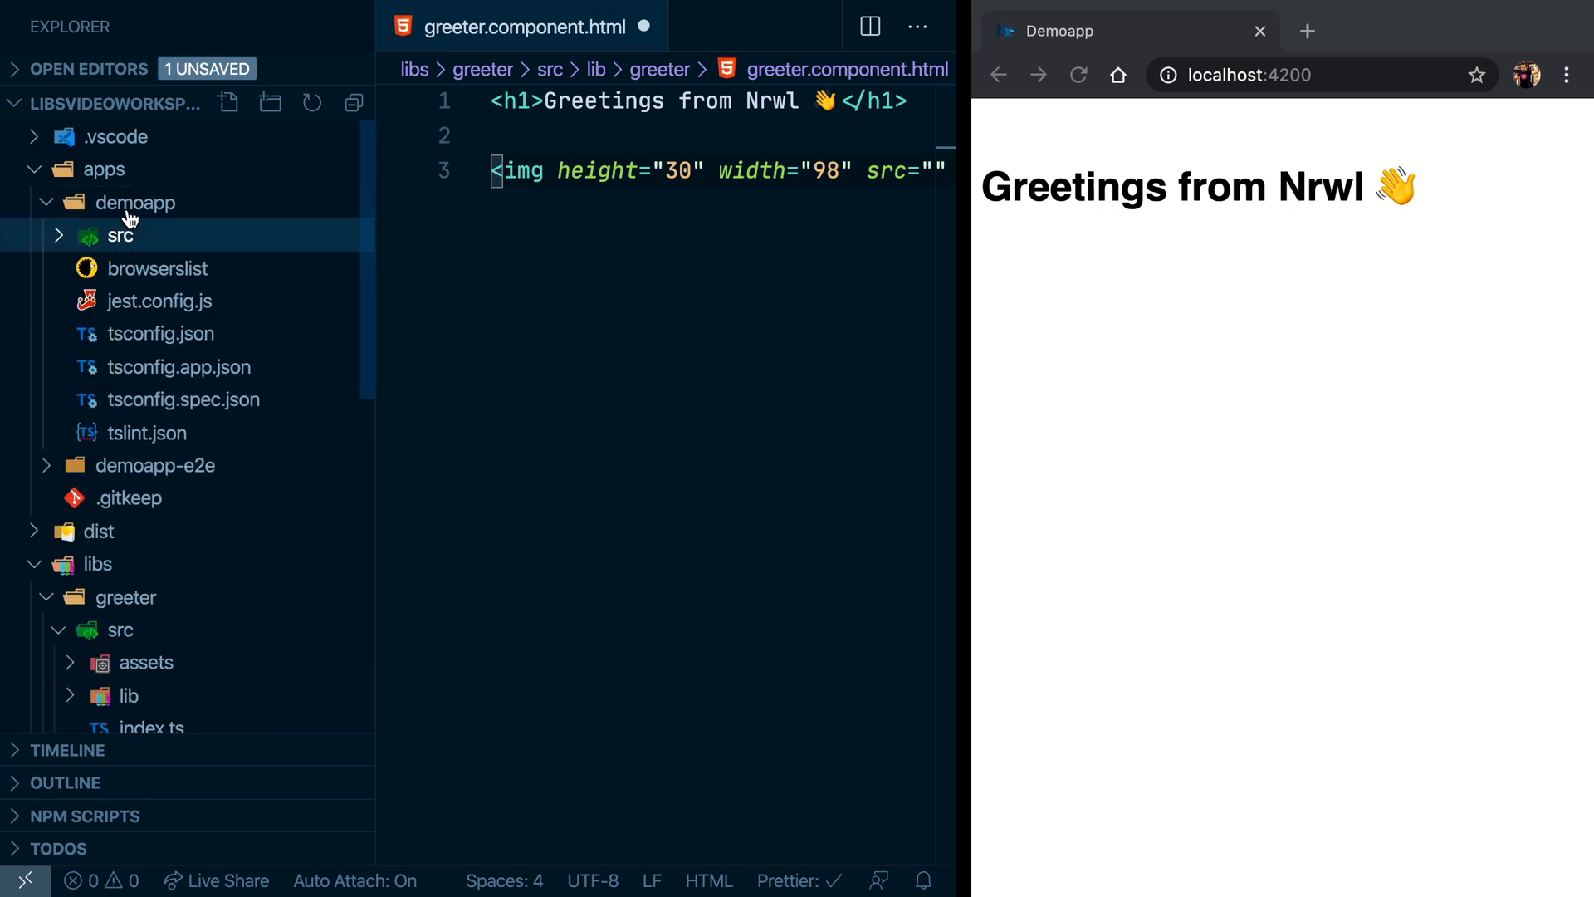
scroll("down", 3)
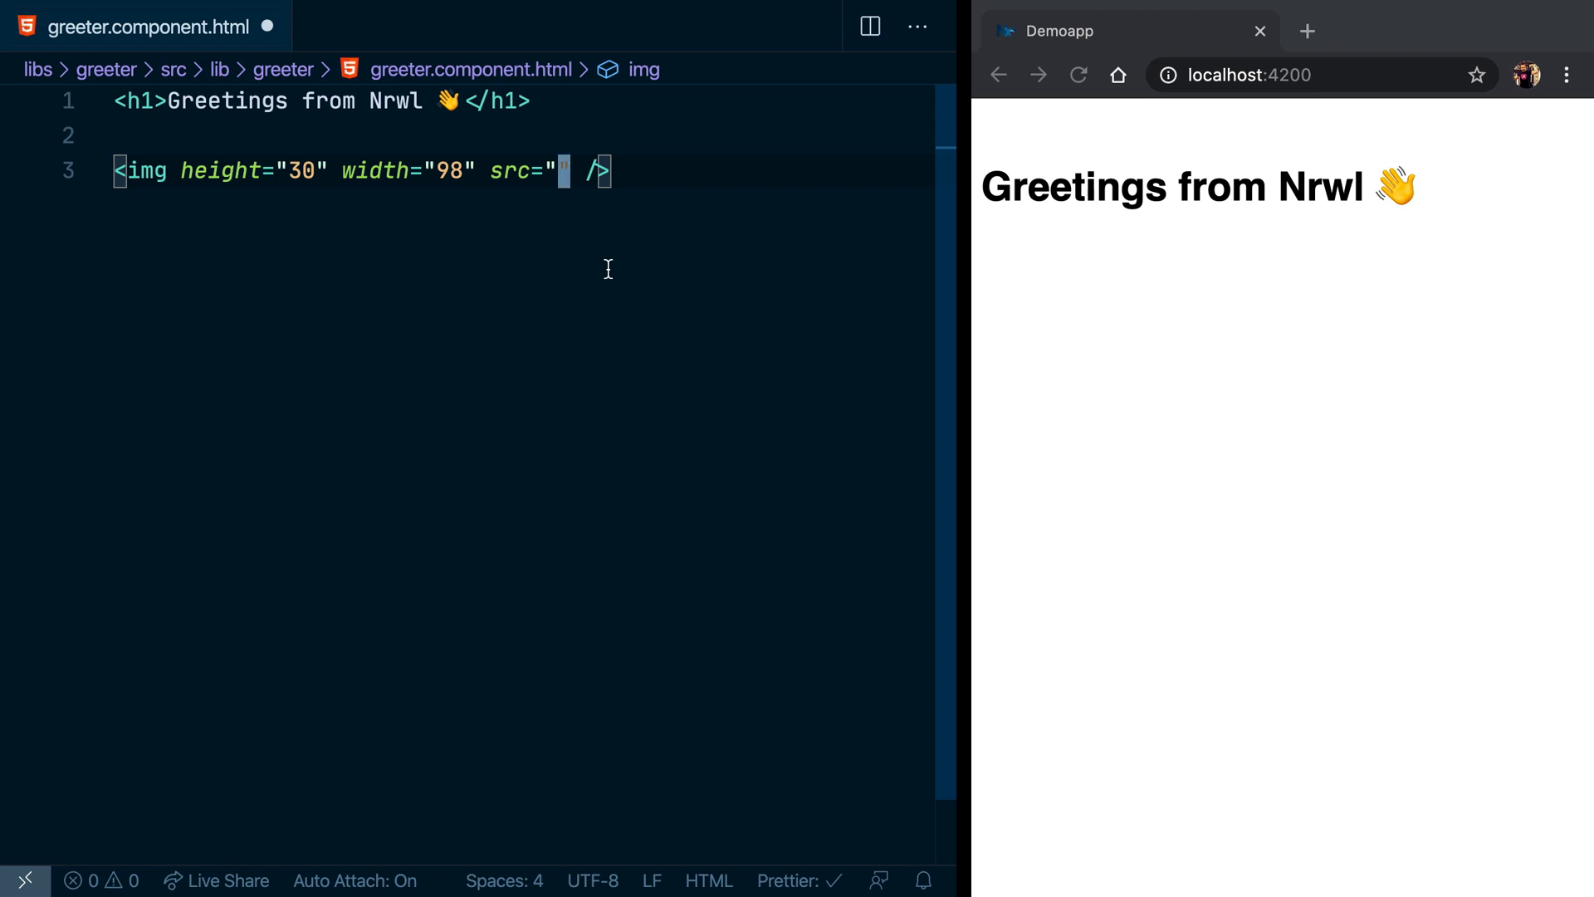
Set the image source to /assets/greeter/nrwl-logo.svg, save, and check the broken image
type("/assets")
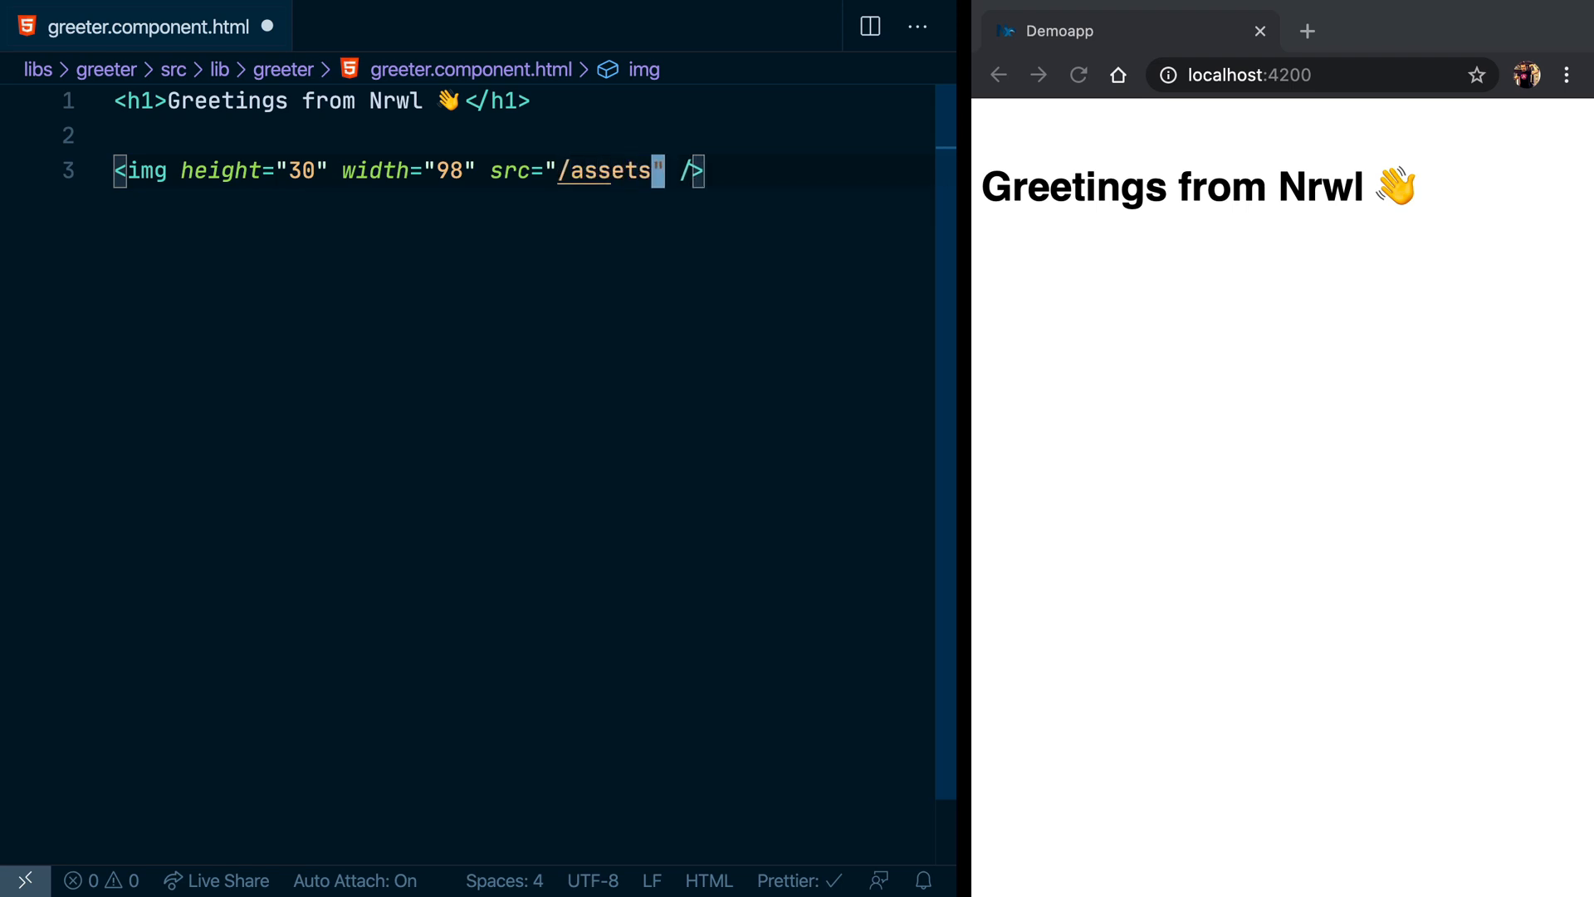
type("/")
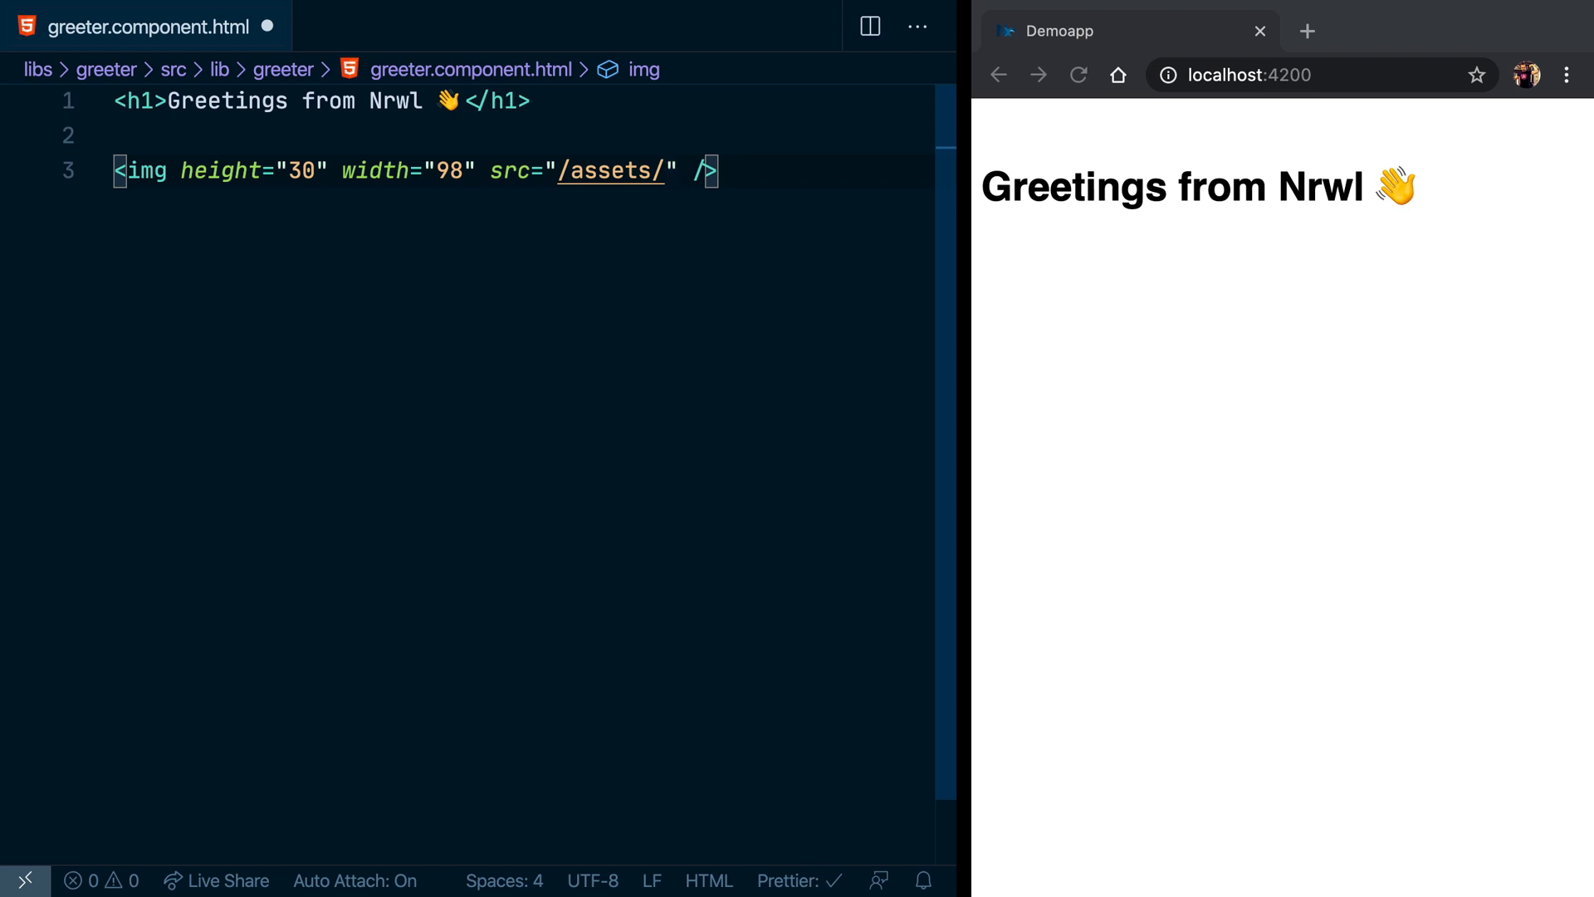
type("greeter/")
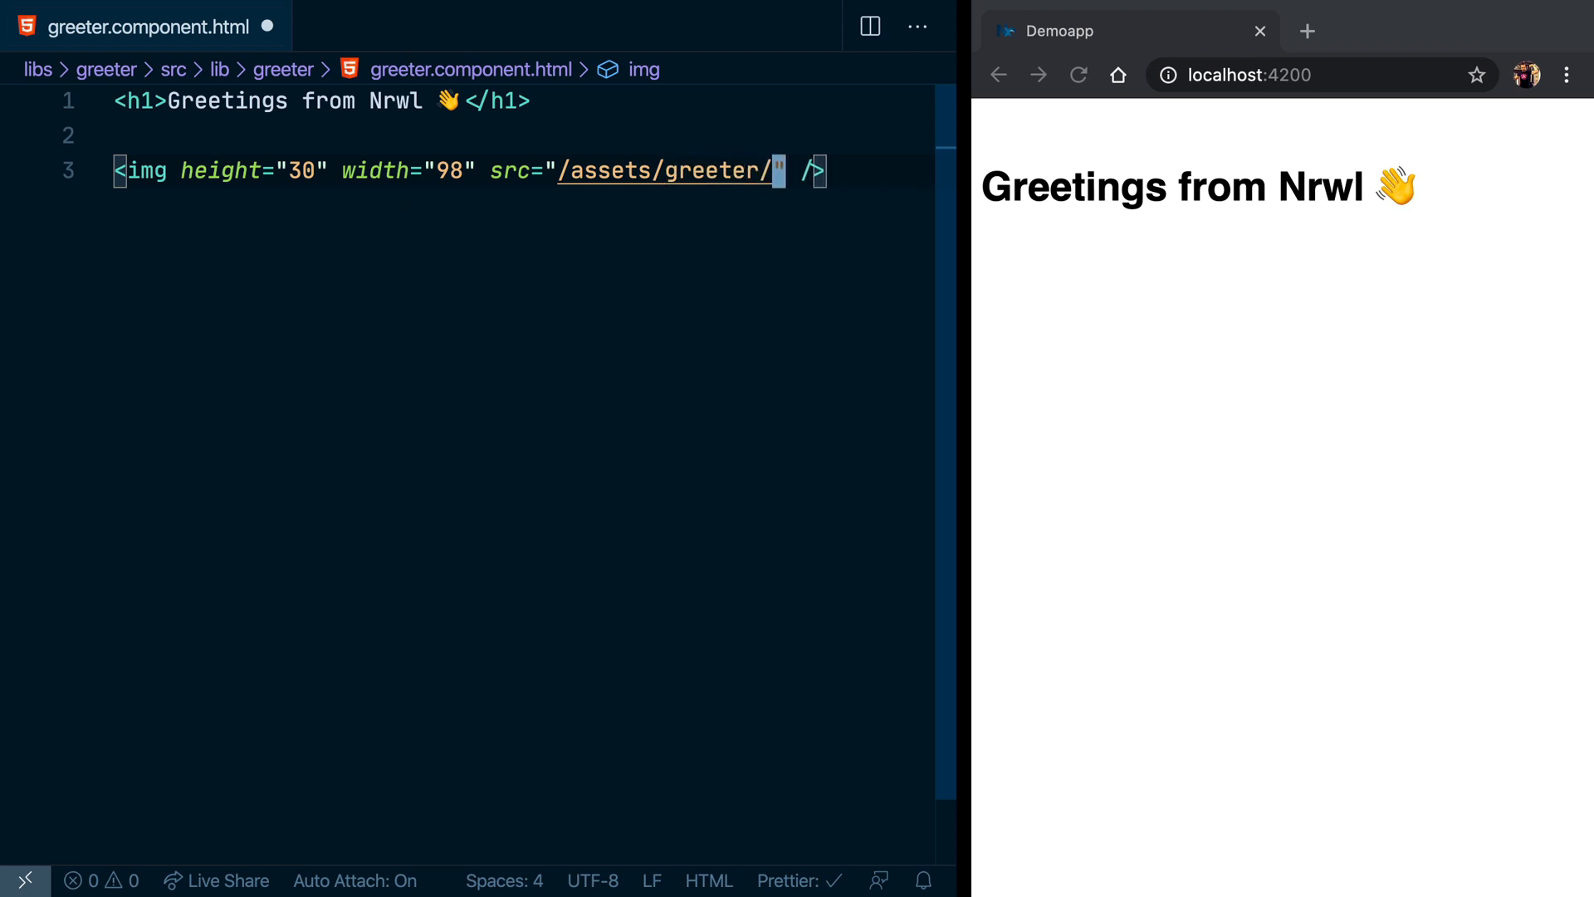
type("nrwl-l")
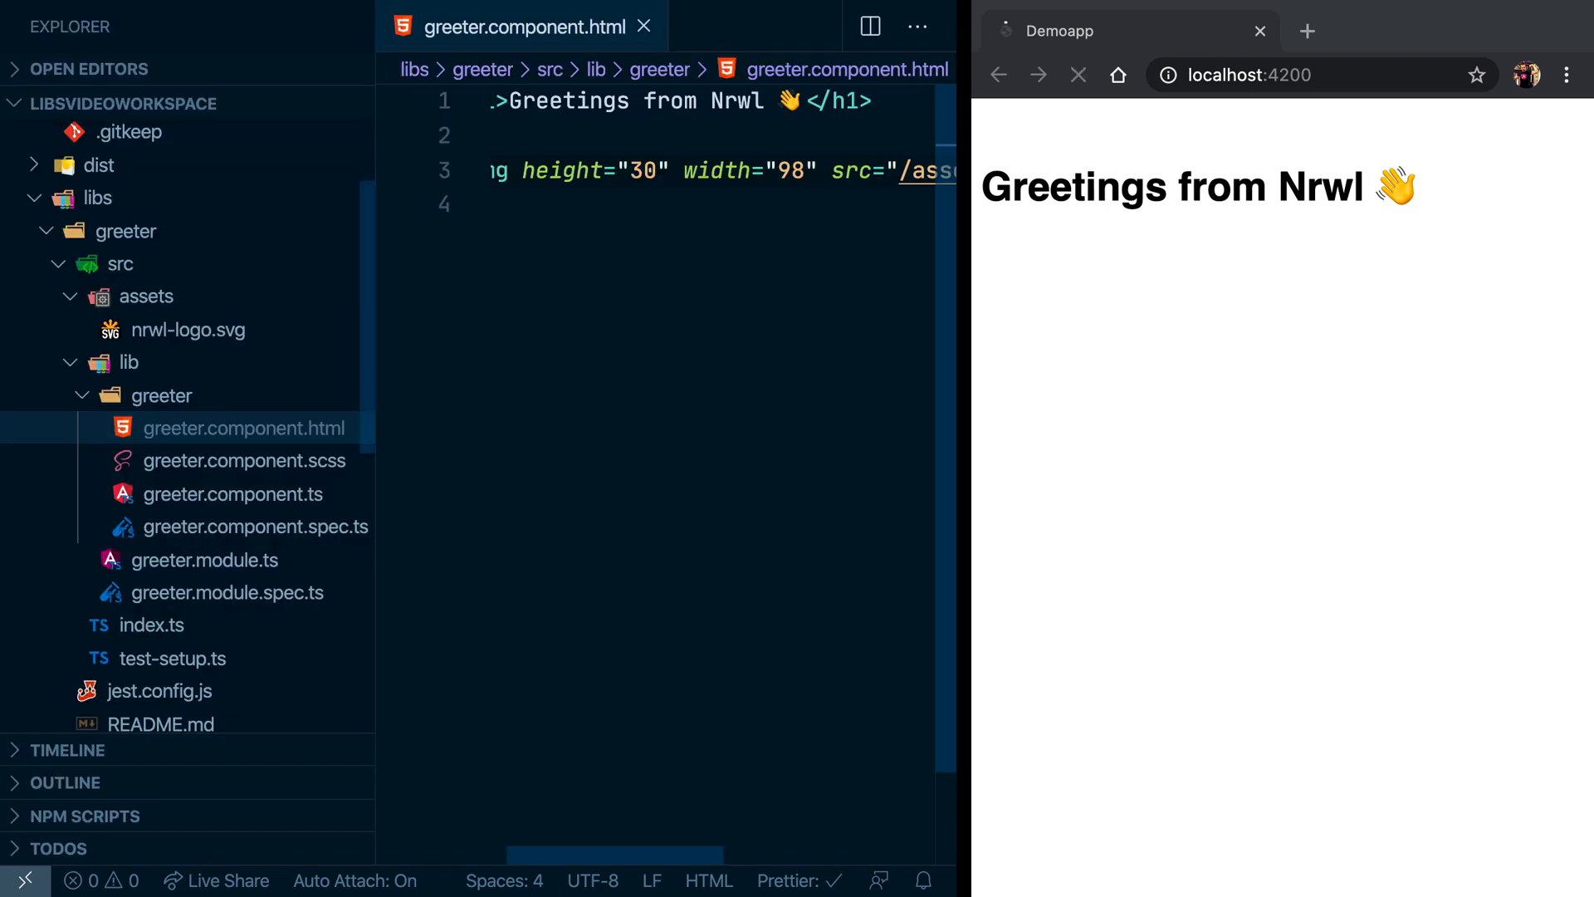
mouse_move(188, 330)
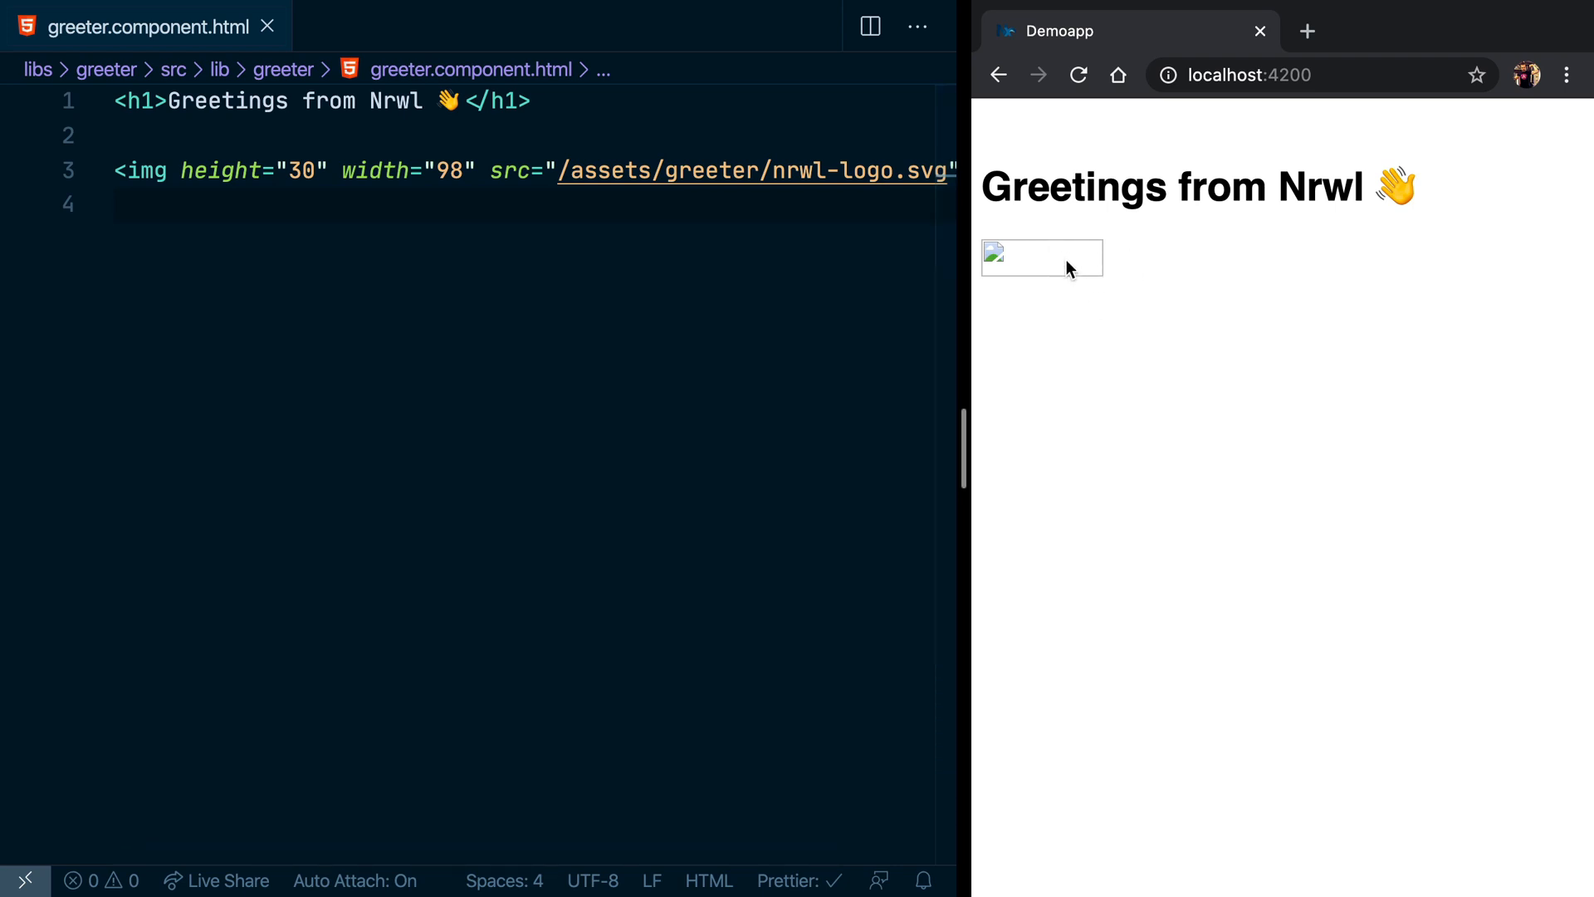
mouse_move(1116, 355)
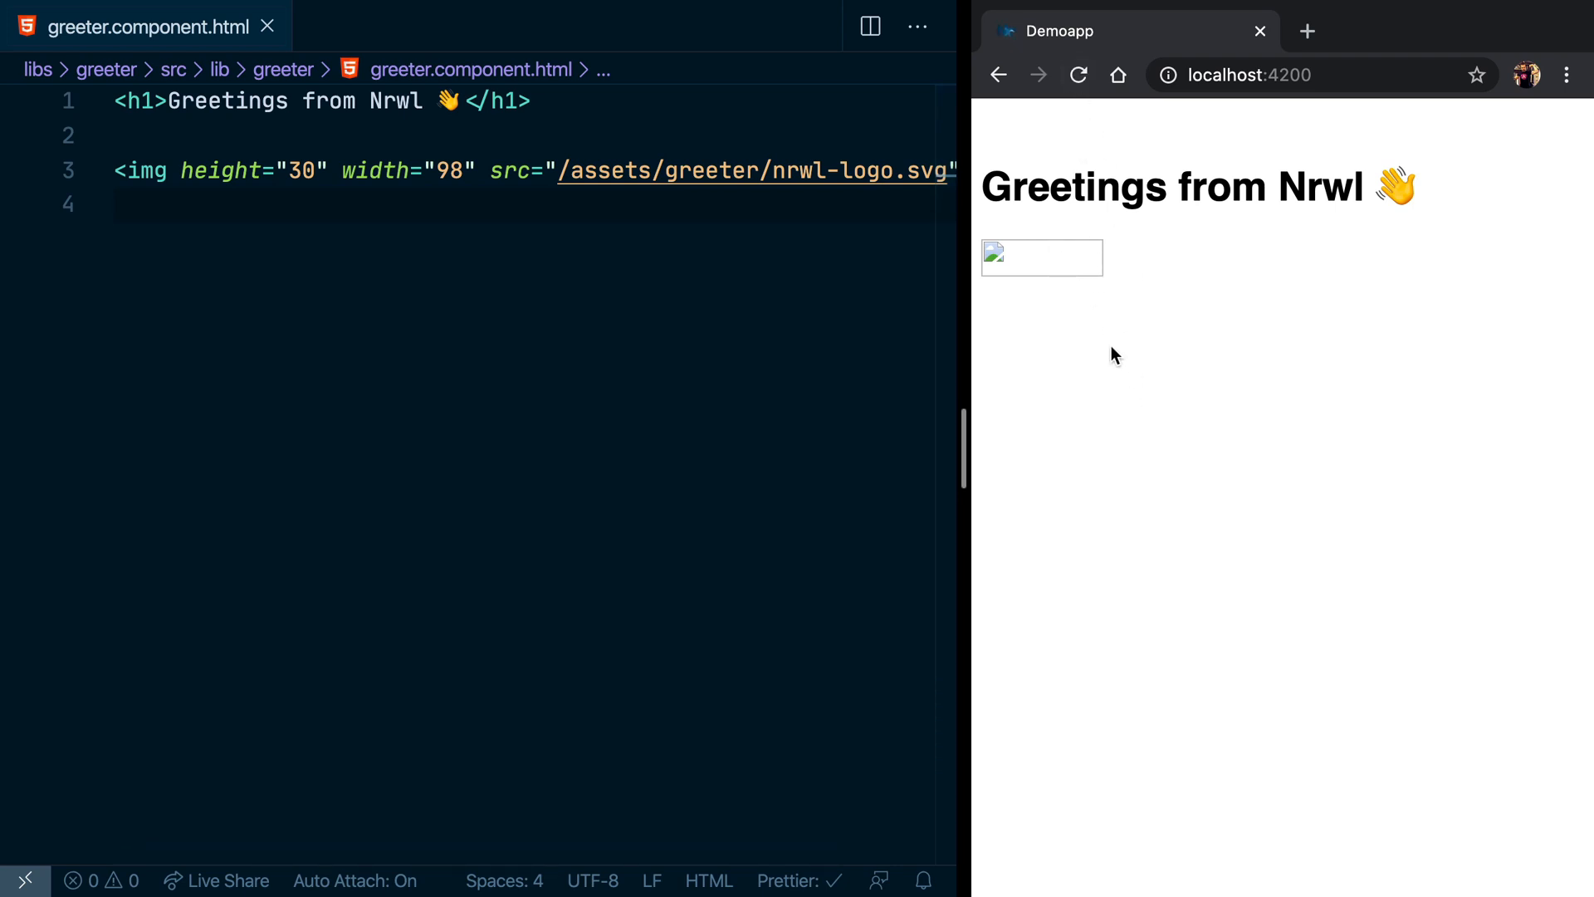
mouse_move(1052, 277)
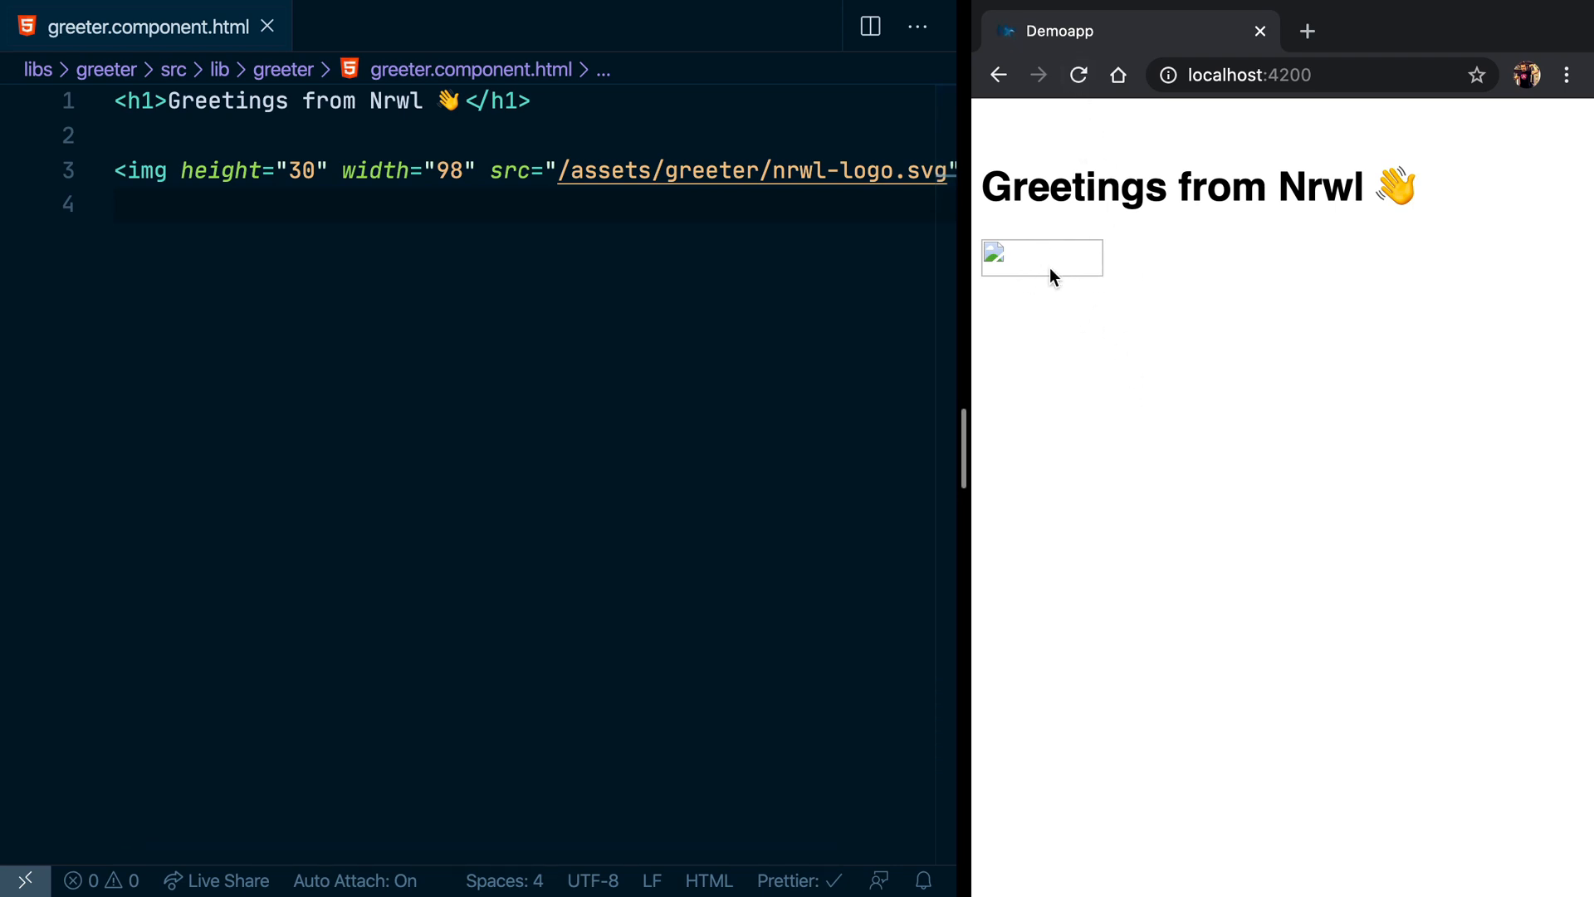
left_click(120, 136)
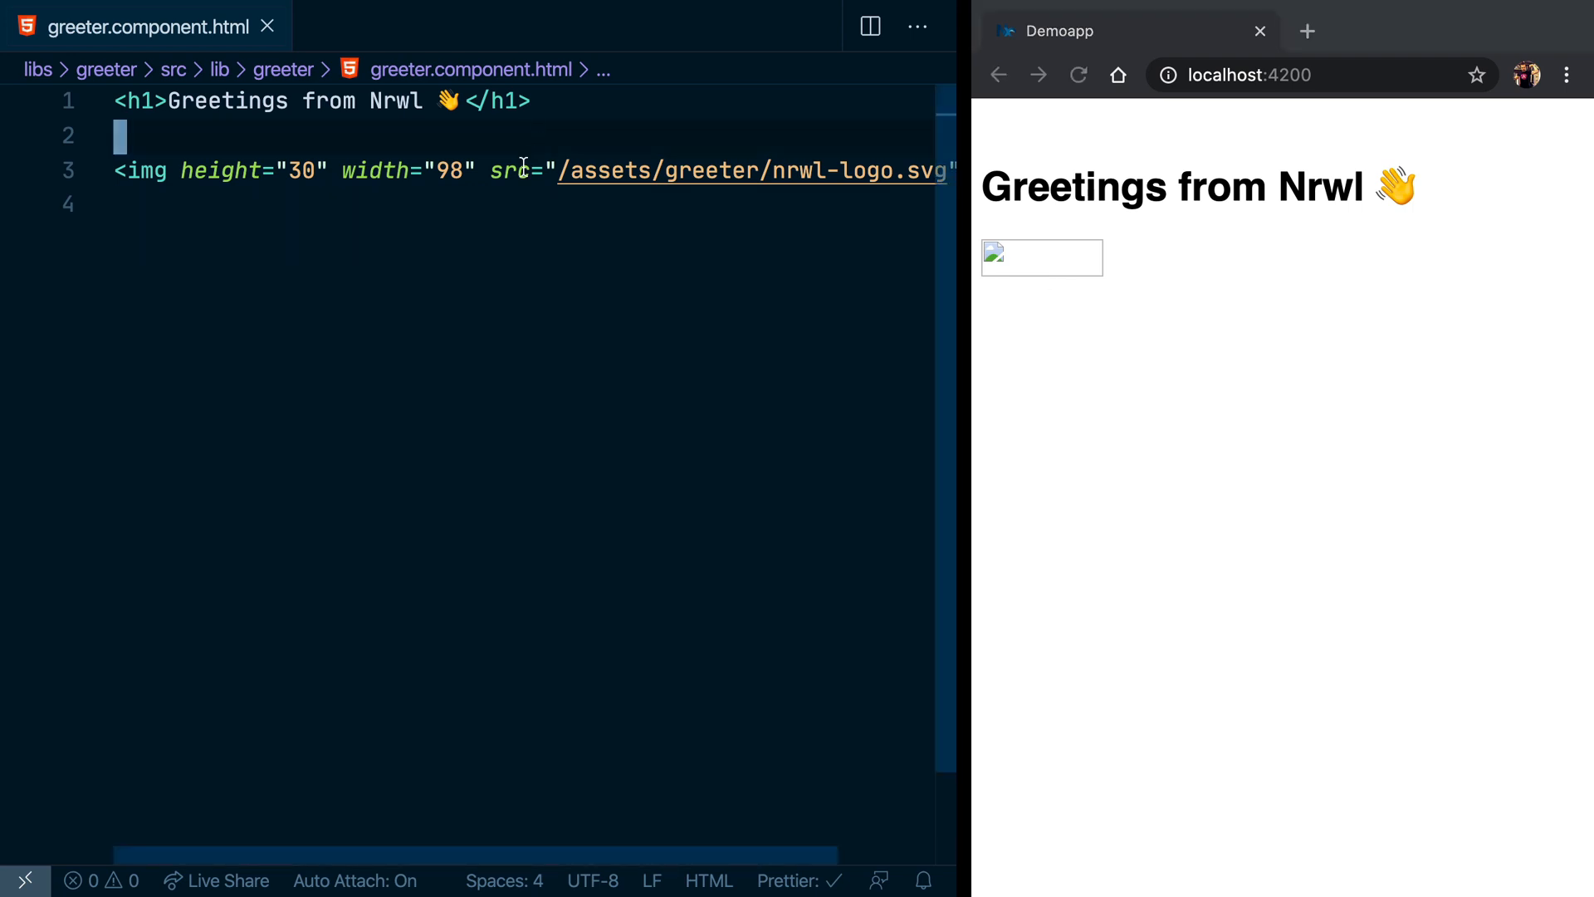
left_click(457, 169)
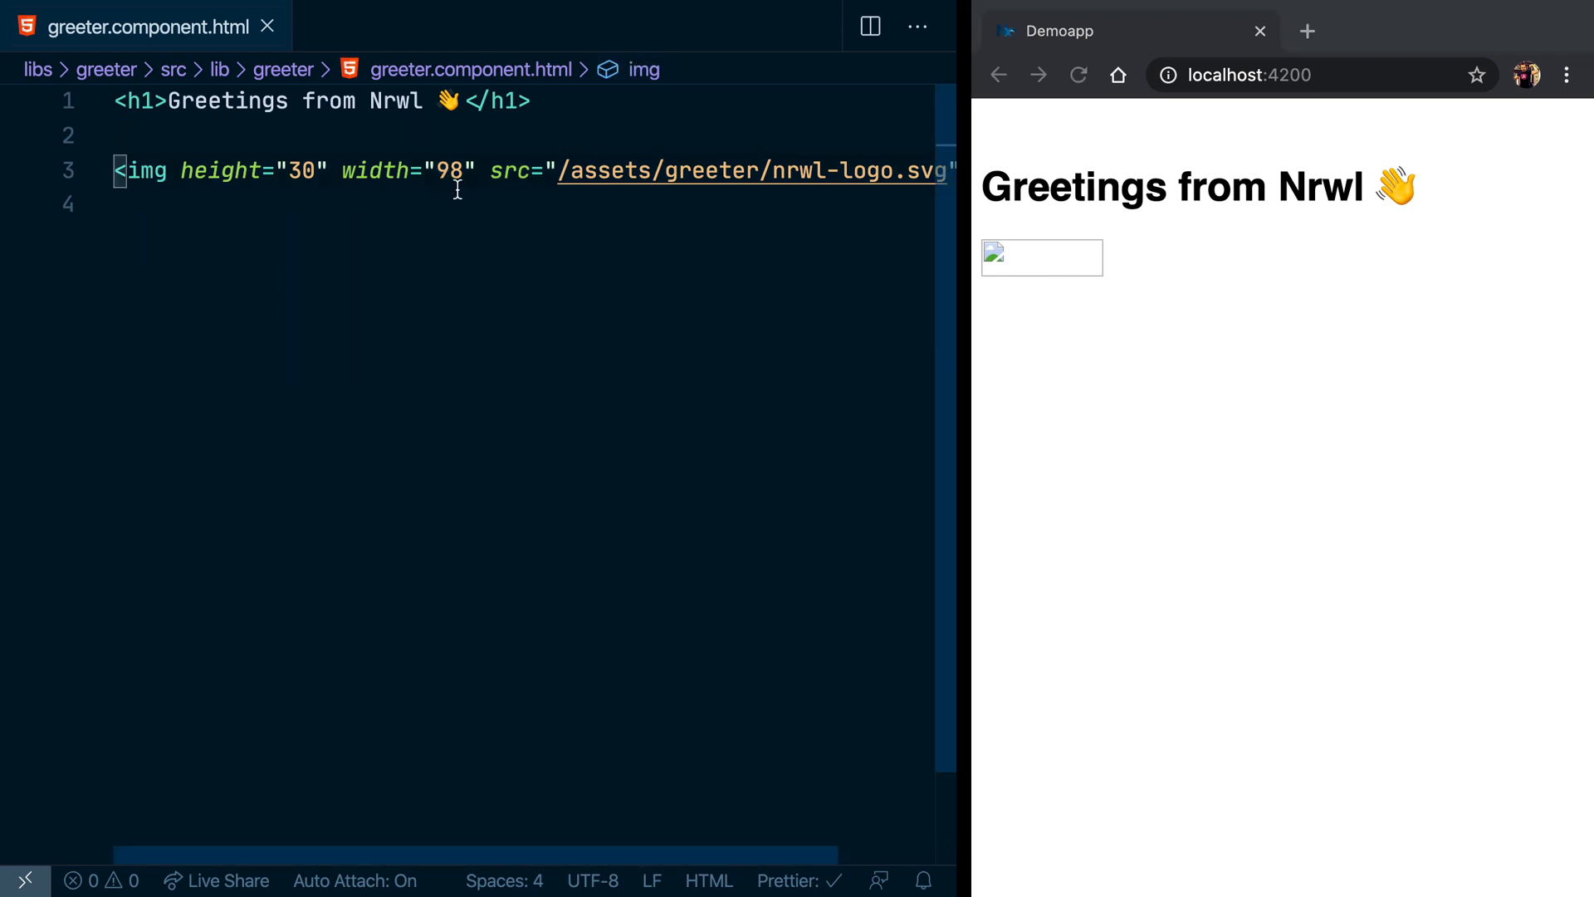
Open angular.json and start a new "input" object in the build options assets list
type("an")
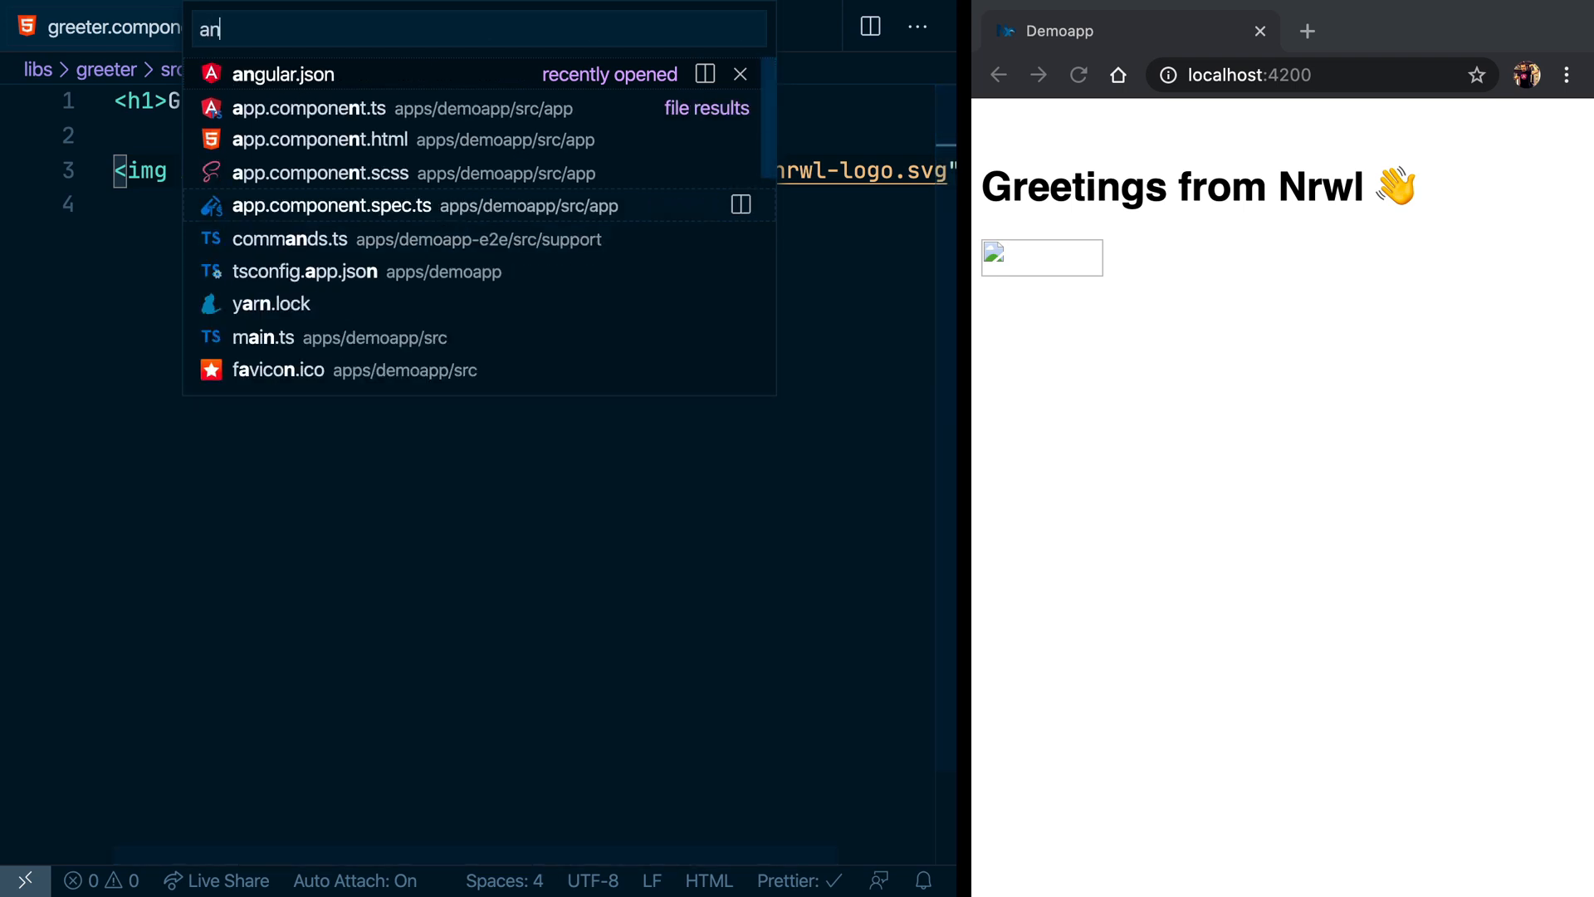
left_click(291, 73)
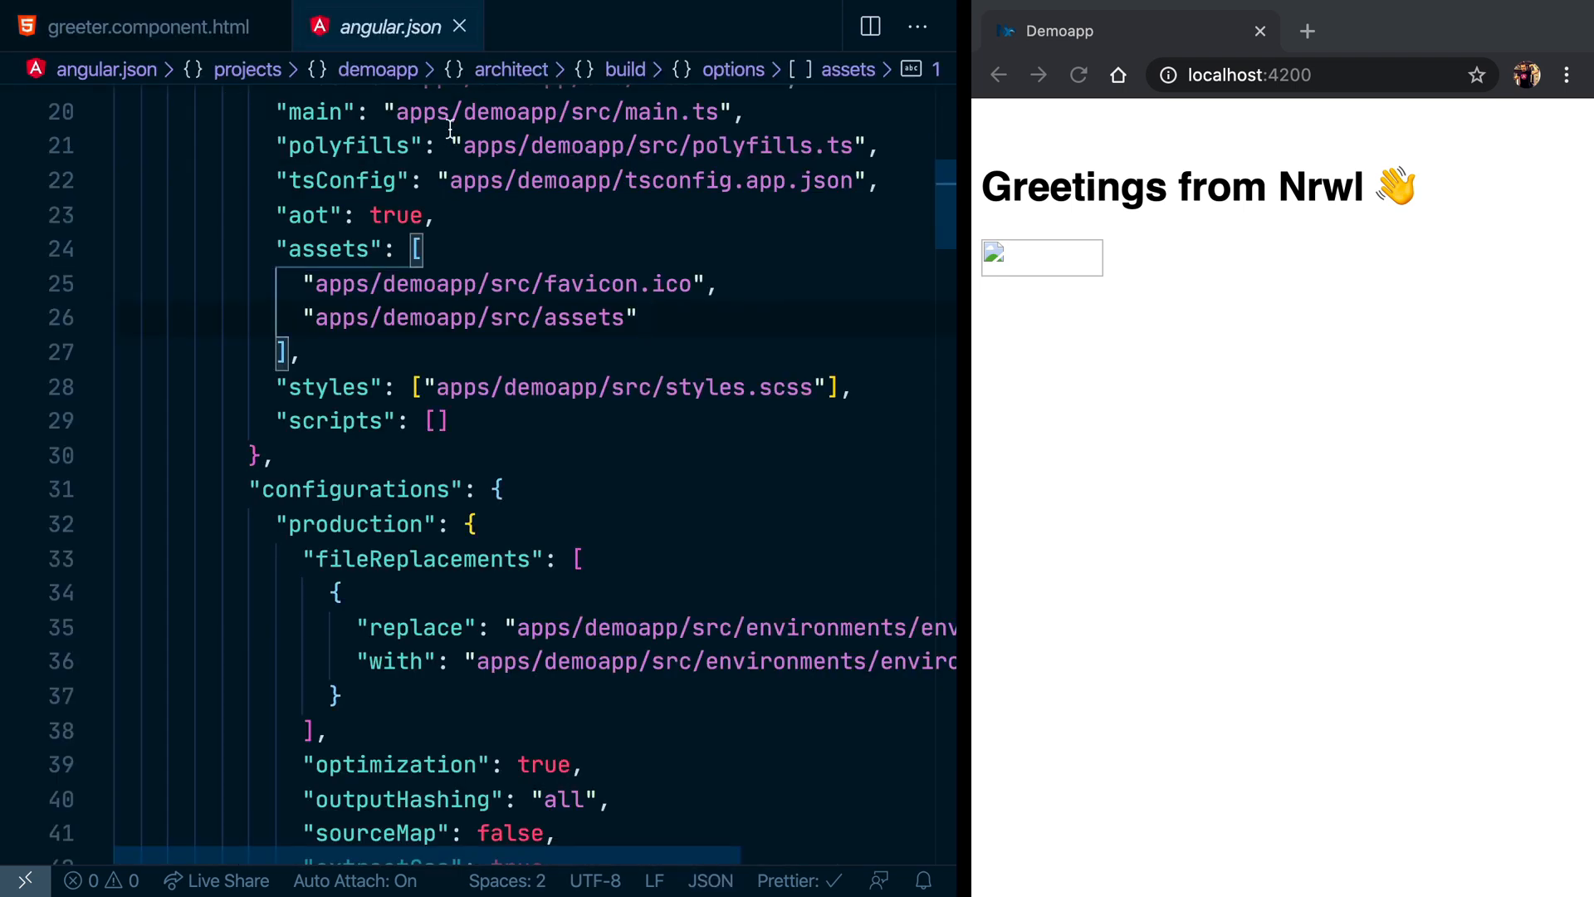
scroll("up", 3)
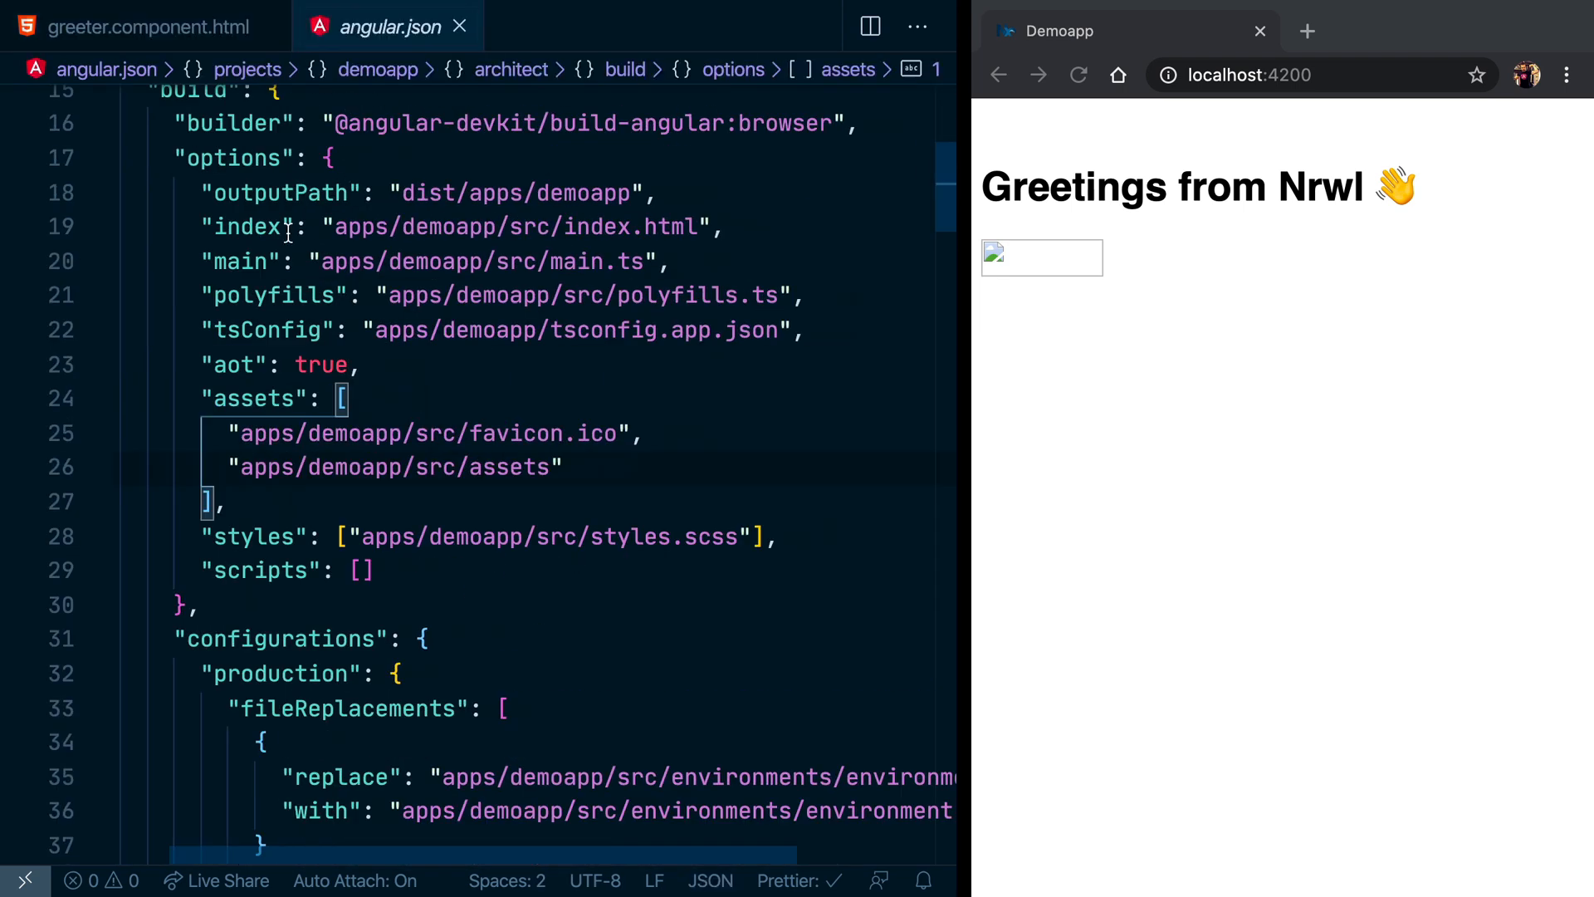
scroll("up", 3)
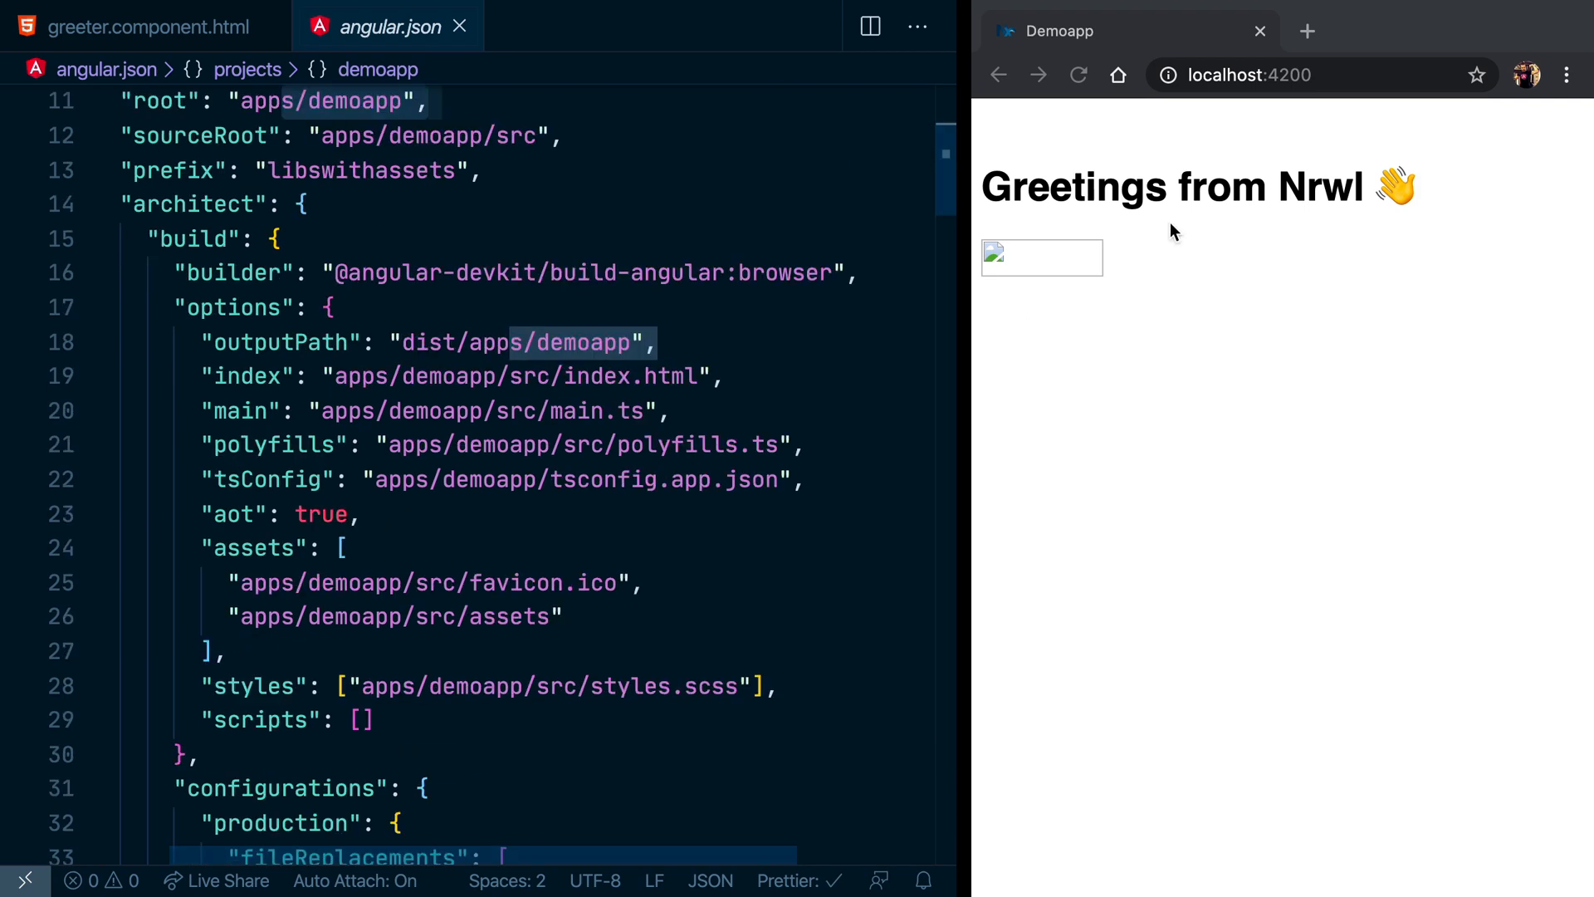
scroll("down", 3)
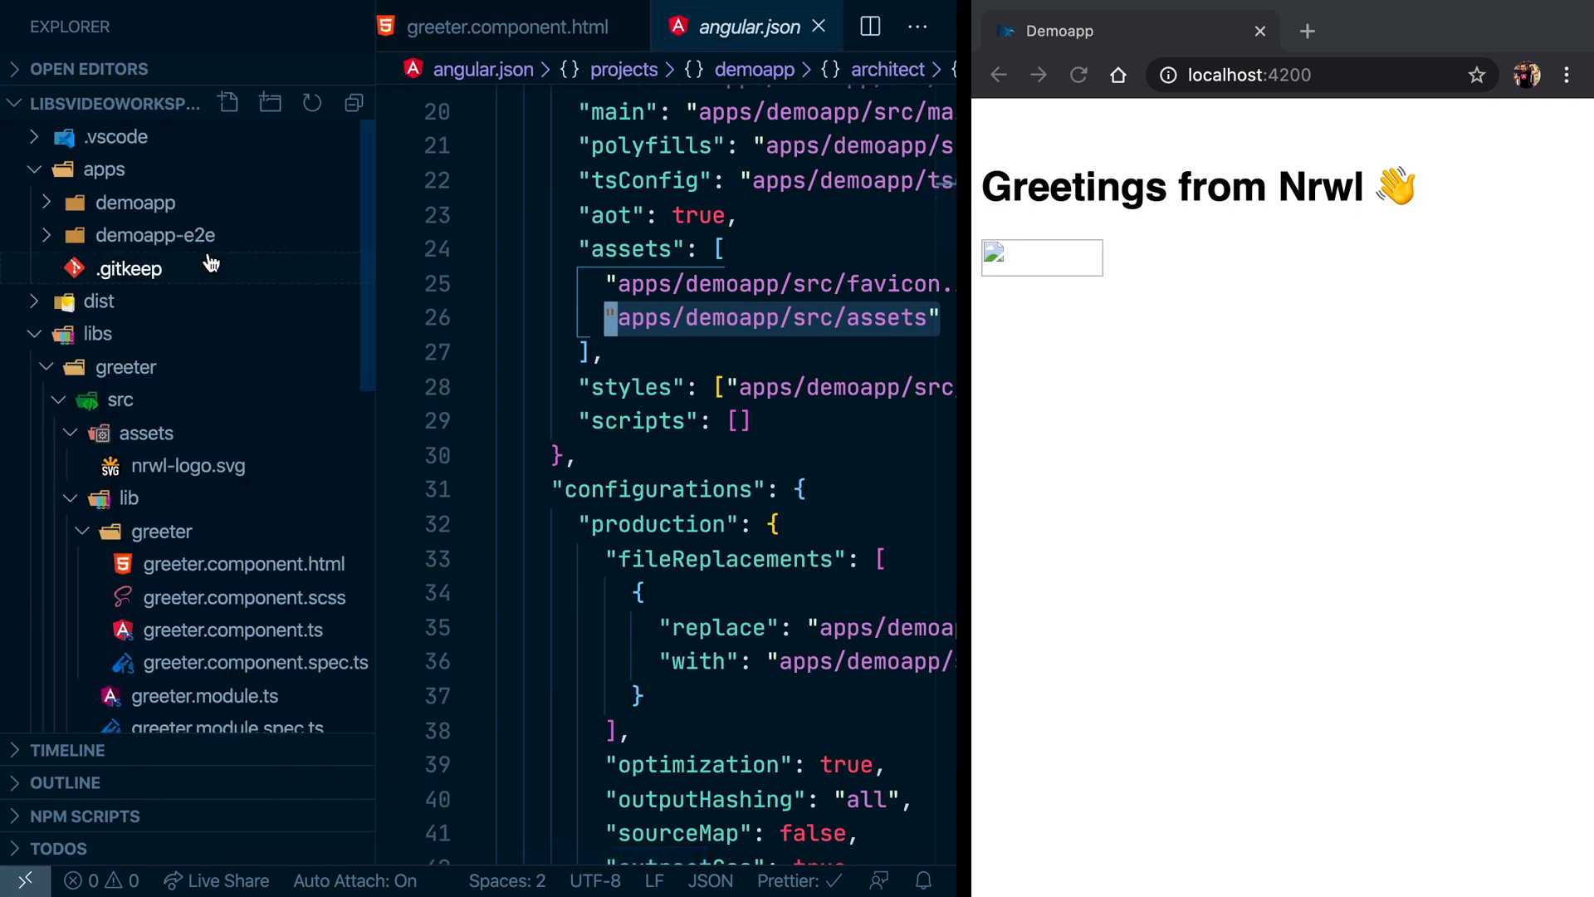
left_click(134, 202)
type("\"inp")
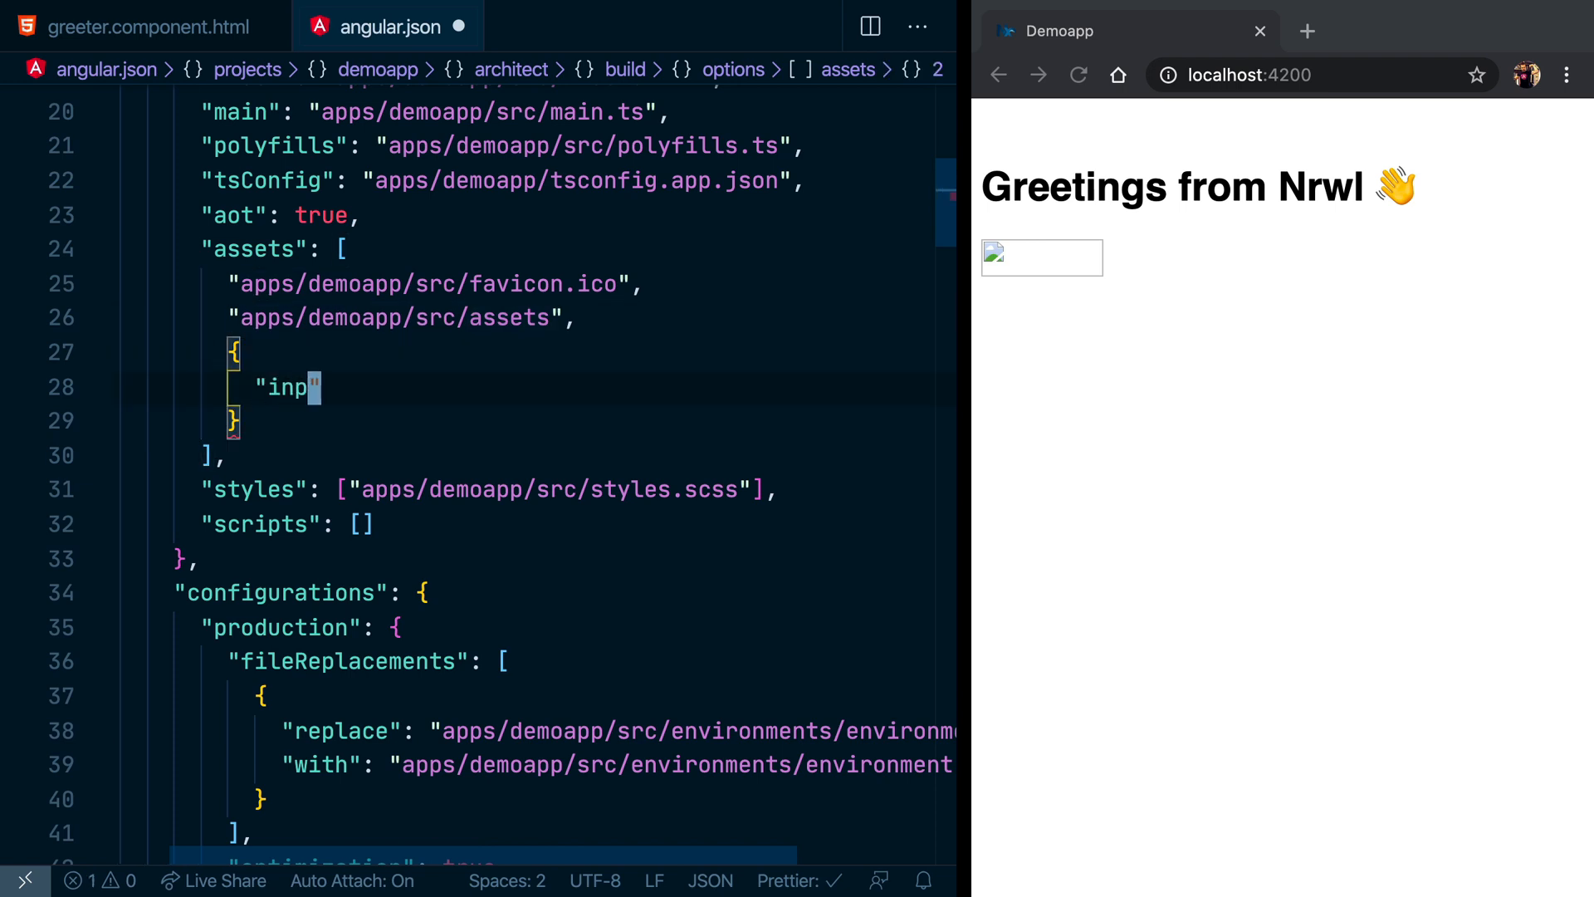
Fill the entry with input libs/greeter/src/assets, glob **/*, output assets/greeter
type("ut\": \"\"")
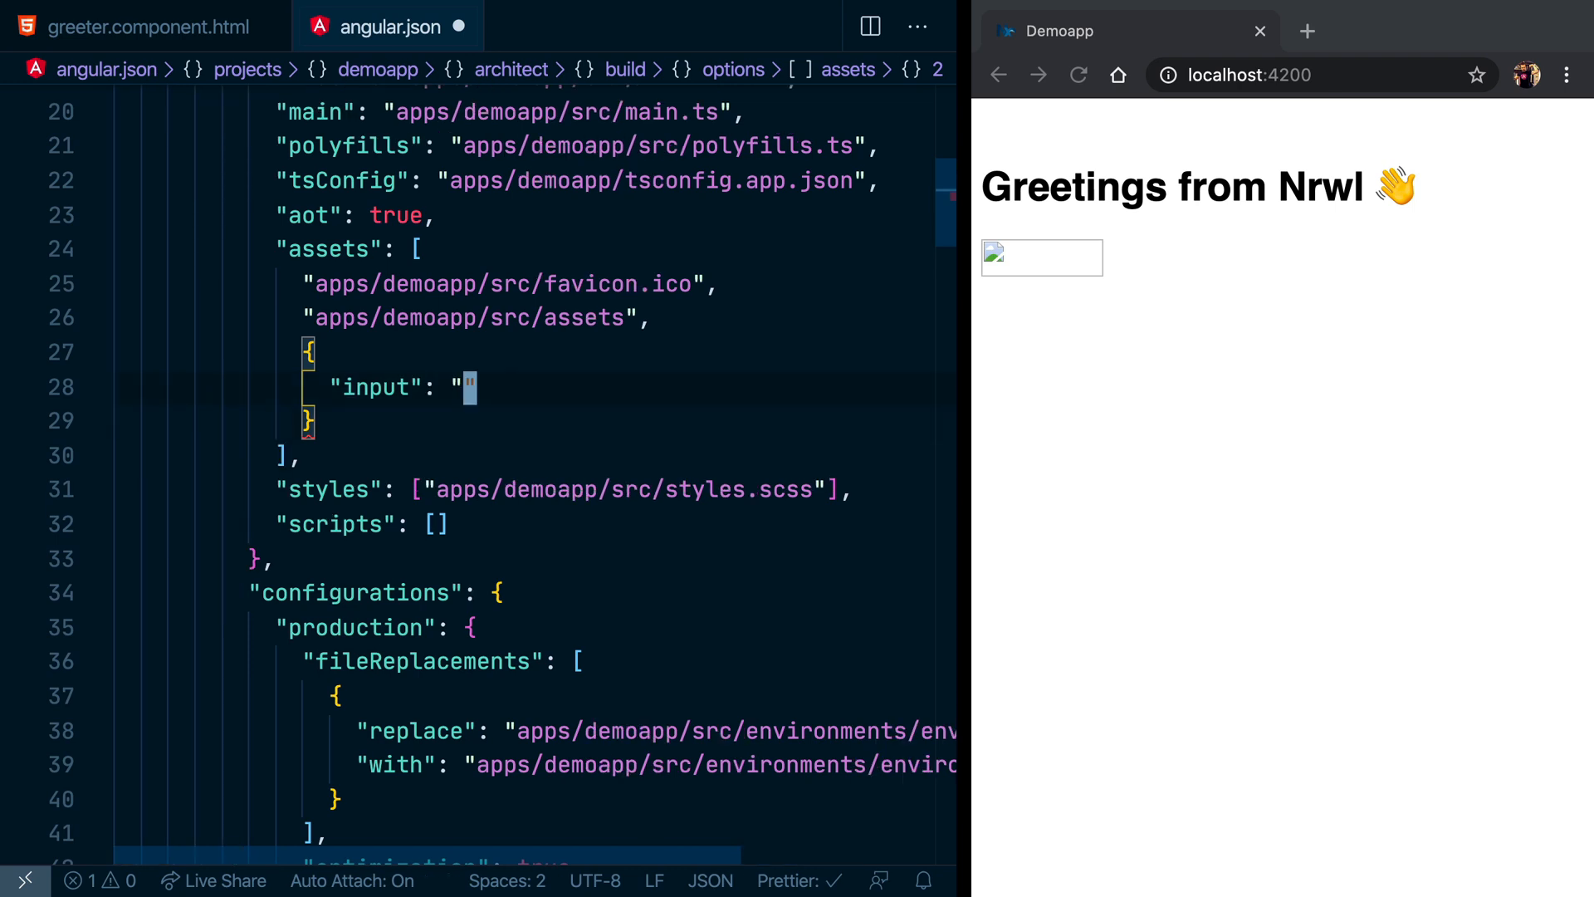
type("libs/")
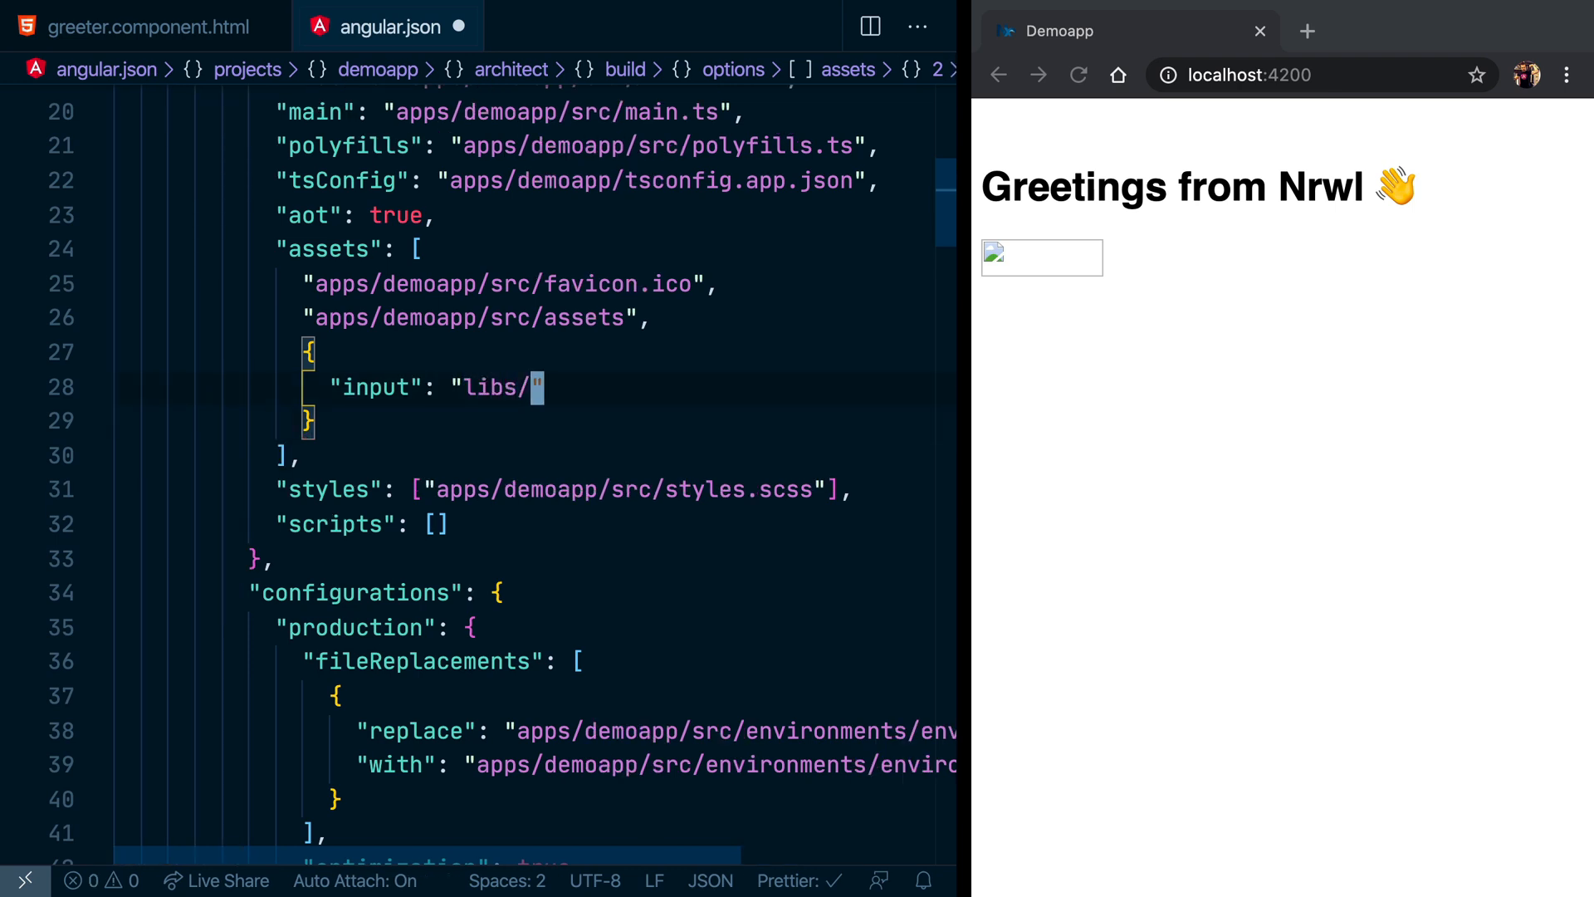
type("greeter/src/")
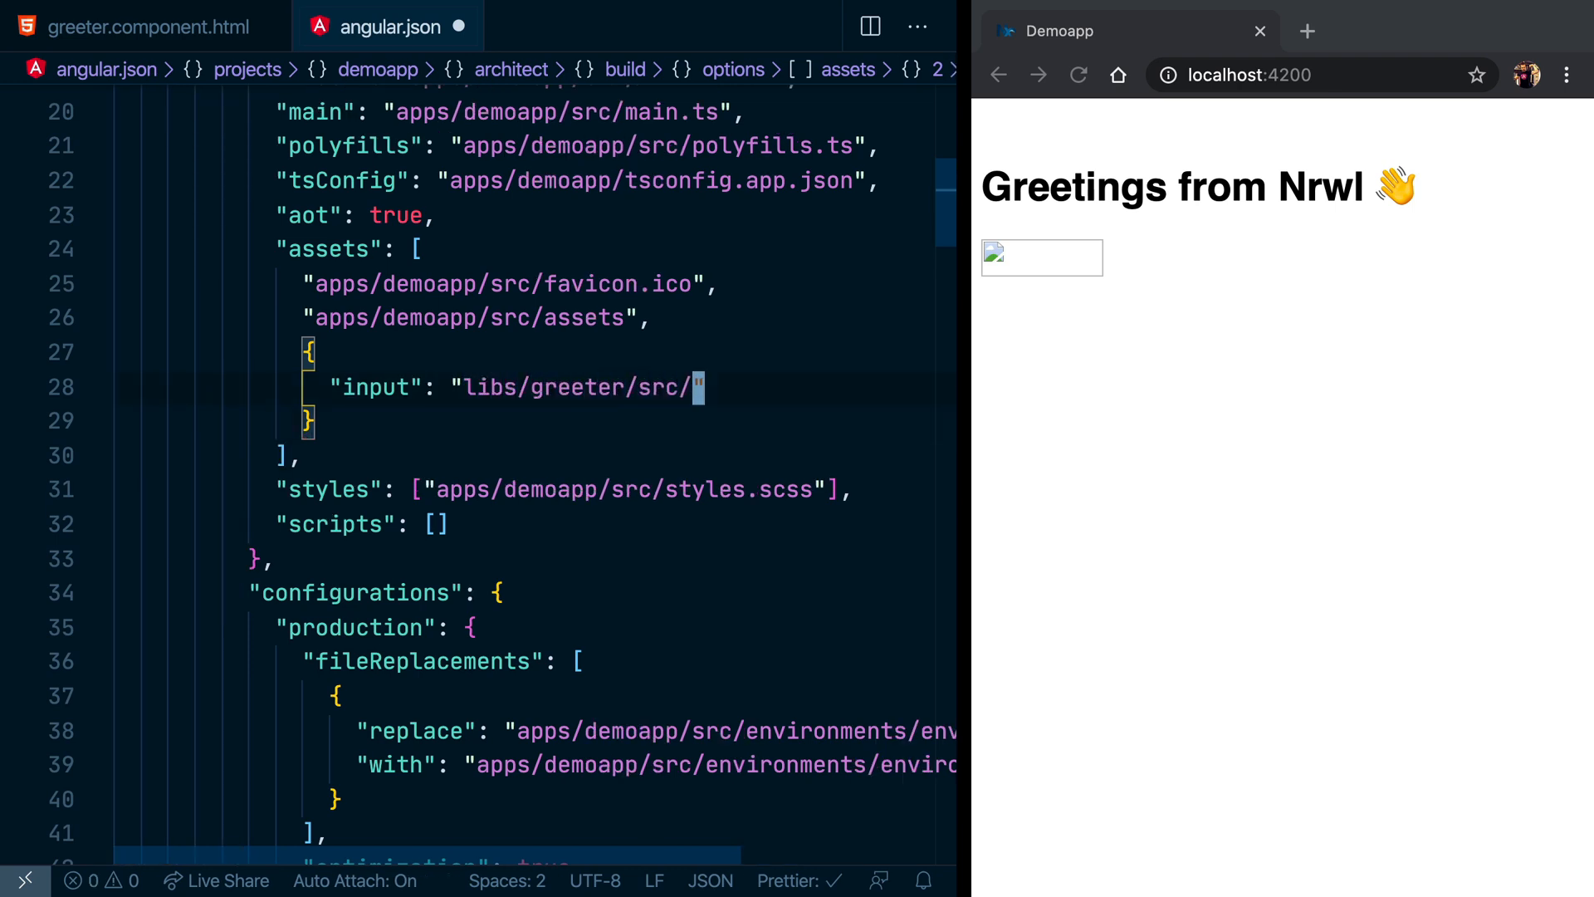
type("assets\",")
type("\"glob\": \"8")
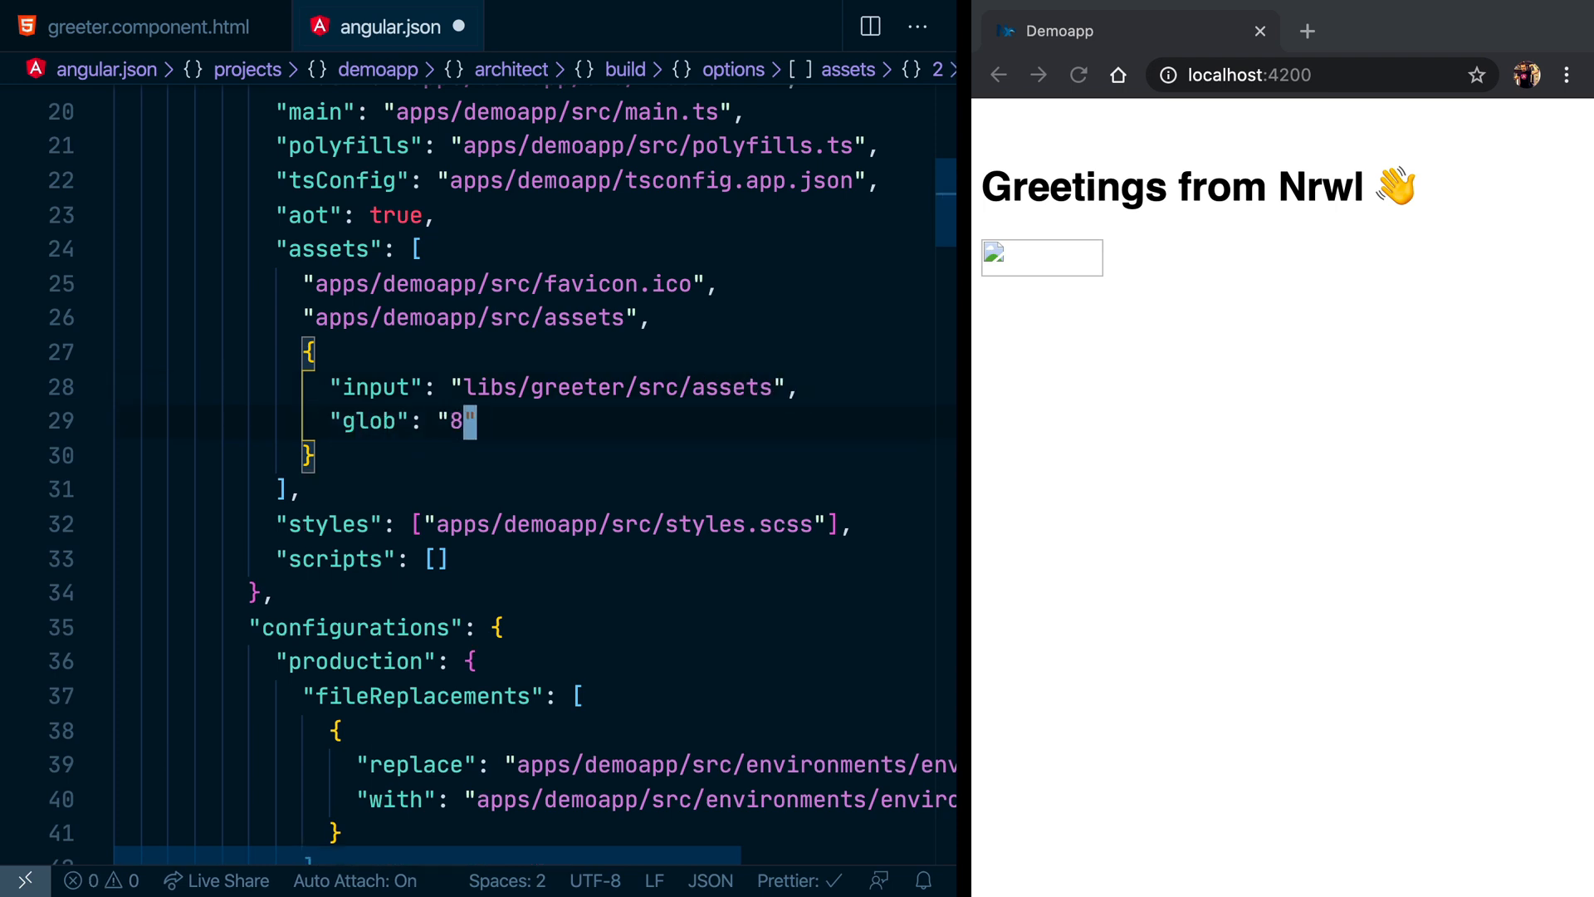
type("**/*")
type("\"output\": \"")
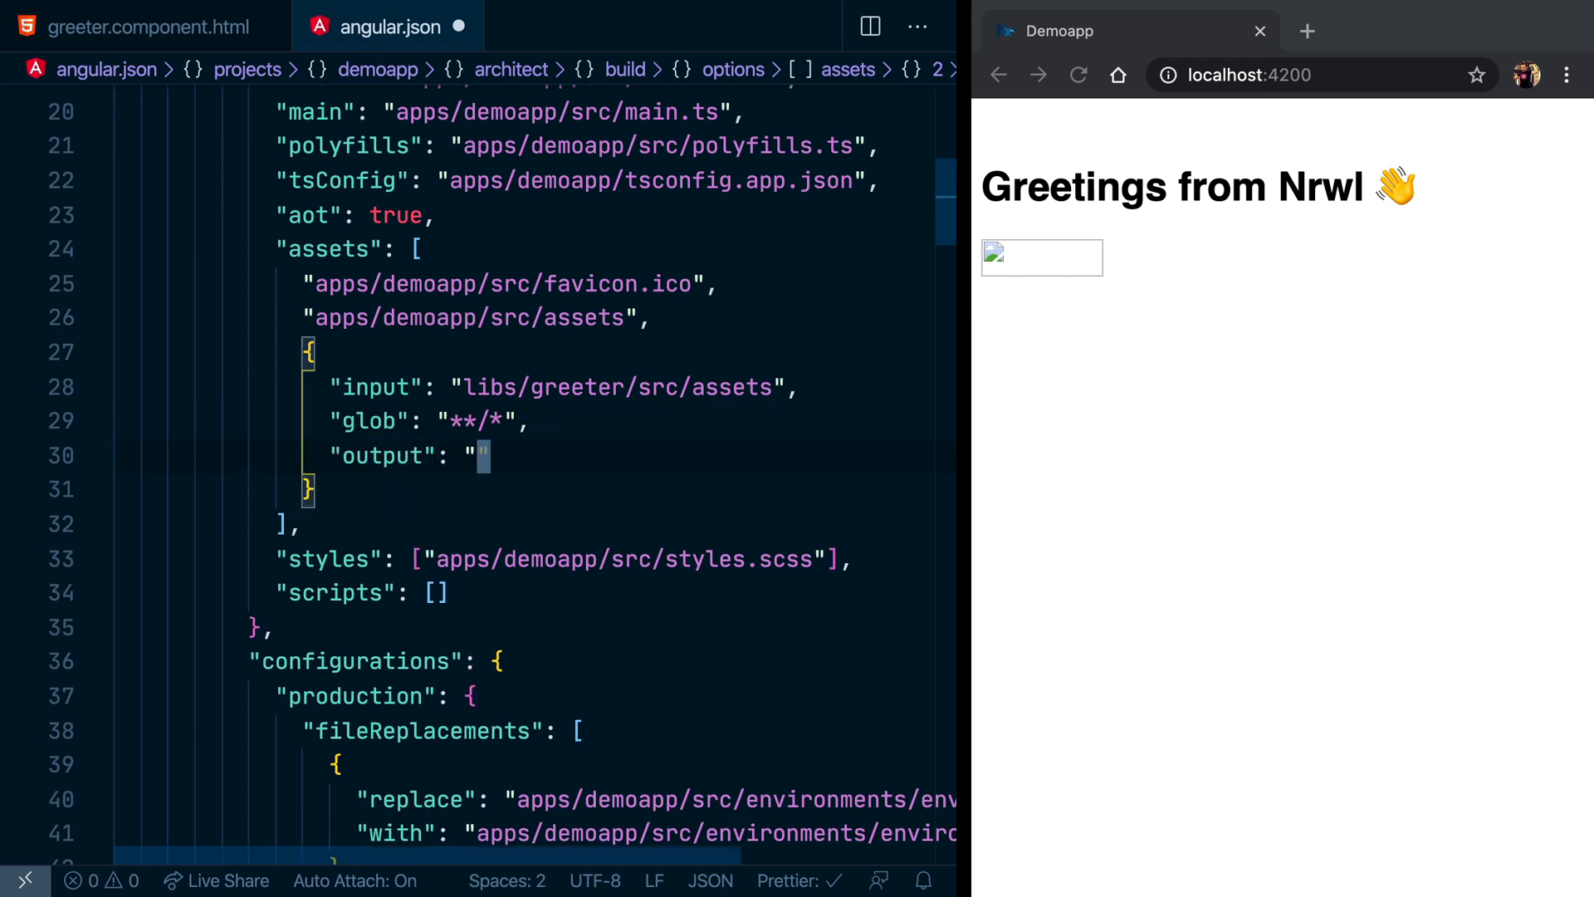
type("assets/")
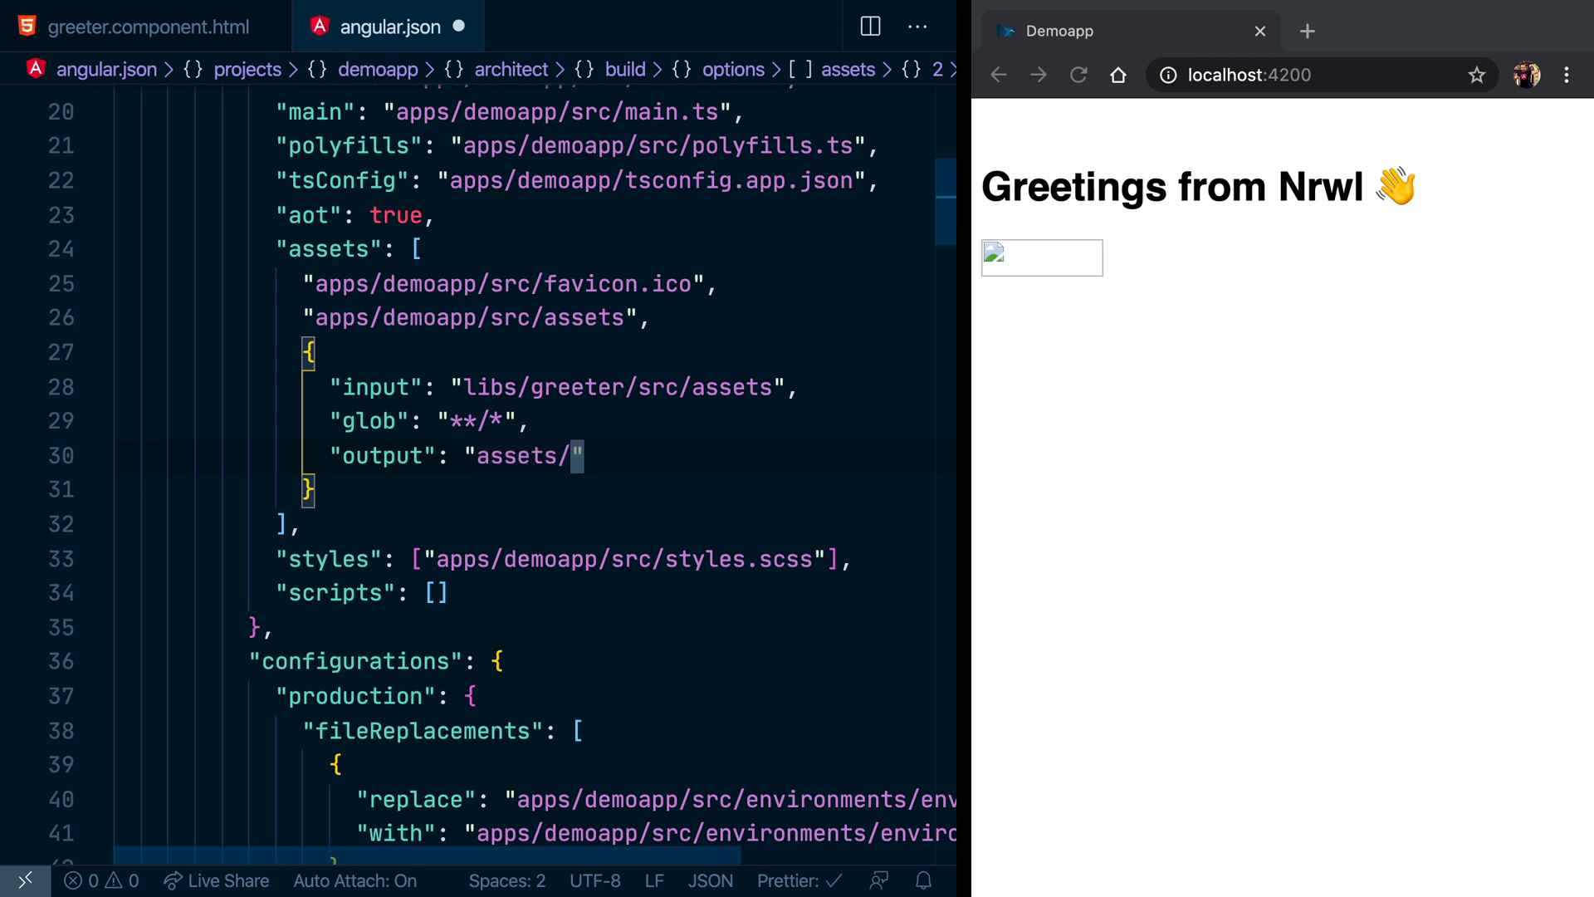
type("gree")
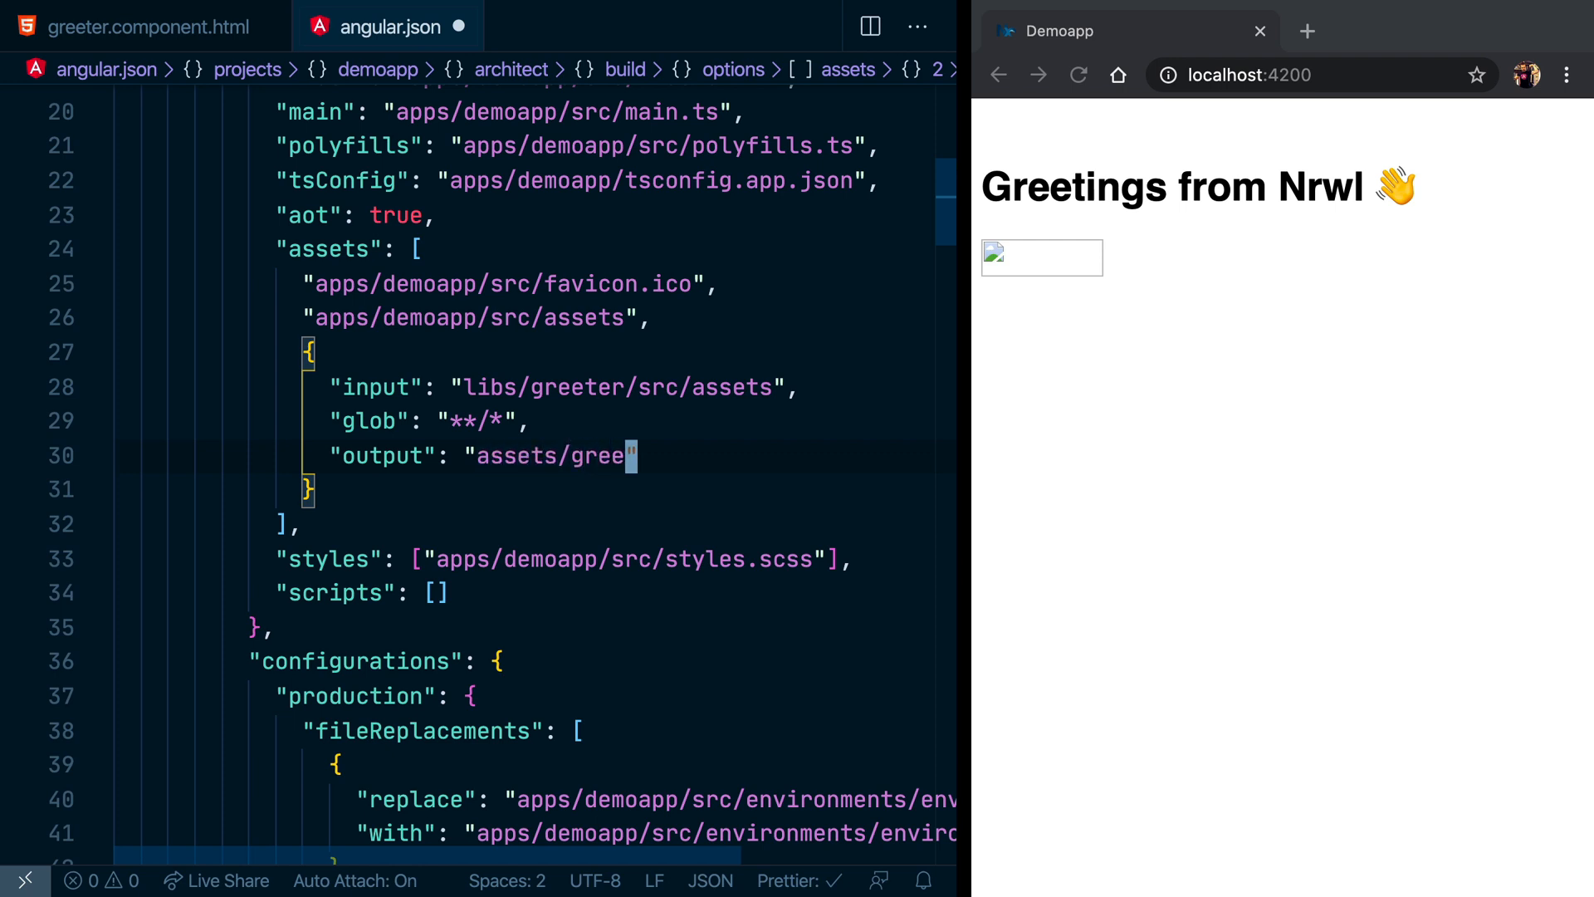
type("ter")
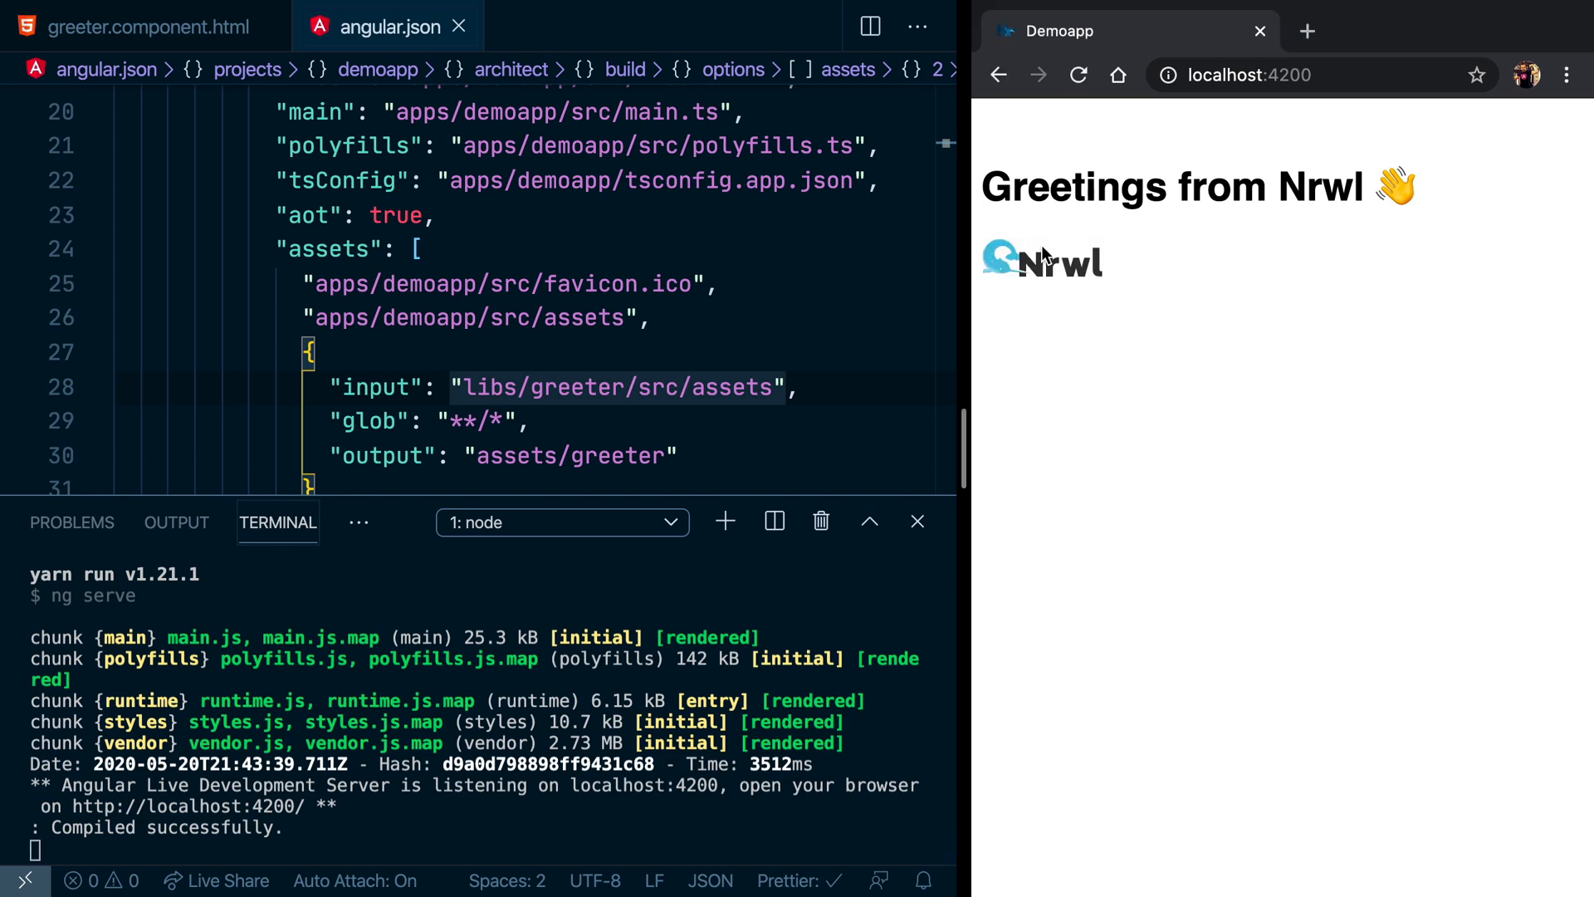
mouse_move(927, 281)
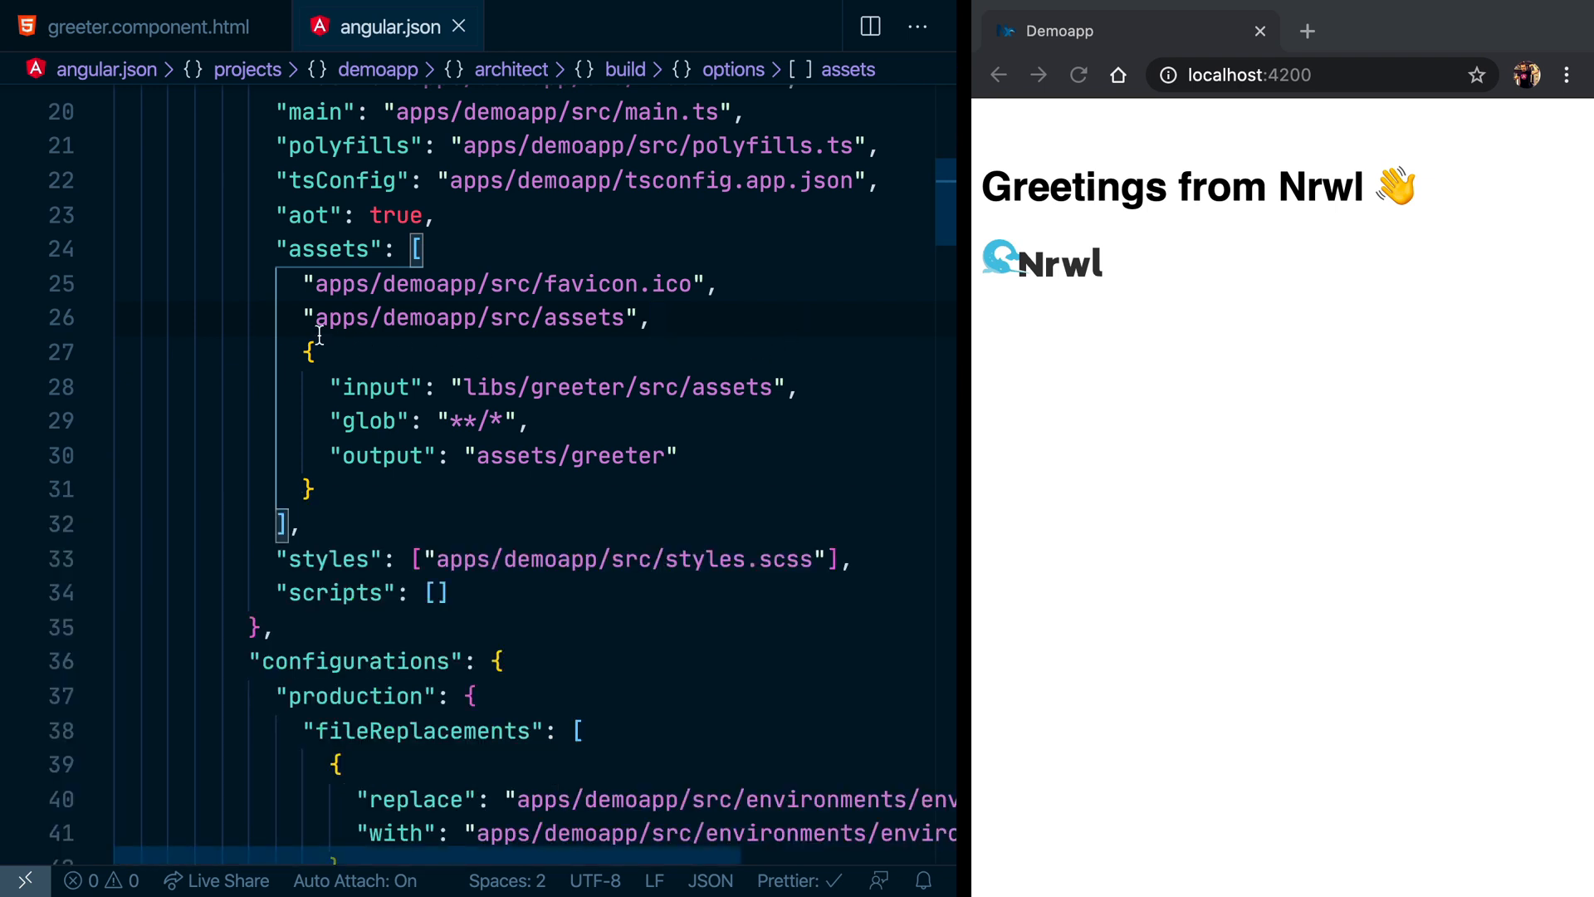
left_click_drag(310, 352, 313, 489)
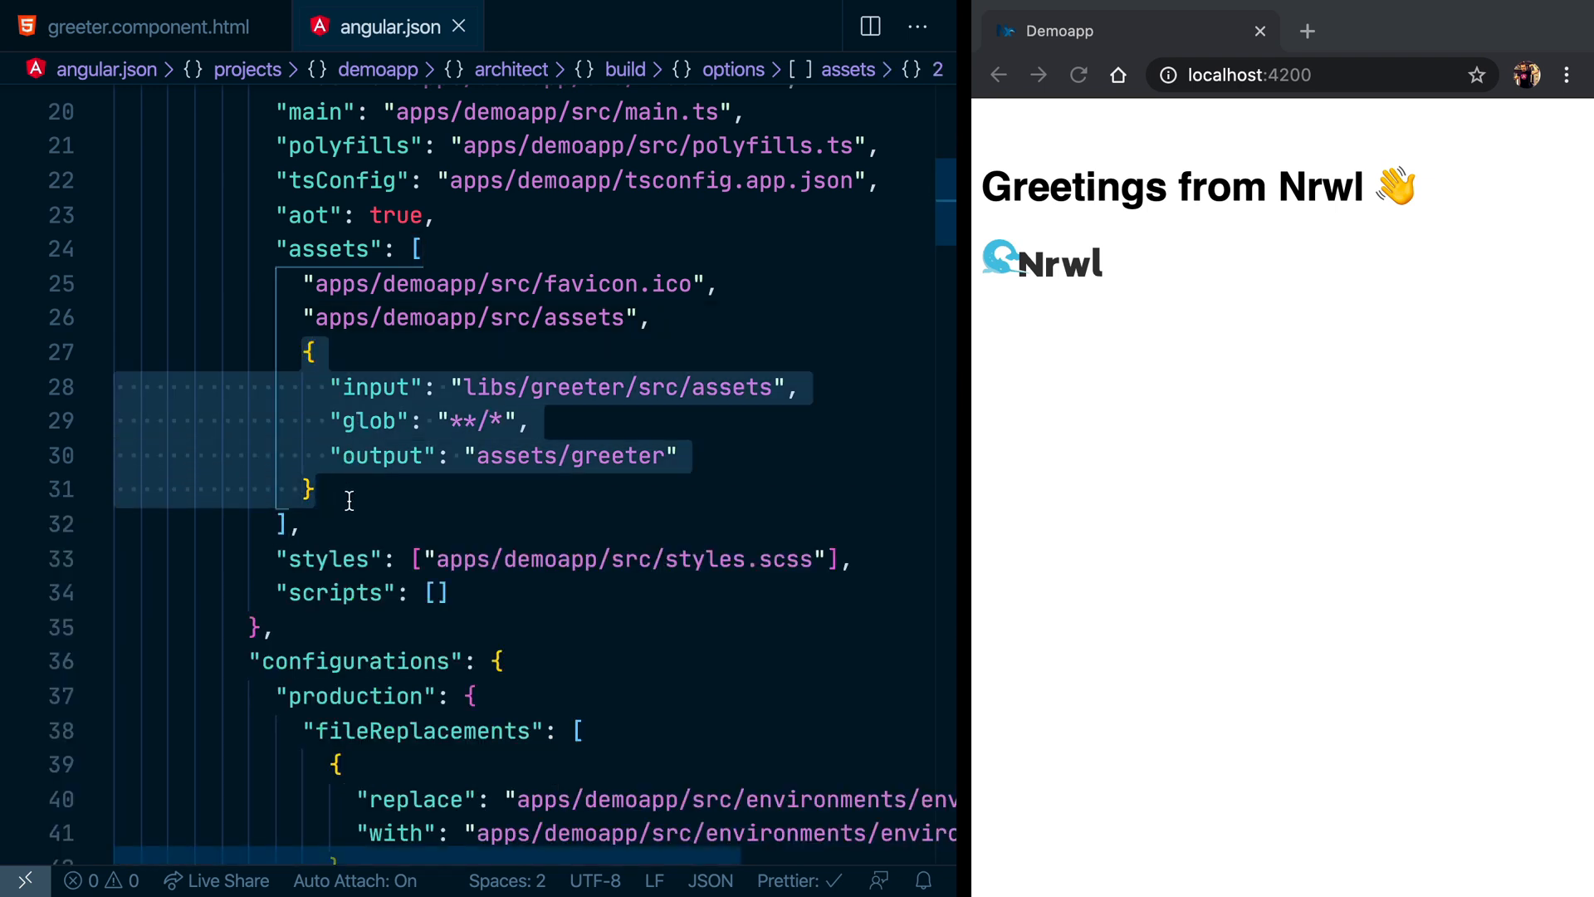
mouse_move(341, 526)
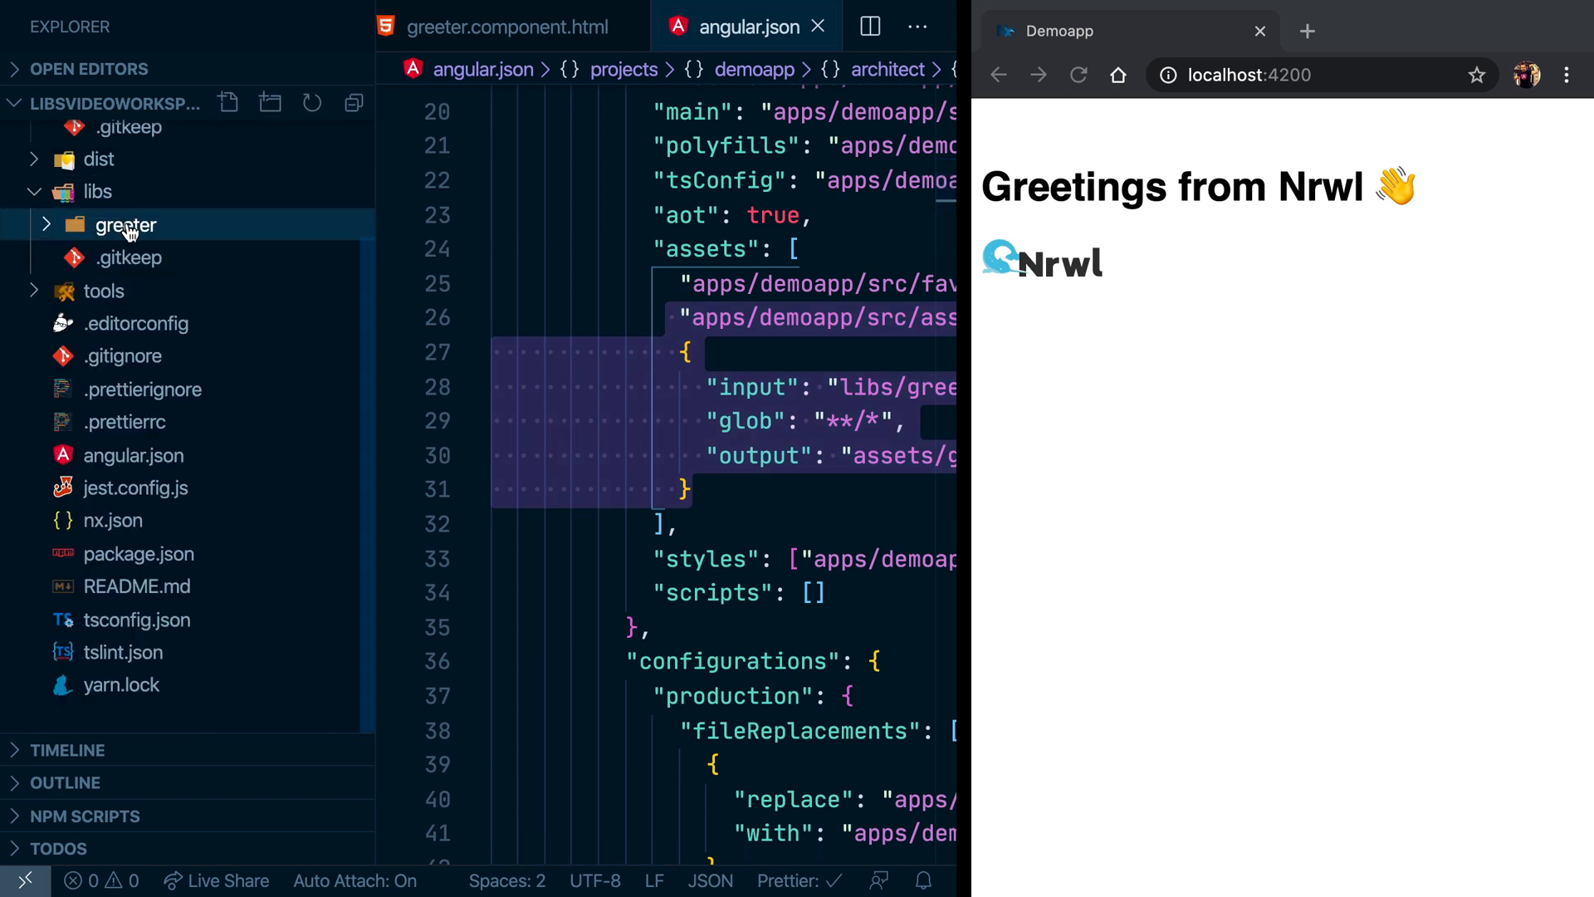
left_click(127, 225)
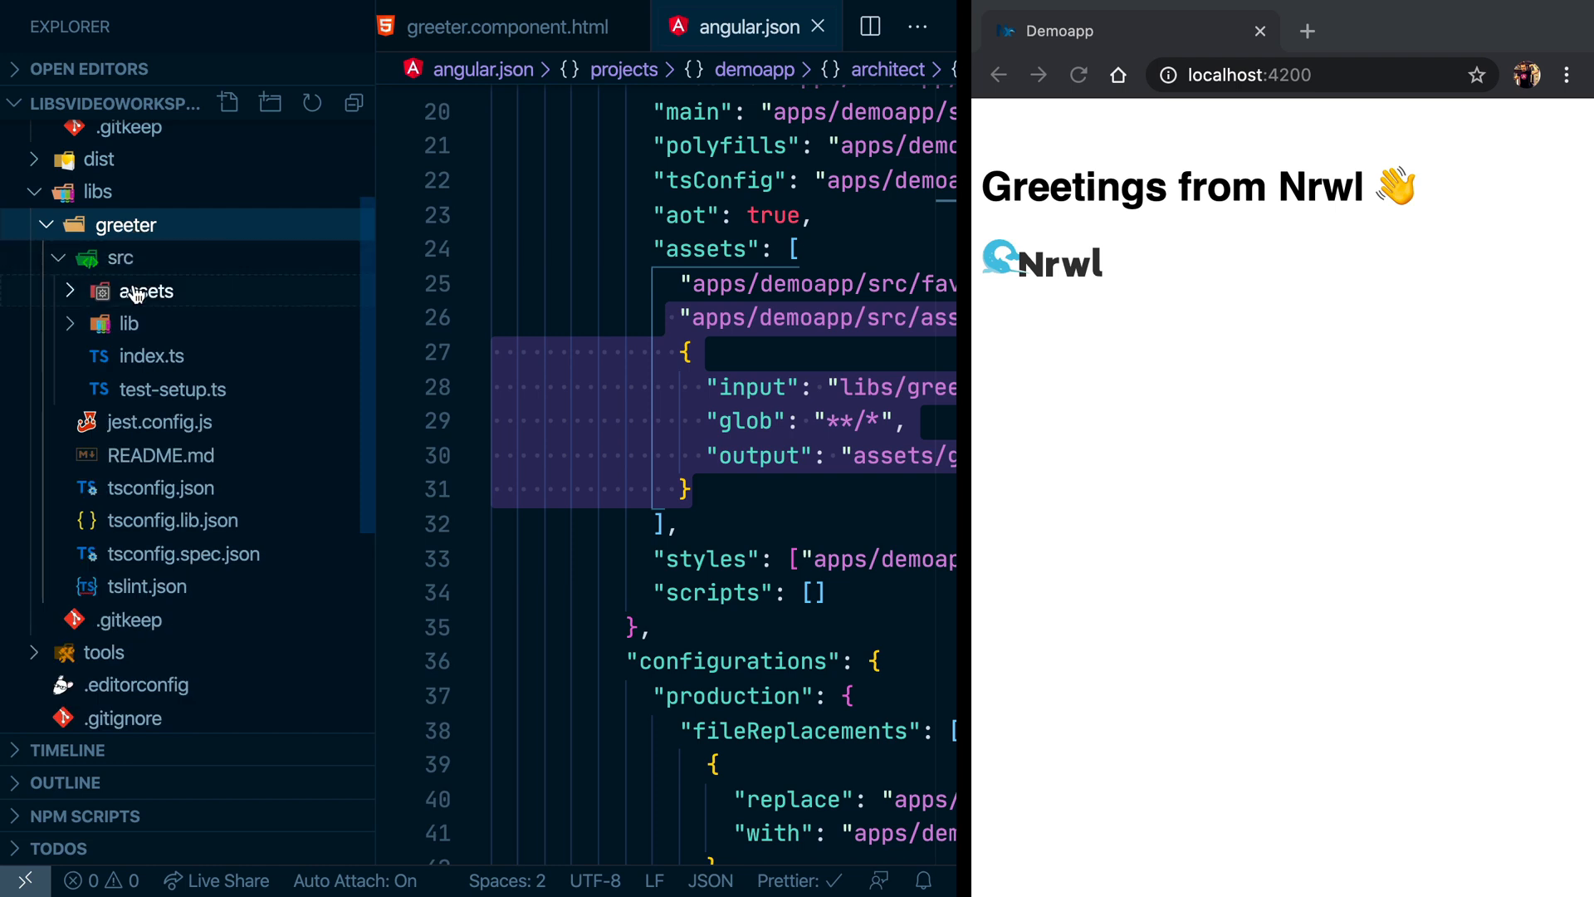
mouse_move(145, 292)
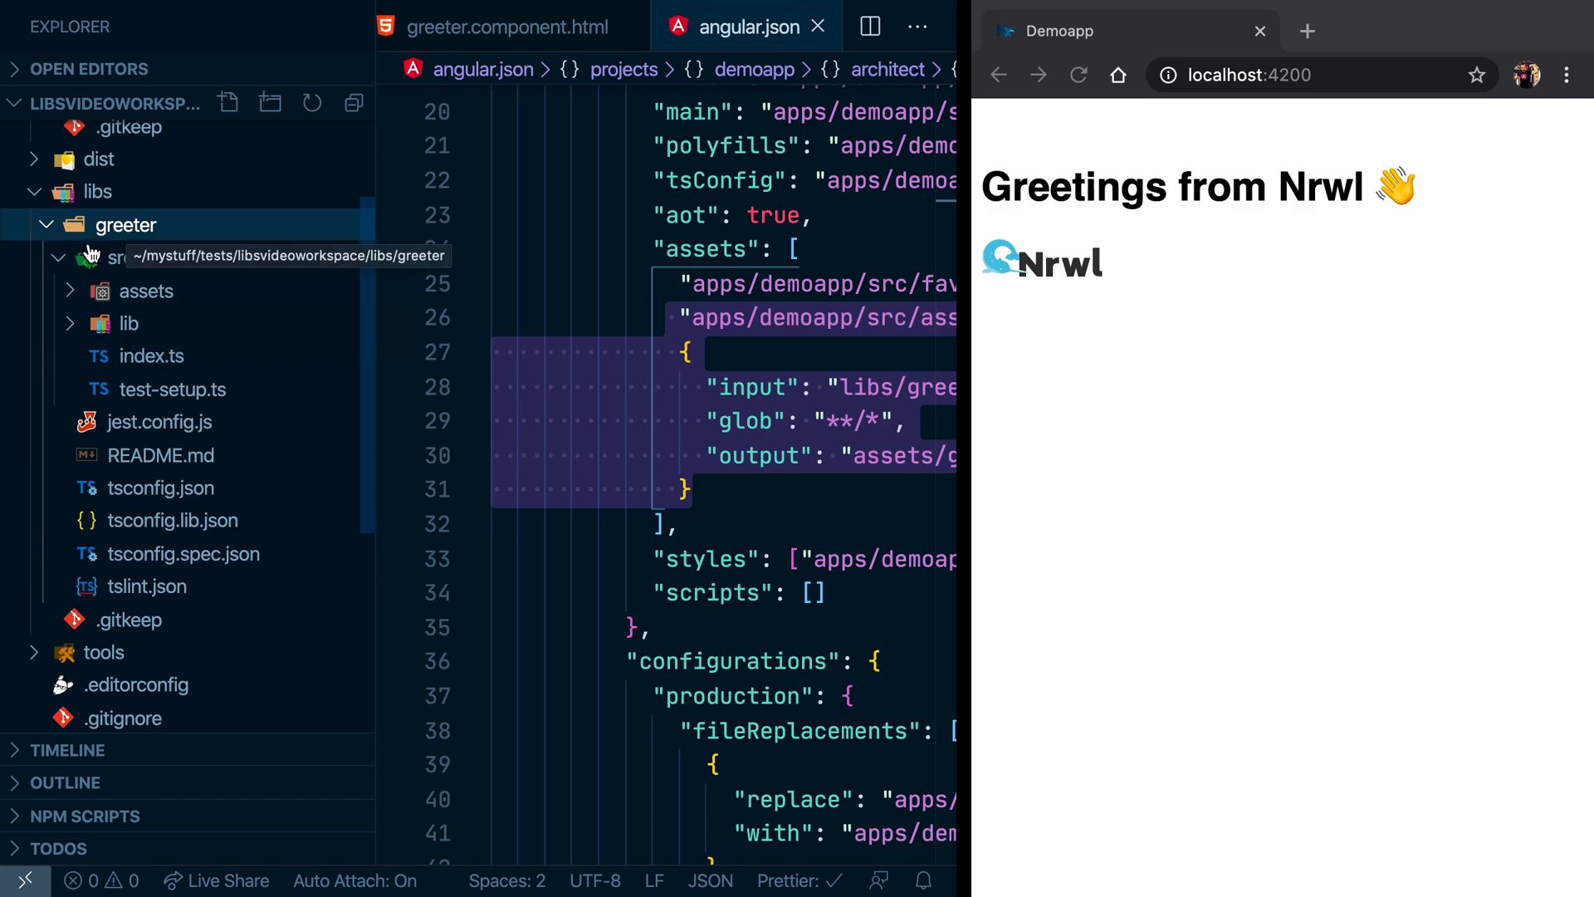
left_click(144, 289)
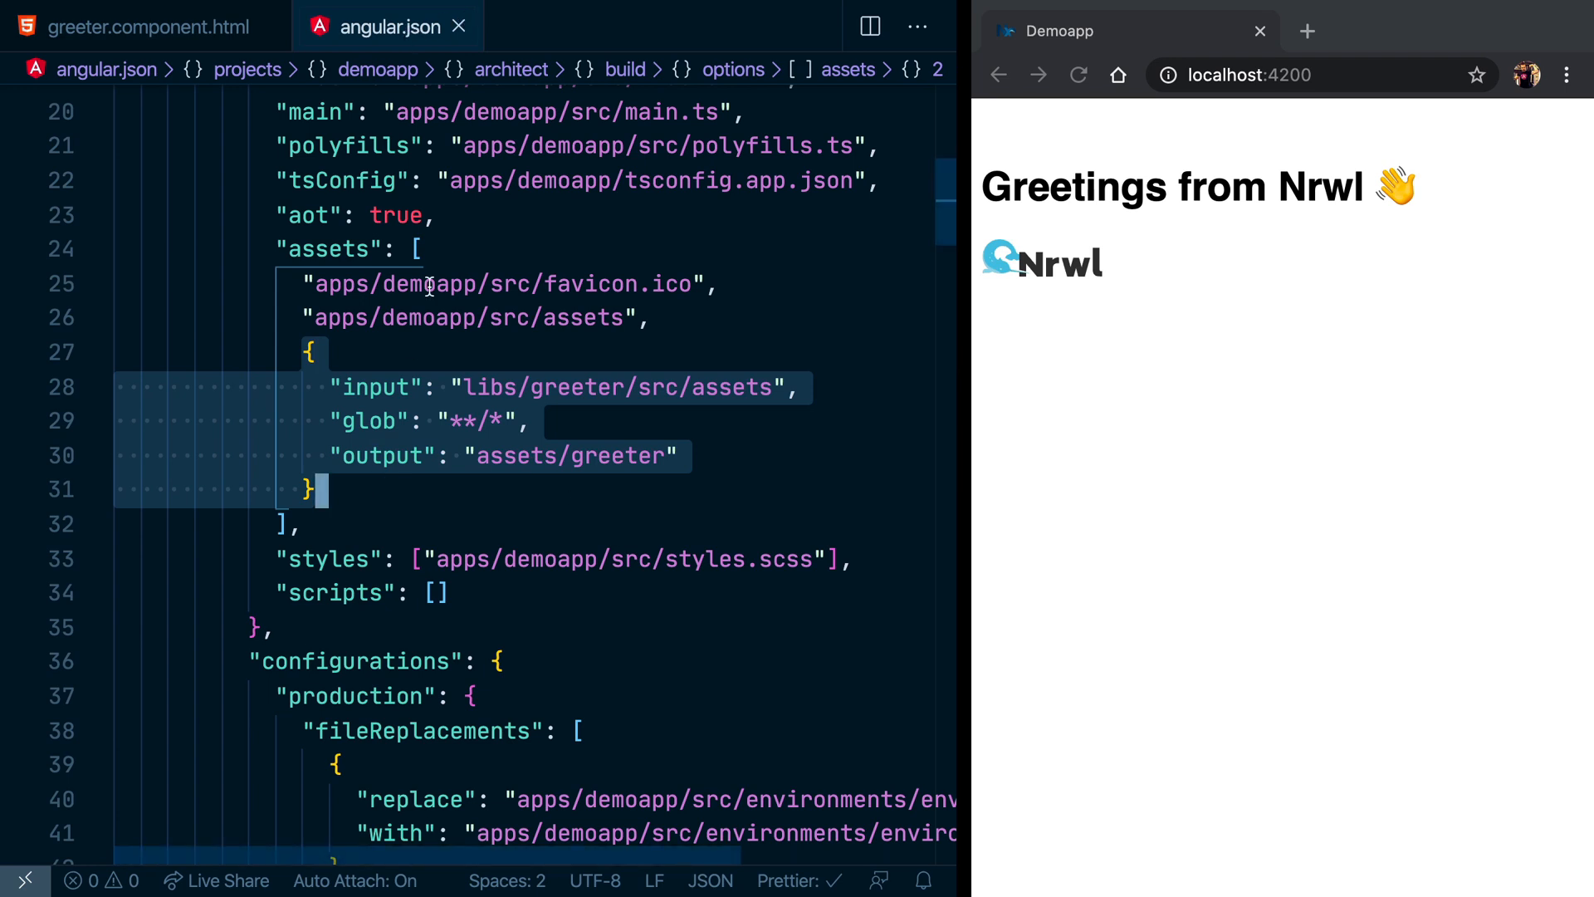
mouse_move(402, 326)
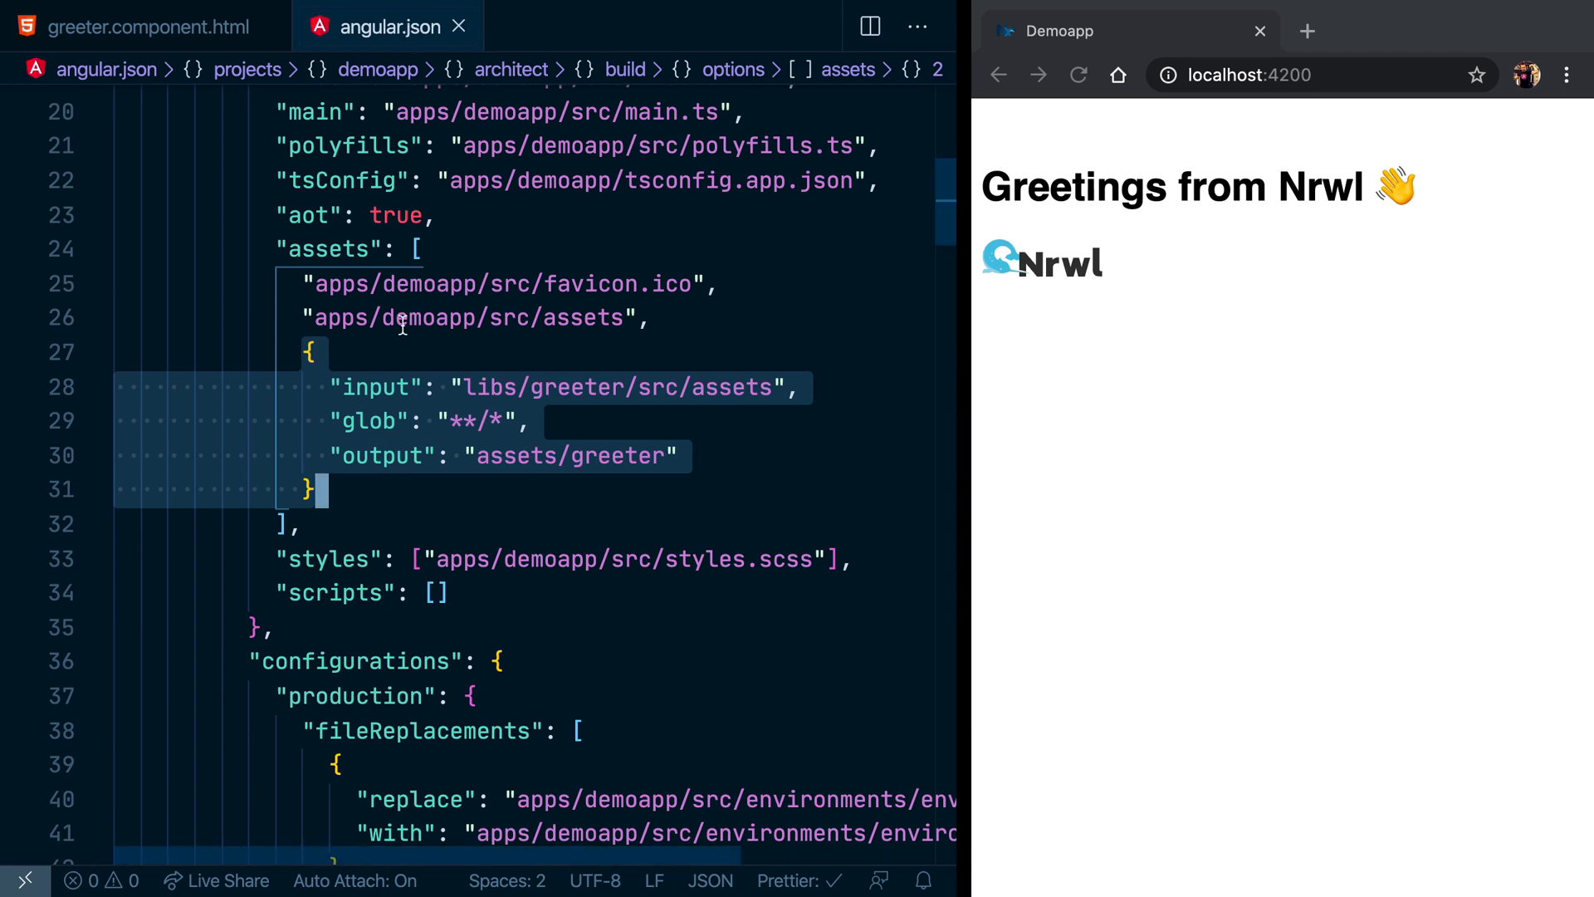